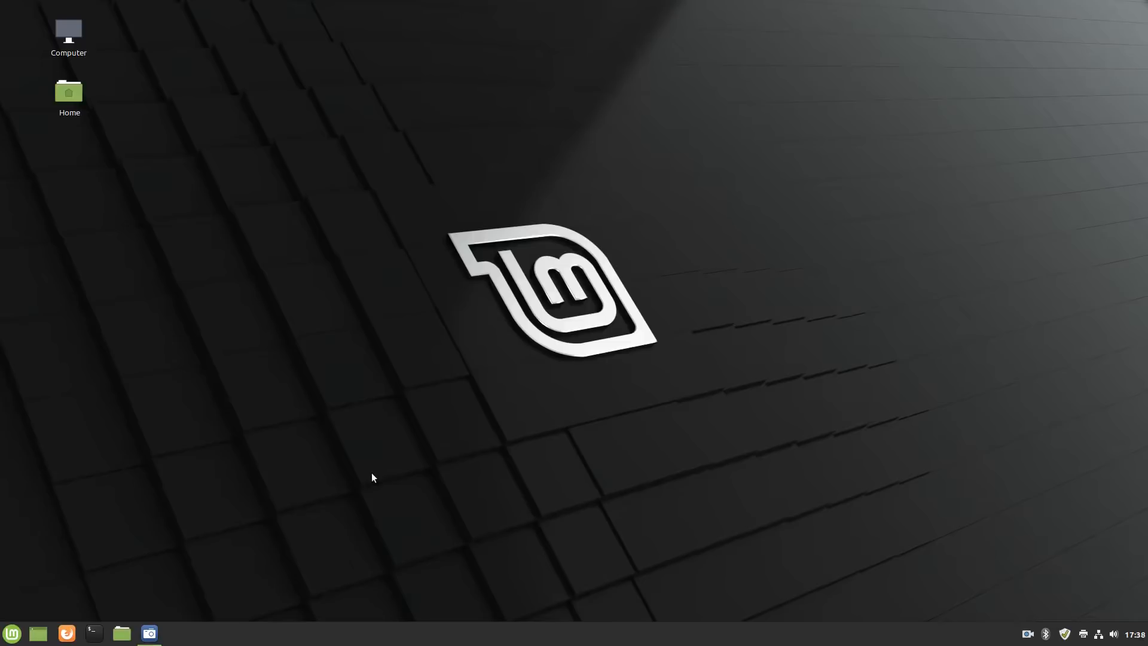
{"action": "mouse_move", "coordinate": [134, 521]}
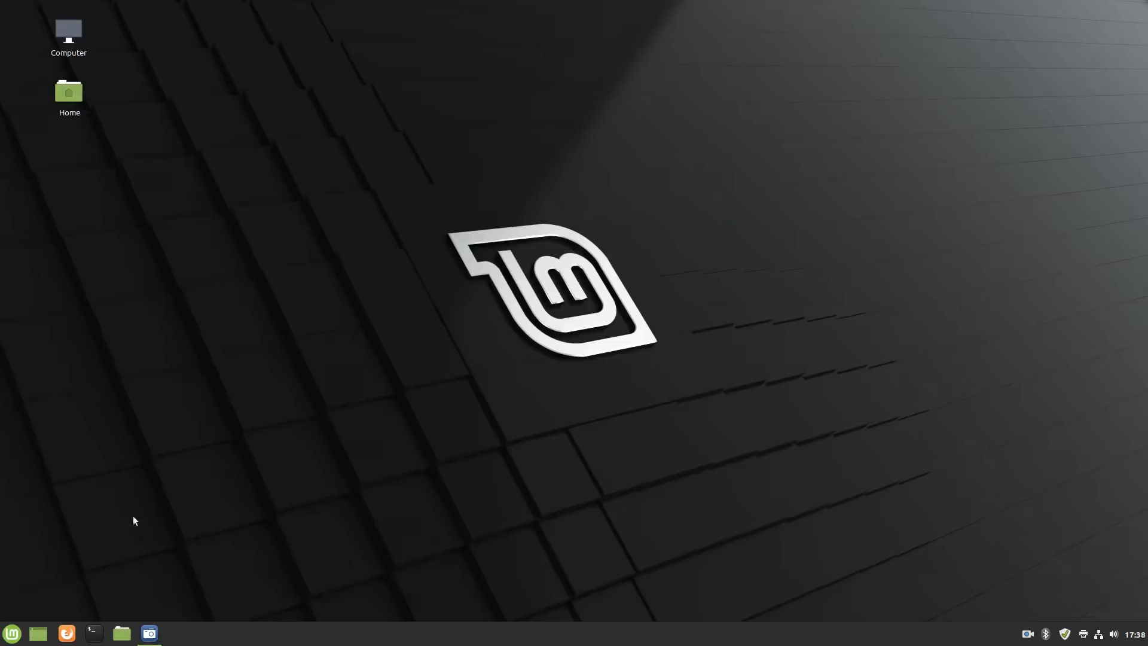
{"action": "mouse_move", "coordinate": [73, 541]}
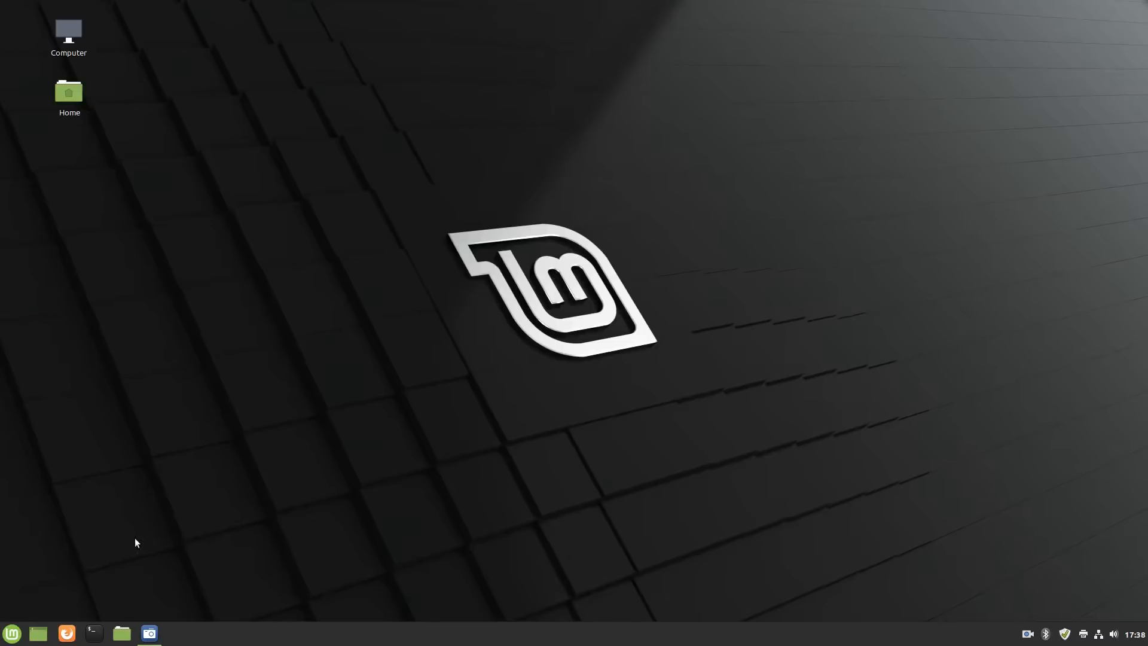
{"action": "mouse_move", "coordinate": [57, 570]}
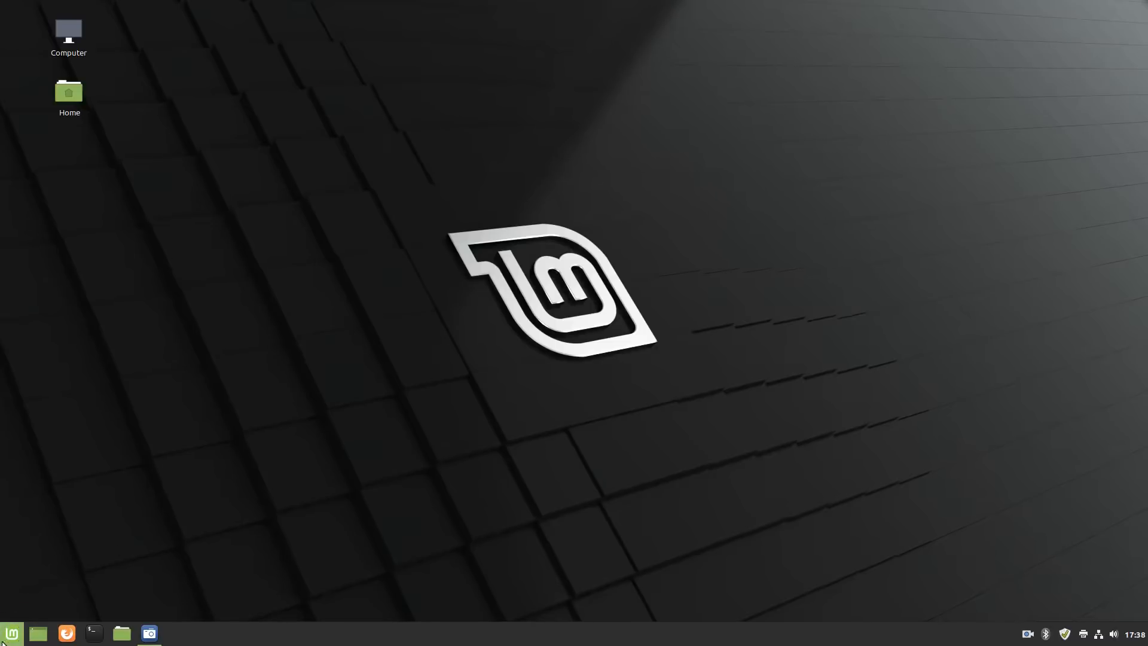
Step: Choose a different icon for the application menu through its applet settings
{"action": "right_click", "coordinate": [11, 632]}
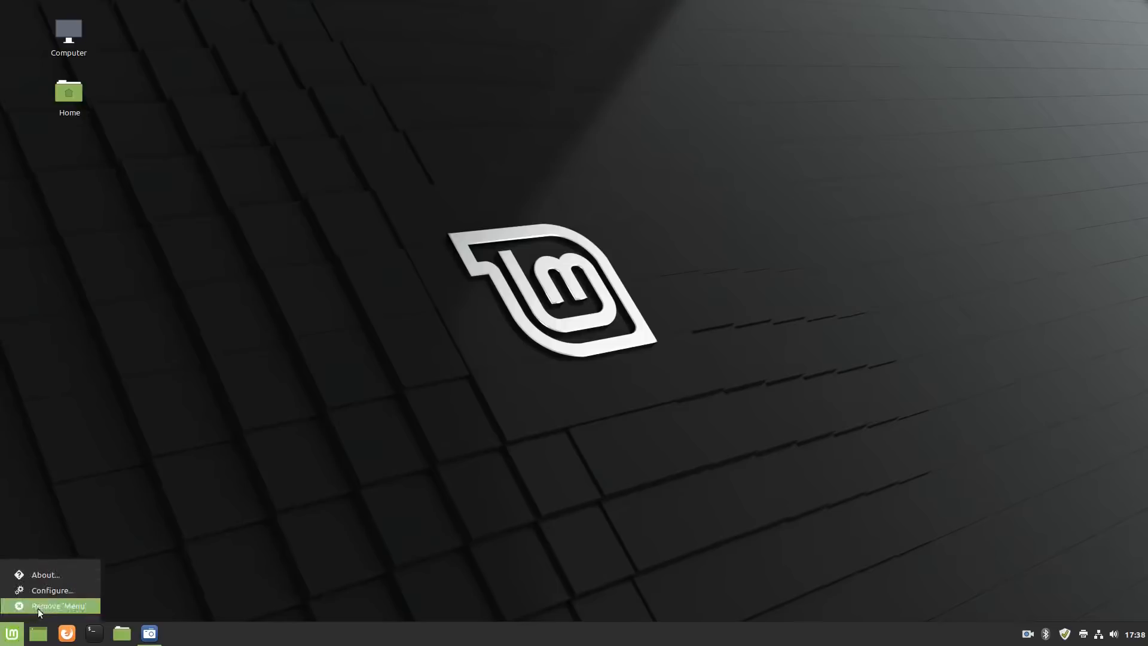
{"action": "left_click", "coordinate": [53, 589]}
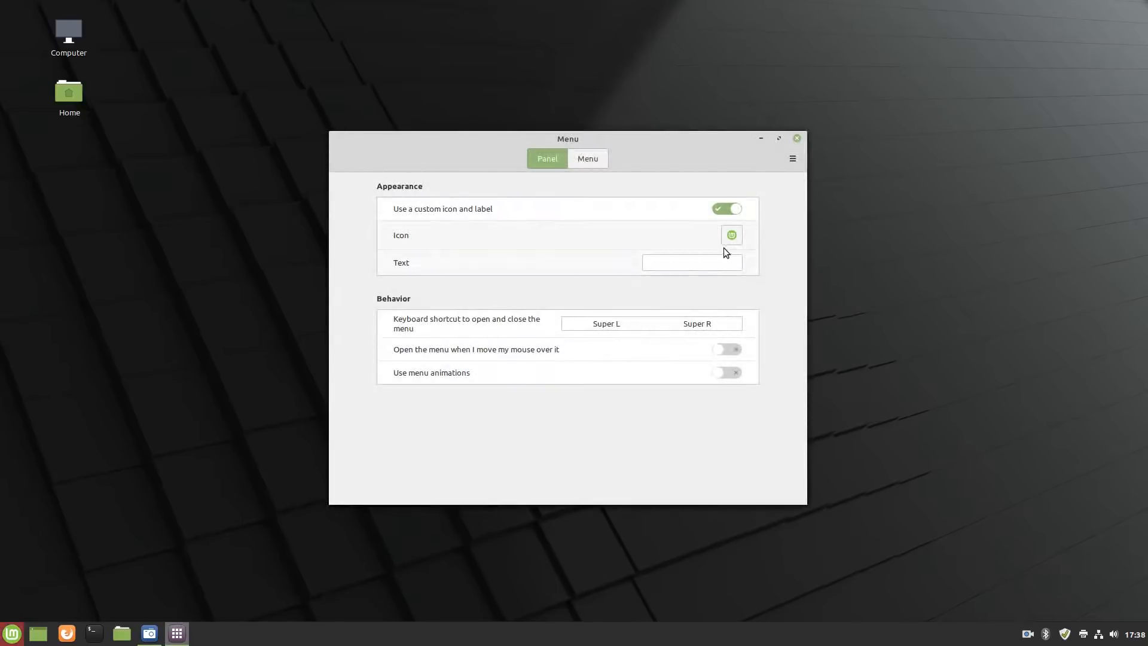
{"action": "left_click", "coordinate": [729, 236]}
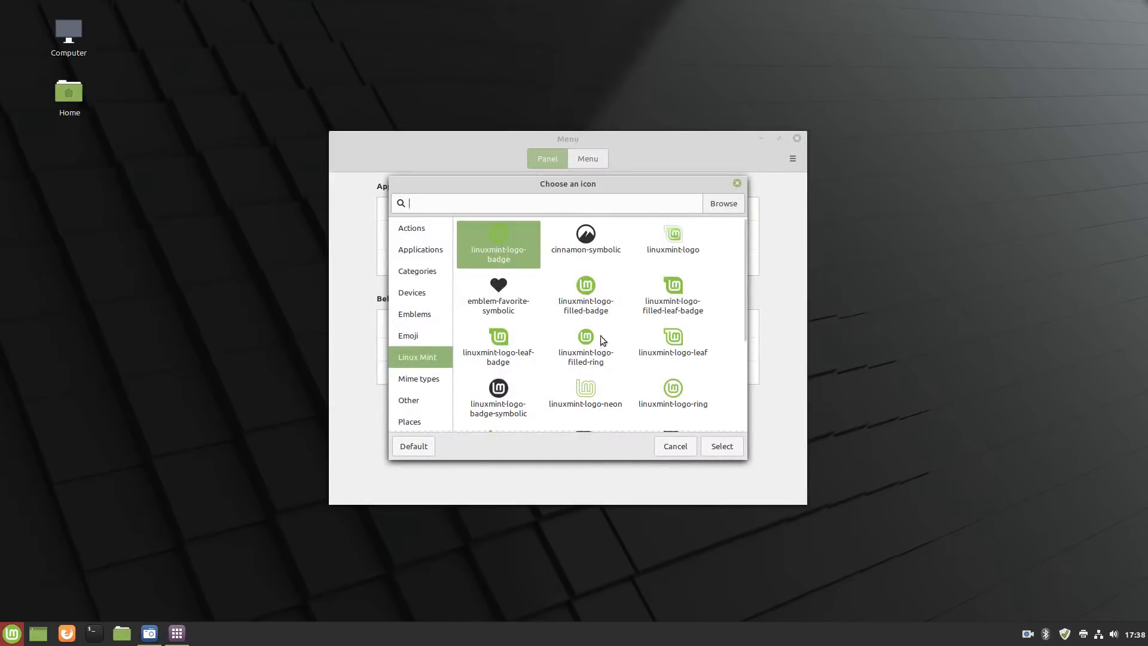
{"action": "mouse_move", "coordinate": [677, 281]}
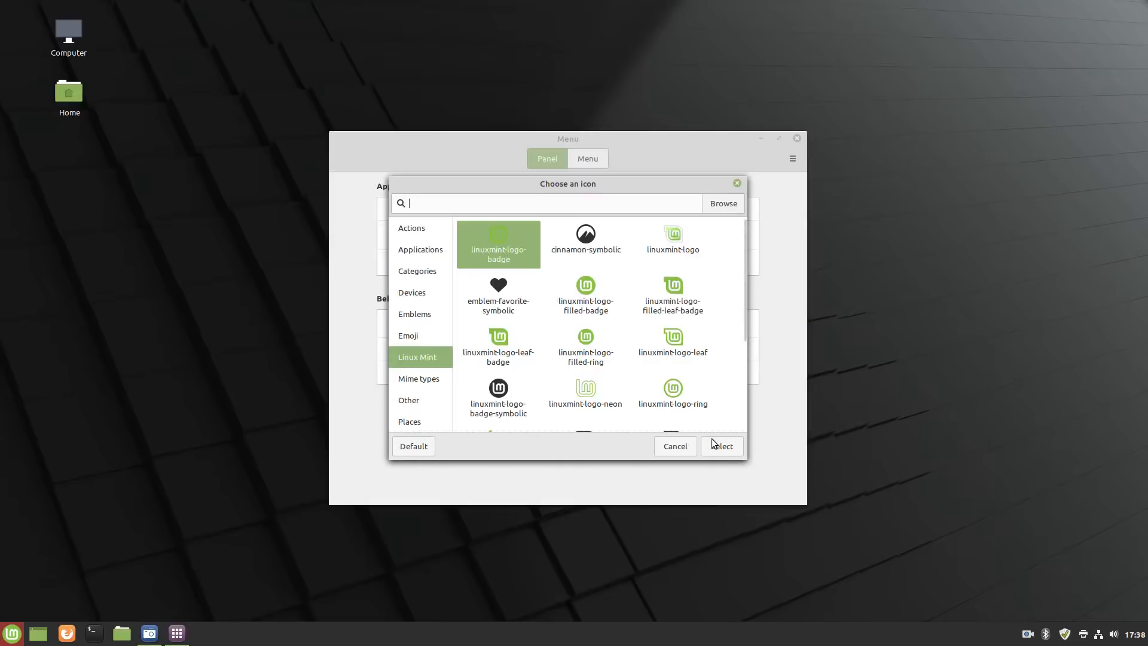
{"action": "left_click", "coordinate": [720, 446]}
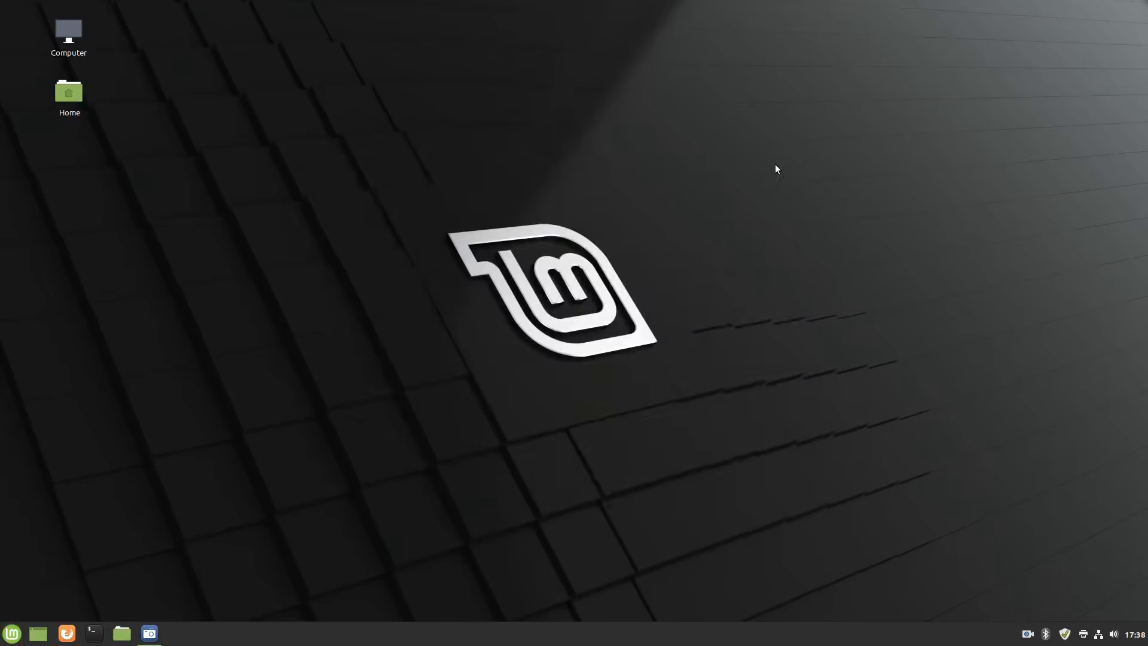
{"action": "mouse_move", "coordinate": [145, 572]}
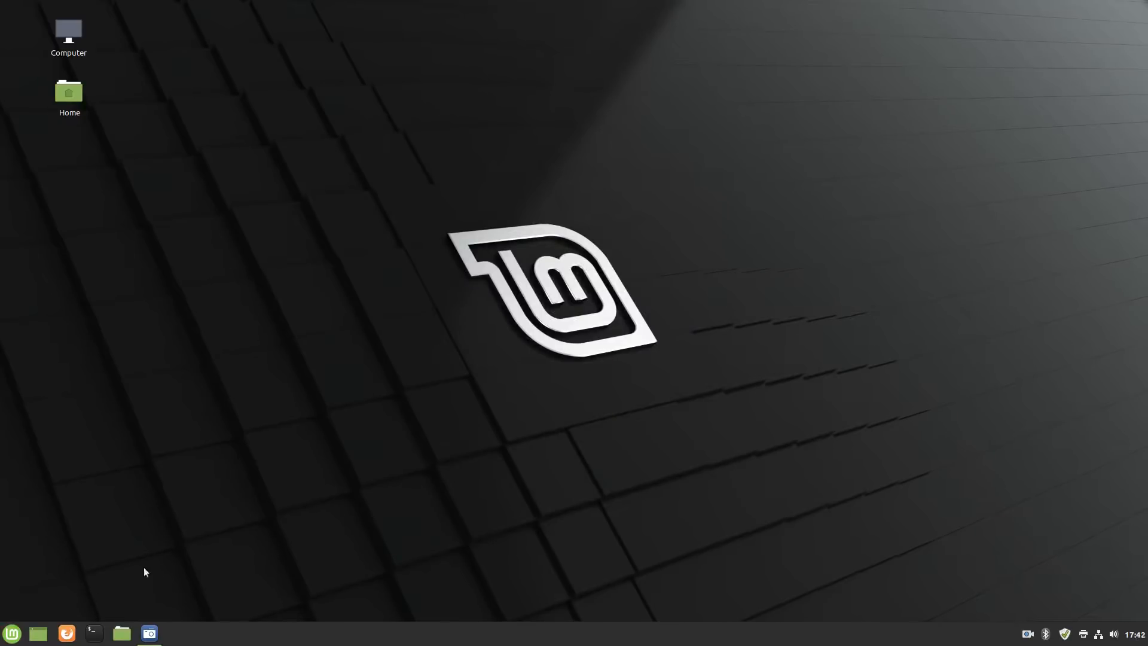
Step: Find Themes by searching 'theme' and switch the icon theme to Mint-Y-Aqua
{"action": "left_click", "coordinate": [12, 633]}
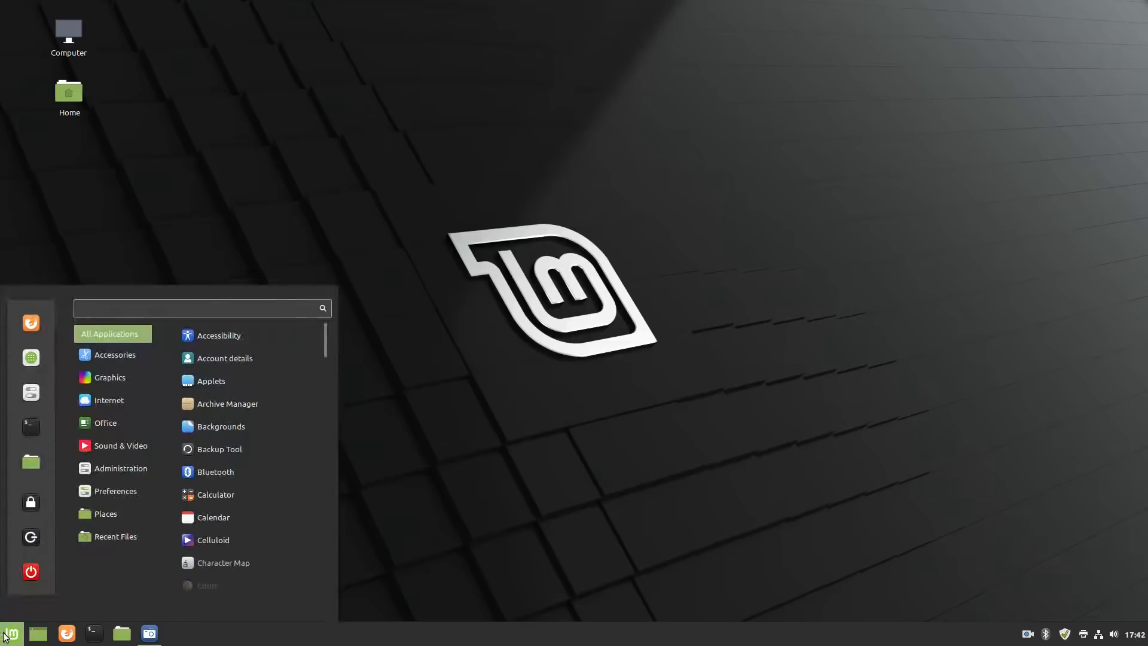
{"action": "left_click", "coordinate": [198, 307]}
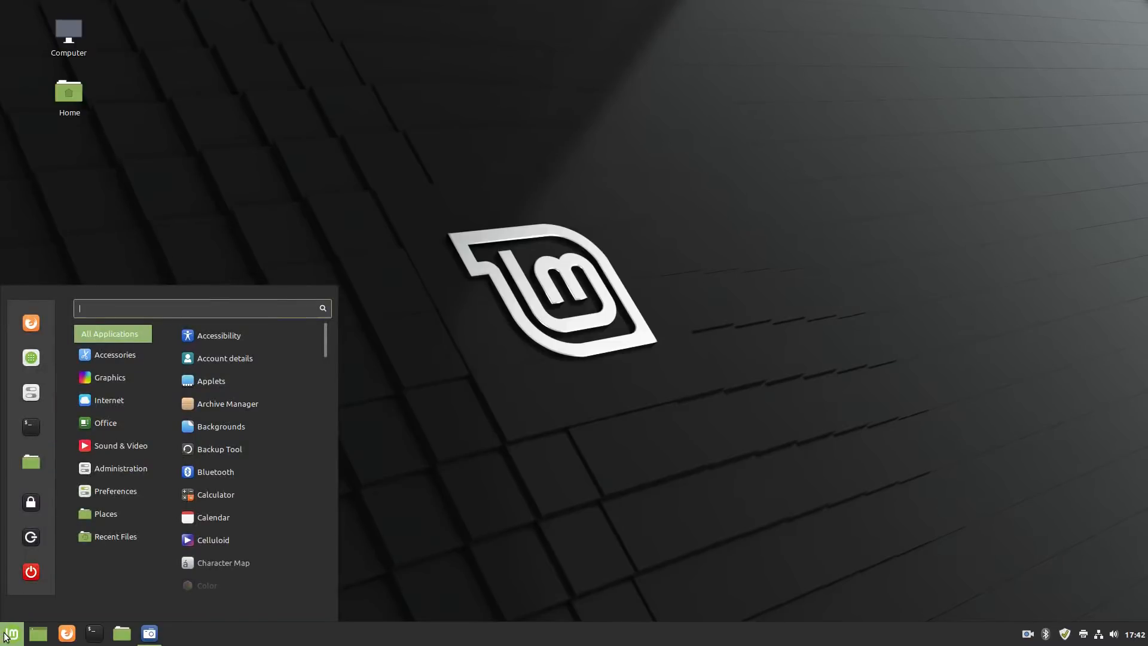
{"action": "type", "text": "theme"}
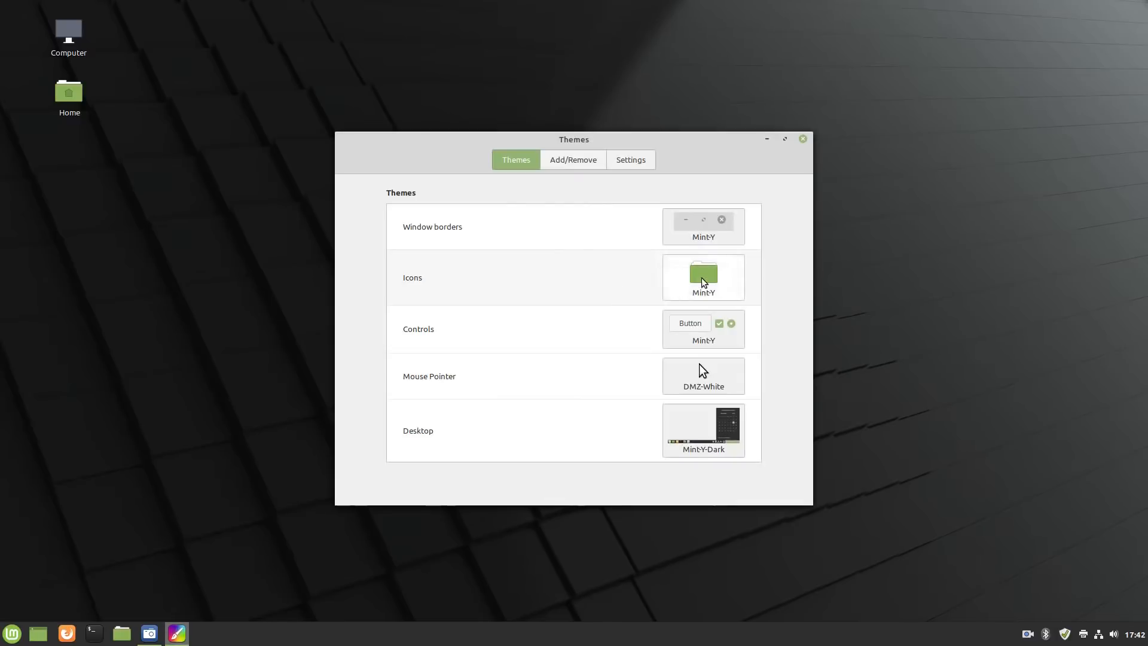
{"action": "left_click", "coordinate": [703, 276]}
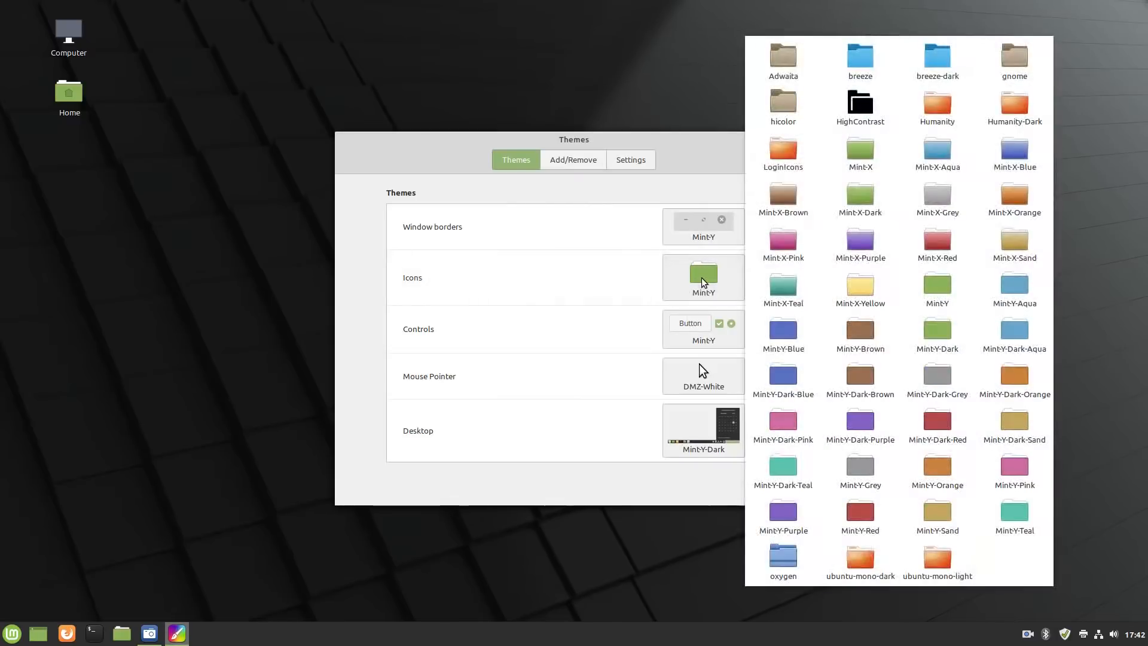
{"action": "left_click", "coordinate": [782, 288]}
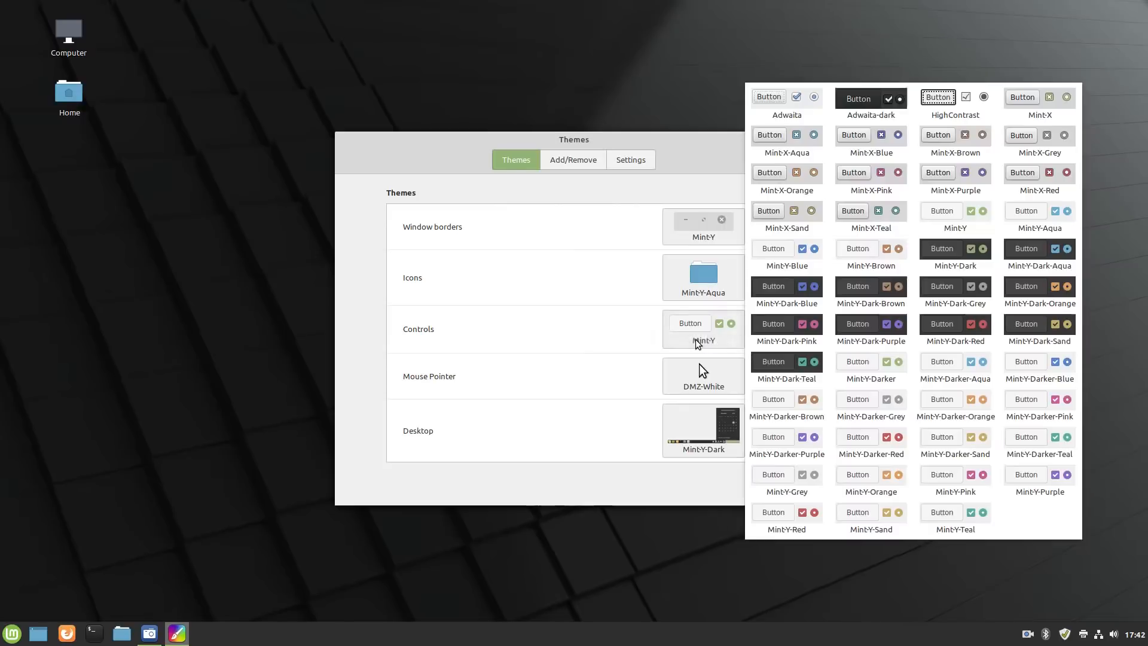
Step: Set controls to Mint-Y-Darker-Aqua and desktop to Mint-Y-Dark-Aqua, then close Themes
{"action": "left_click", "coordinate": [954, 361]}
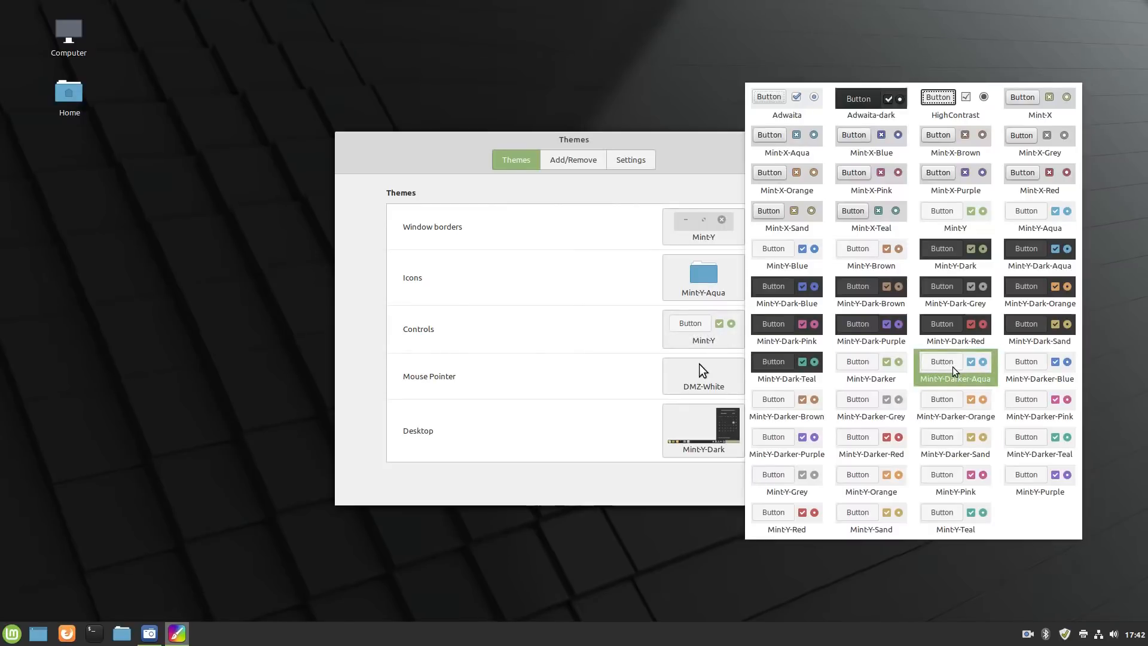
{"action": "left_click", "coordinate": [954, 361]}
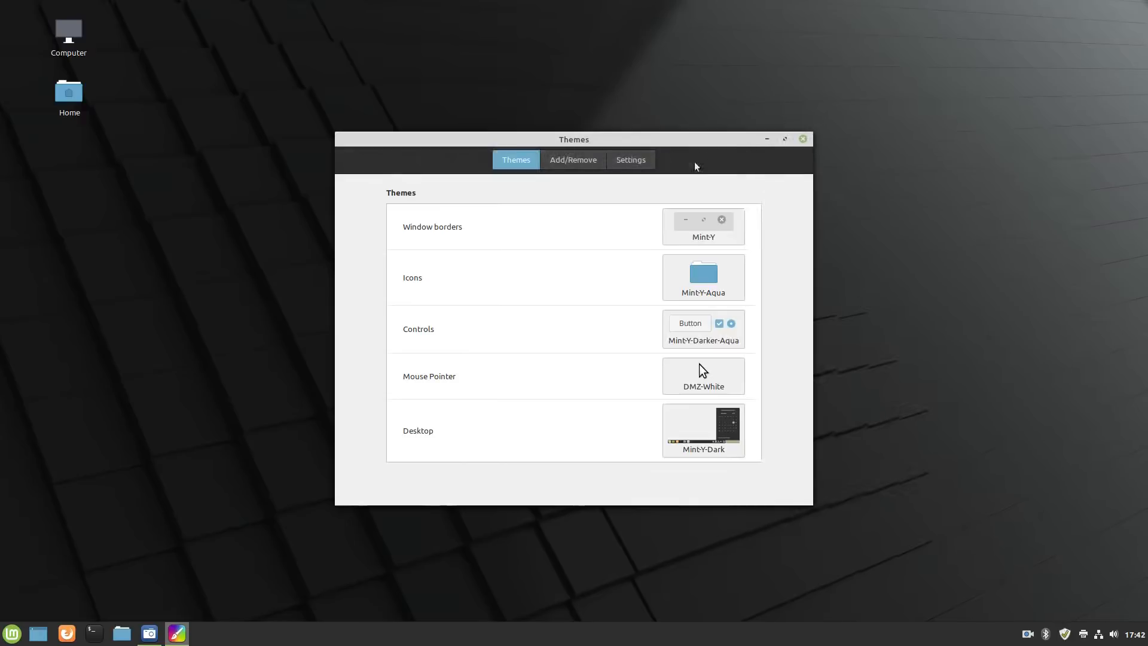
{"action": "left_click", "coordinate": [702, 429]}
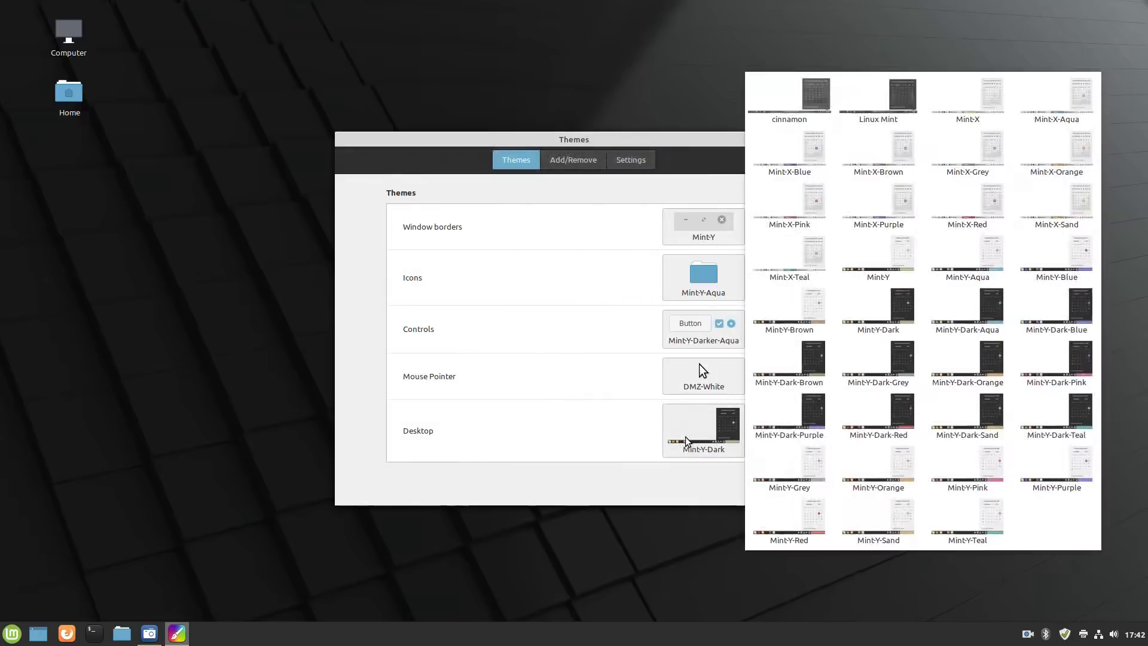
{"action": "left_click", "coordinate": [967, 310]}
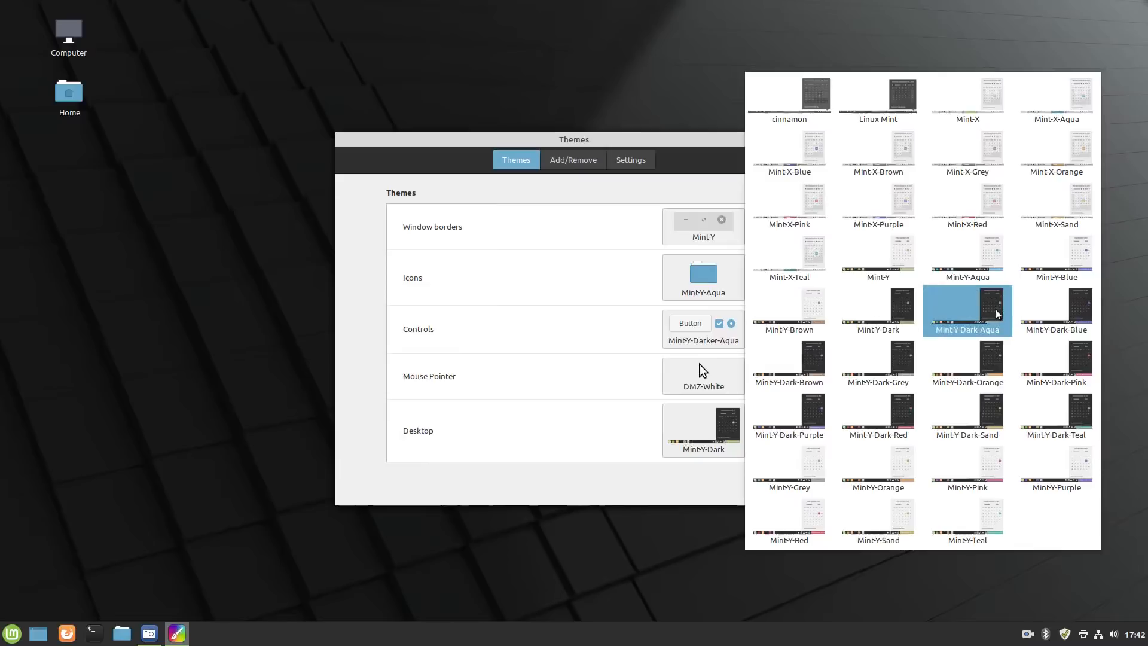
{"action": "left_click", "coordinate": [966, 309]}
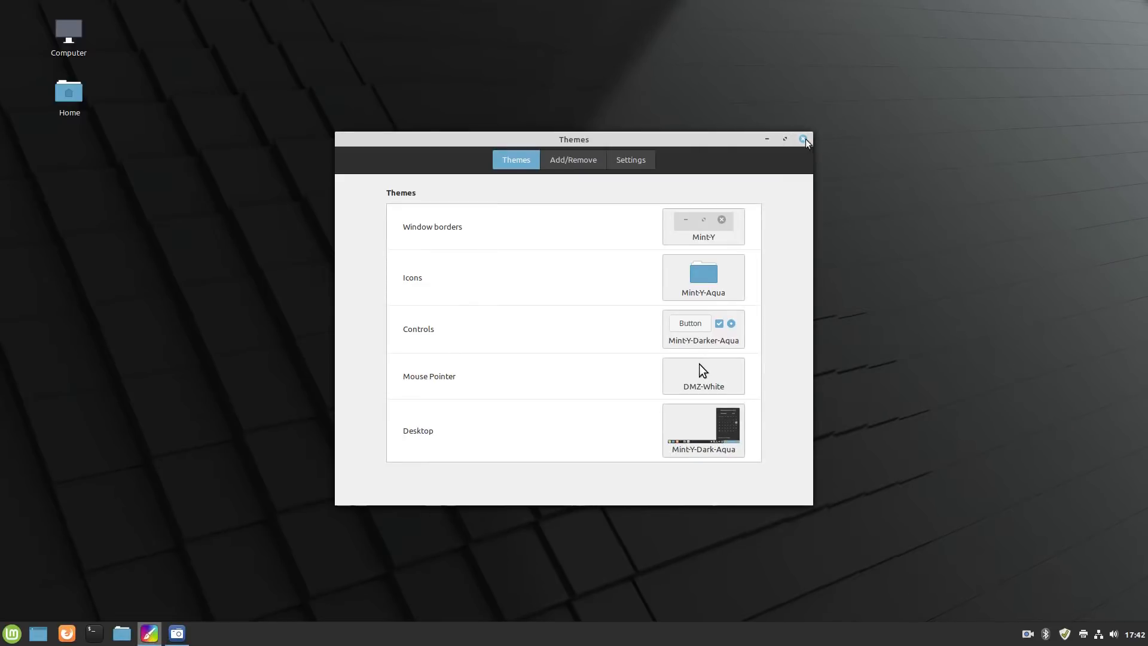
{"action": "left_click", "coordinate": [804, 139]}
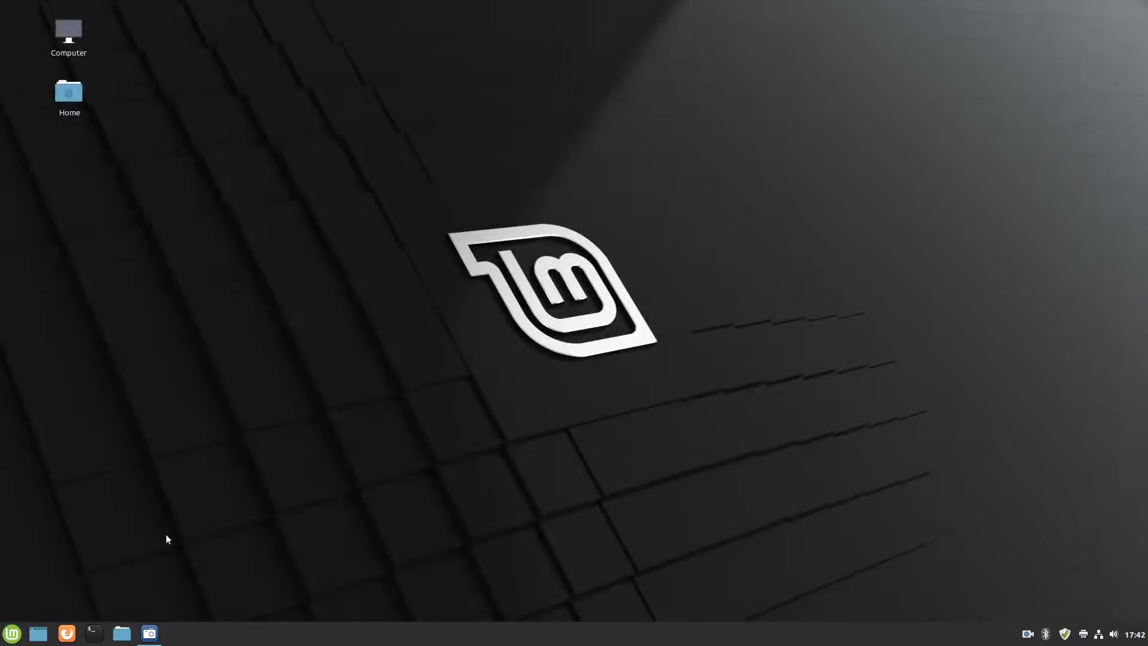
{"action": "mouse_move", "coordinate": [243, 507]}
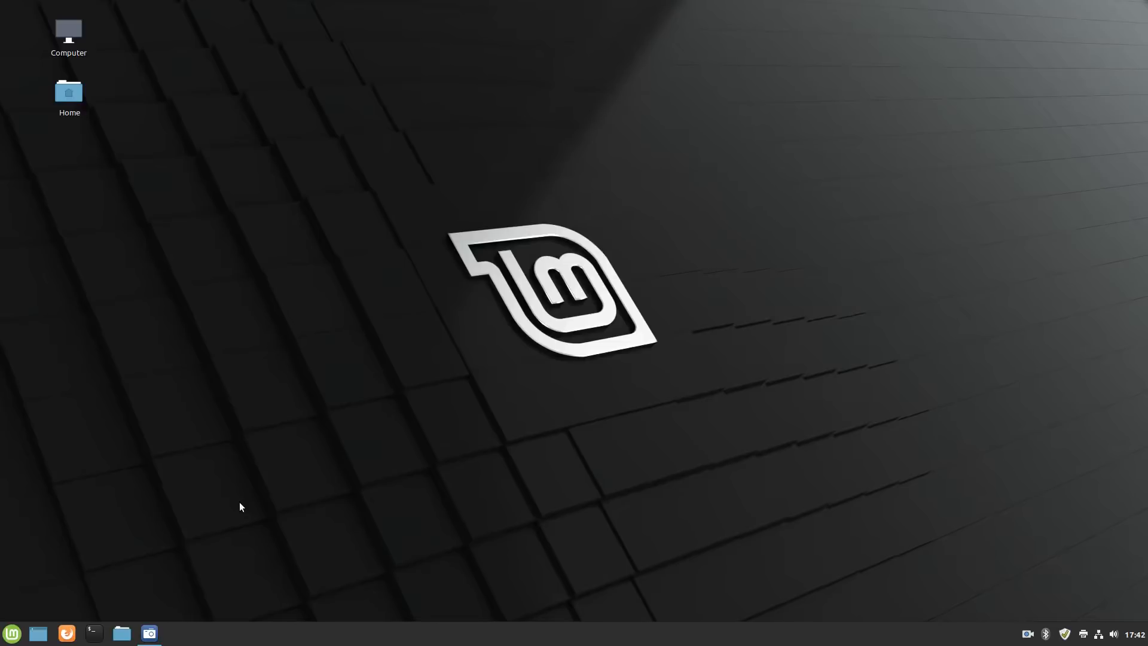
{"action": "mouse_move", "coordinate": [1029, 600]}
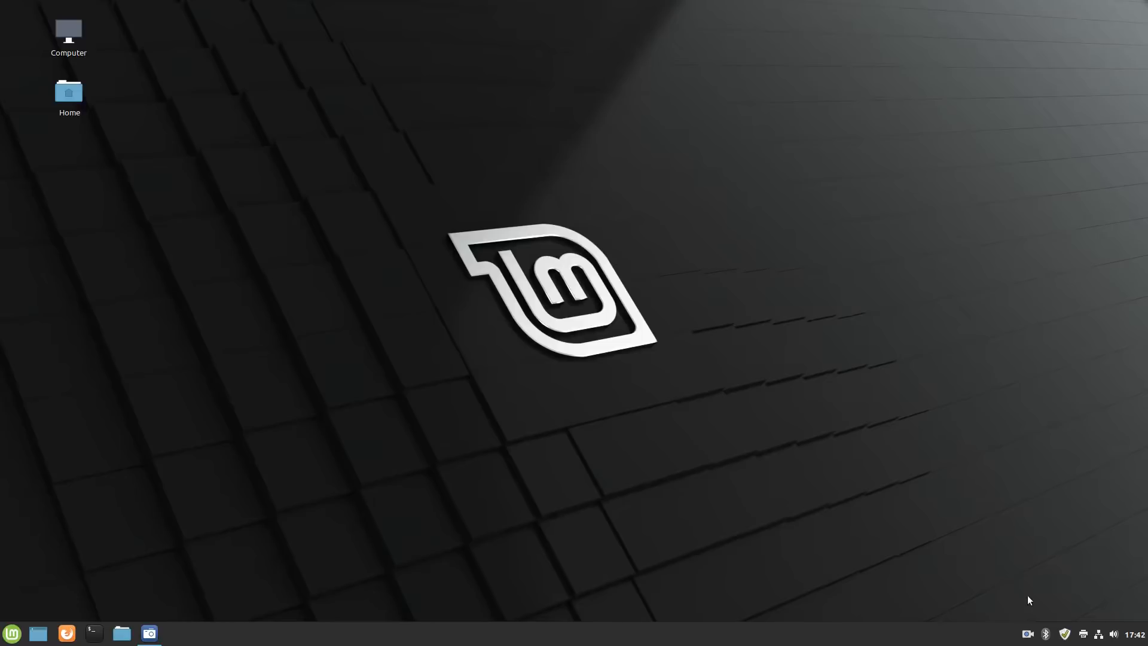
{"action": "mouse_move", "coordinate": [1047, 634]}
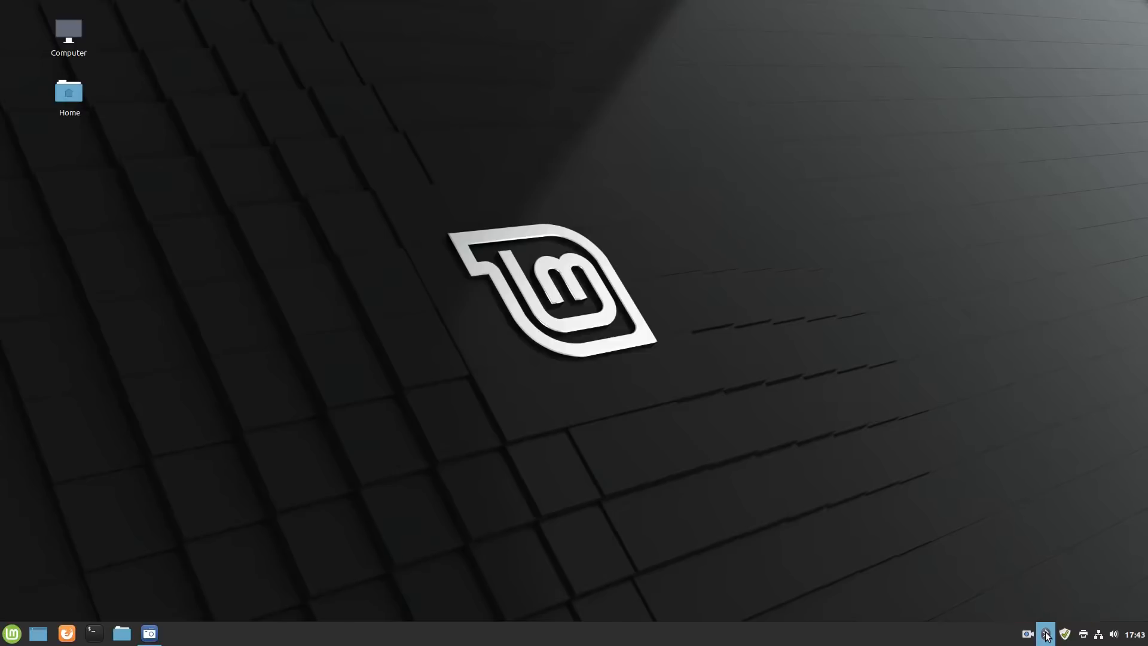
Step: Launch System Reports from a menu search for 'system'
{"action": "left_click", "coordinate": [12, 632]}
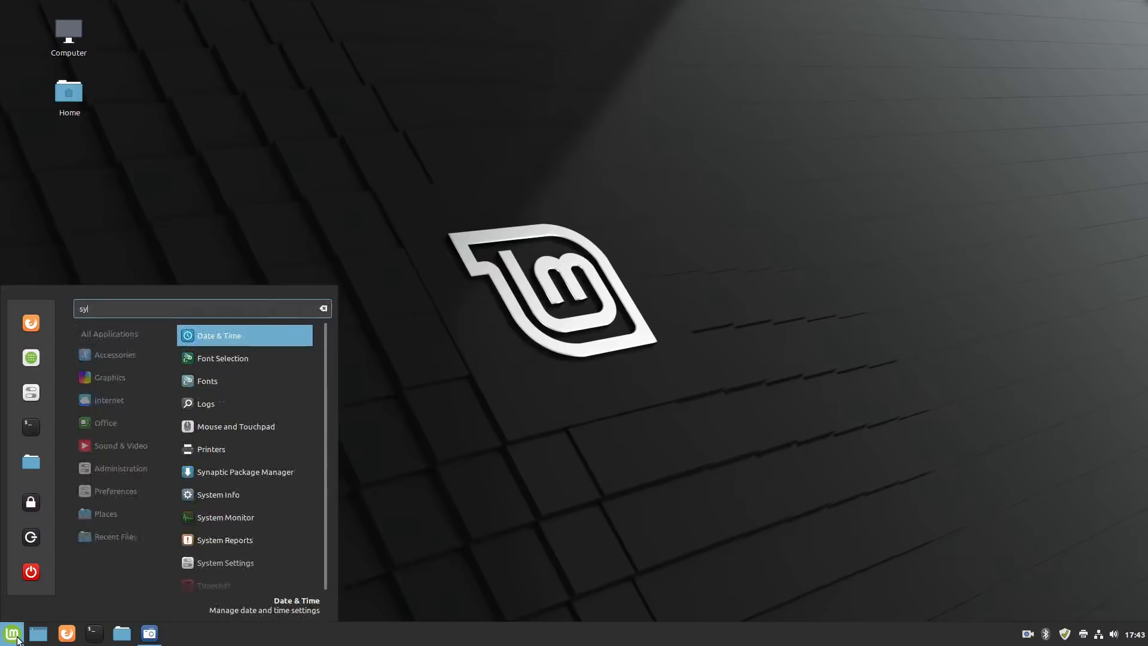
{"action": "type", "text": "system"}
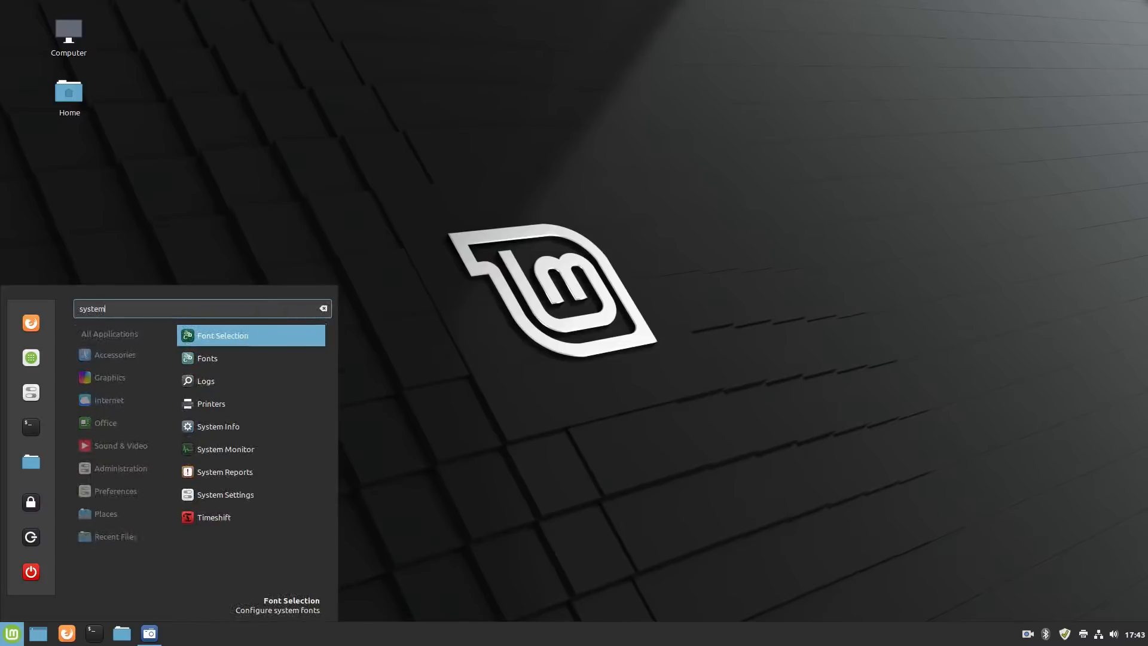
{"action": "left_click", "coordinate": [224, 335]}
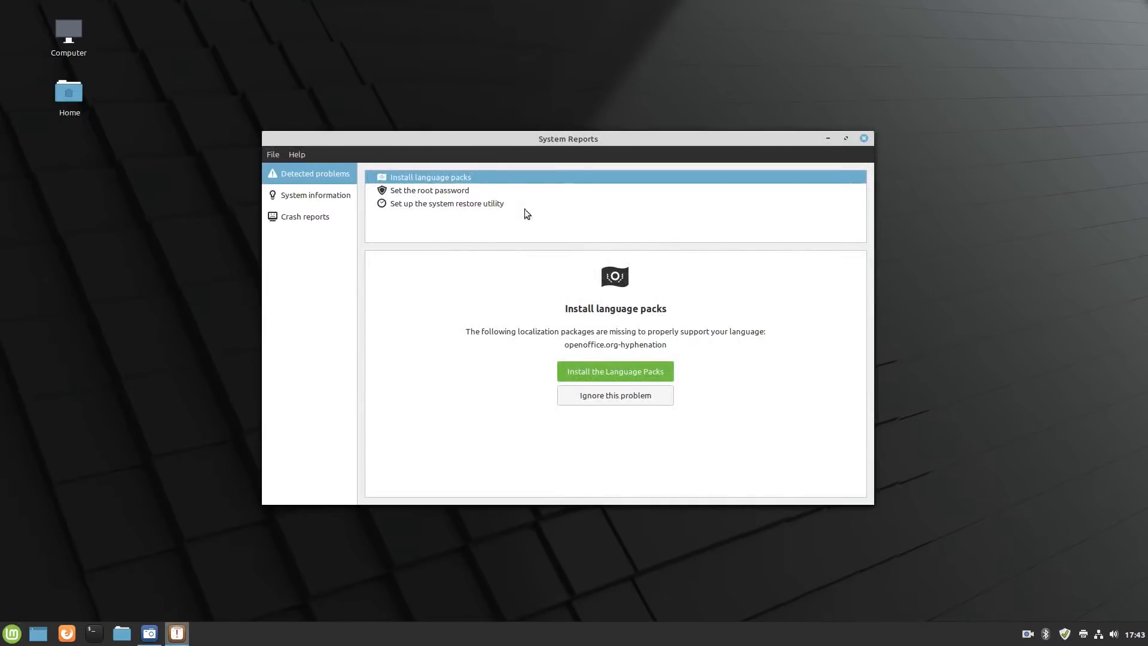
{"action": "mouse_move", "coordinate": [1039, 426]}
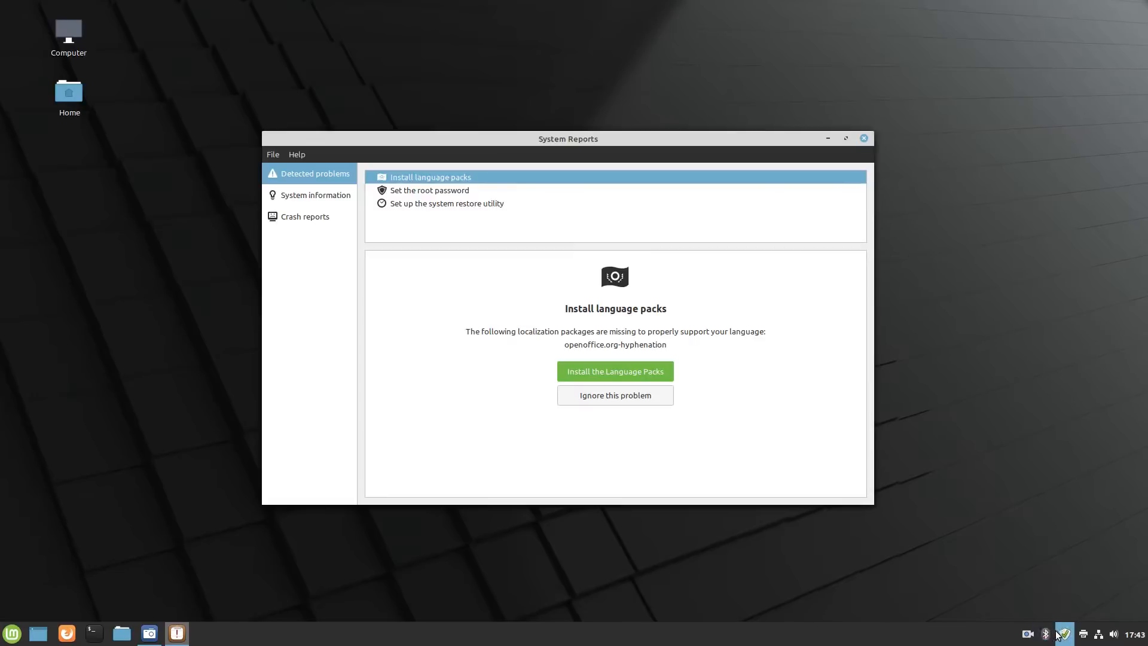
{"action": "mouse_move", "coordinate": [606, 237]}
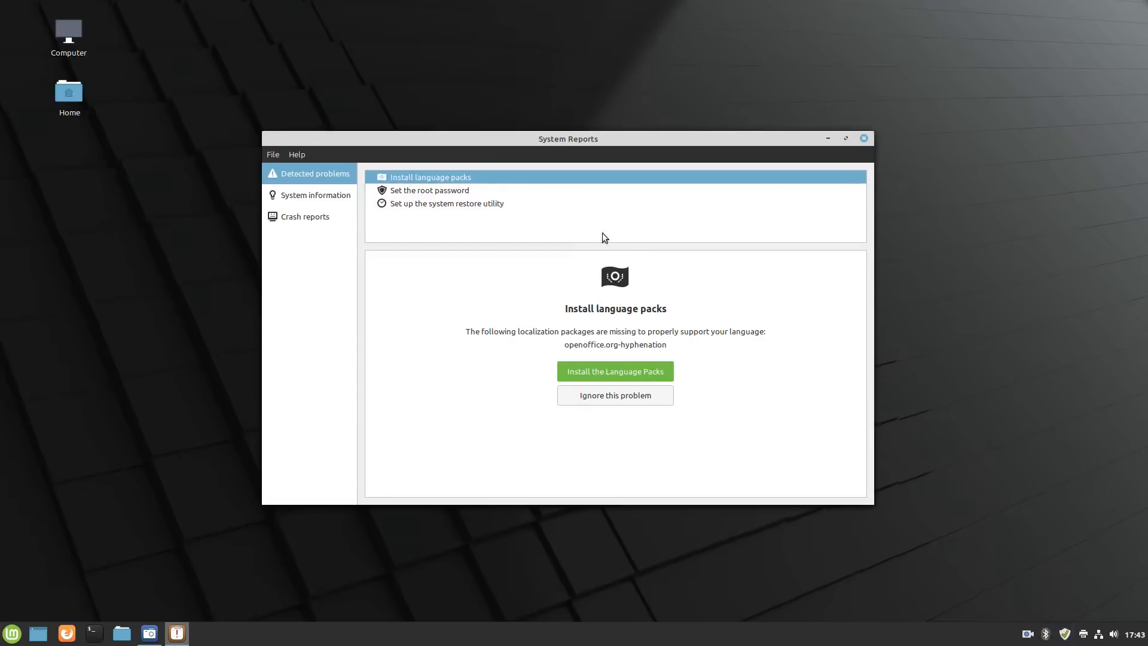
{"action": "mouse_move", "coordinate": [483, 178]}
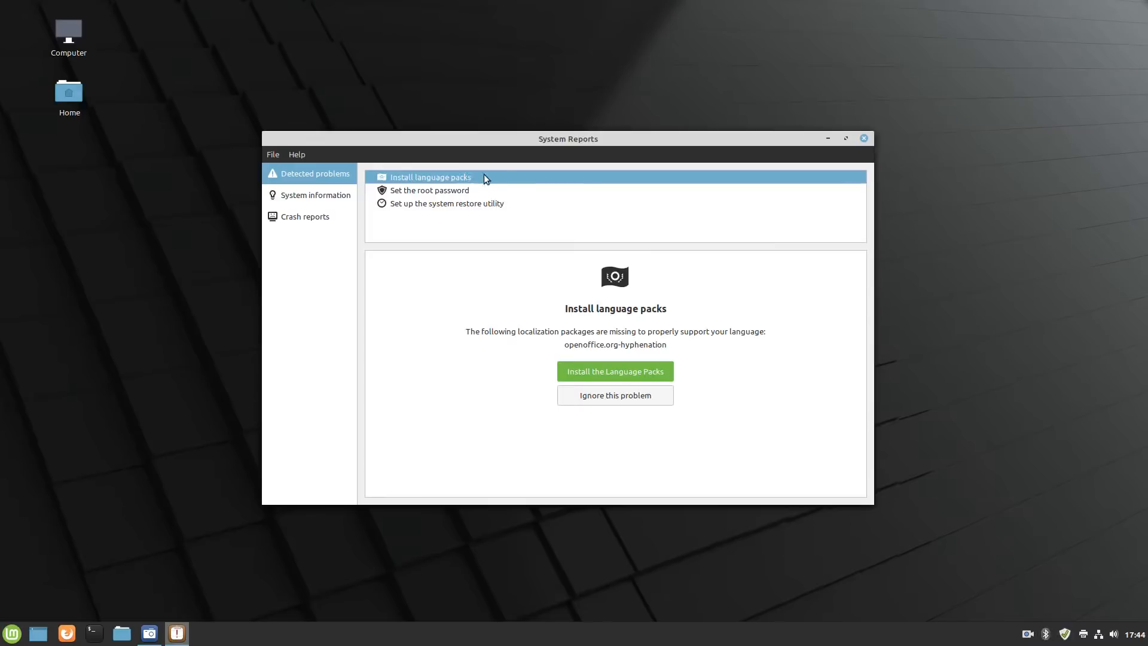
{"action": "mouse_move", "coordinate": [445, 197]}
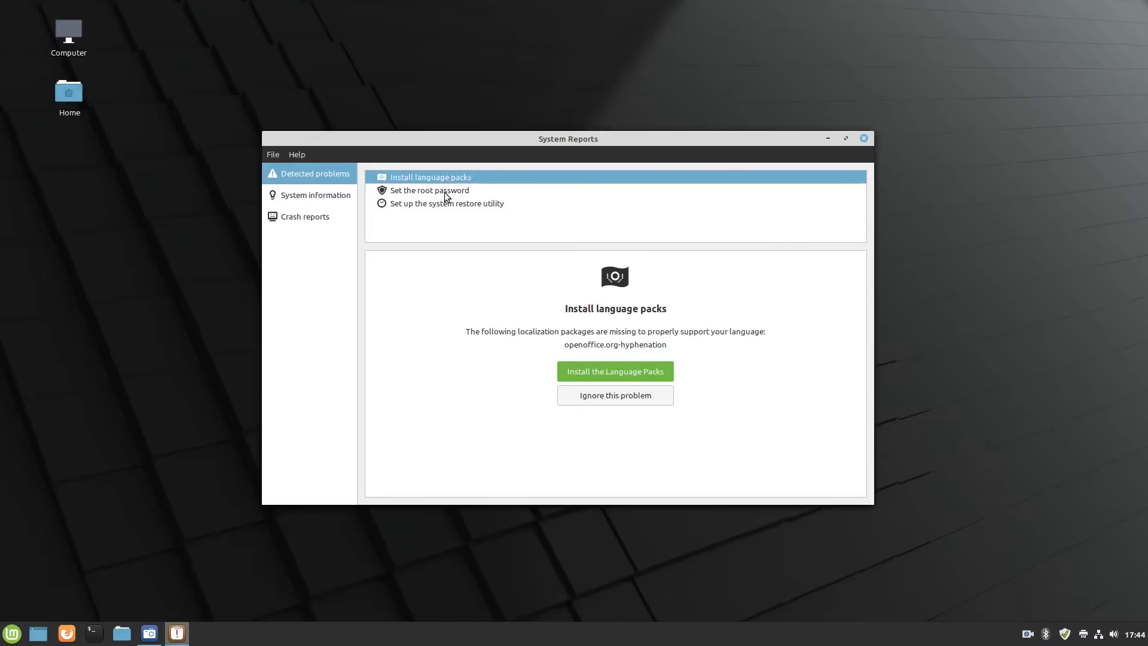
Step: Review the root password and system restore utility problems in Detected problems
{"action": "left_click", "coordinate": [429, 190]}
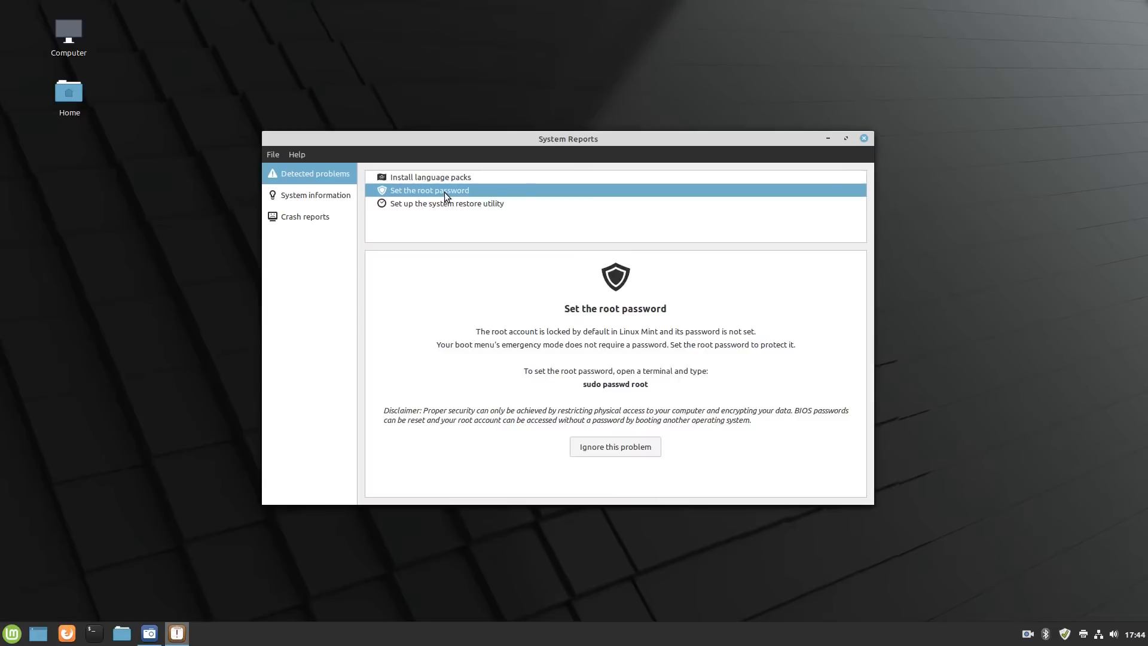
{"action": "left_click", "coordinate": [446, 203]}
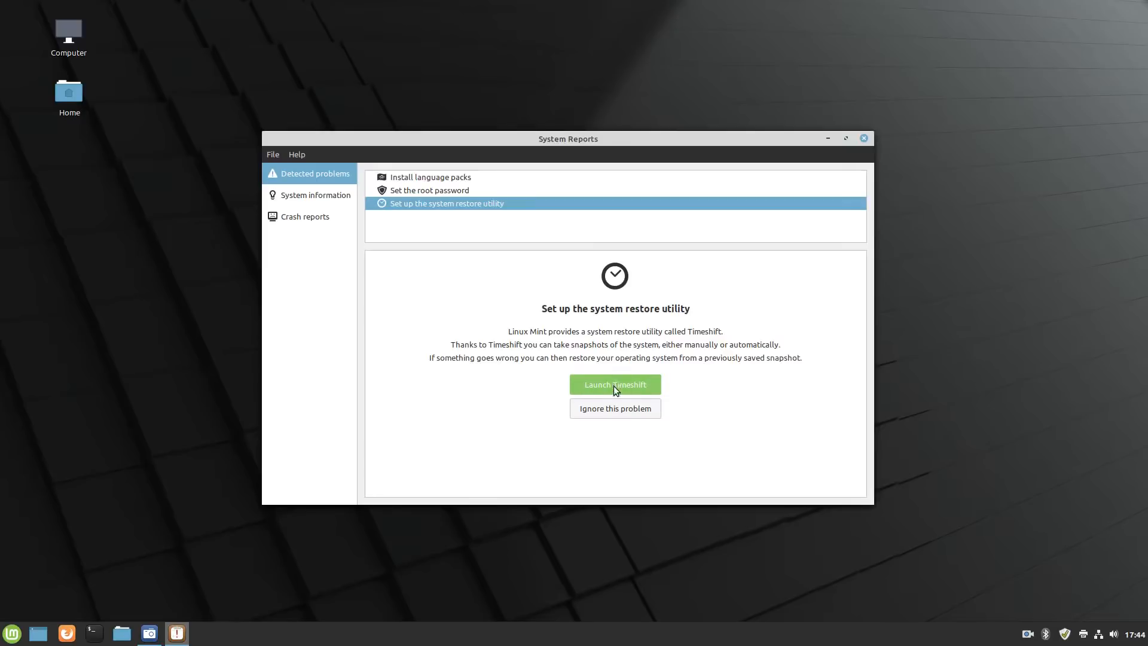
{"action": "mouse_move", "coordinate": [623, 416]}
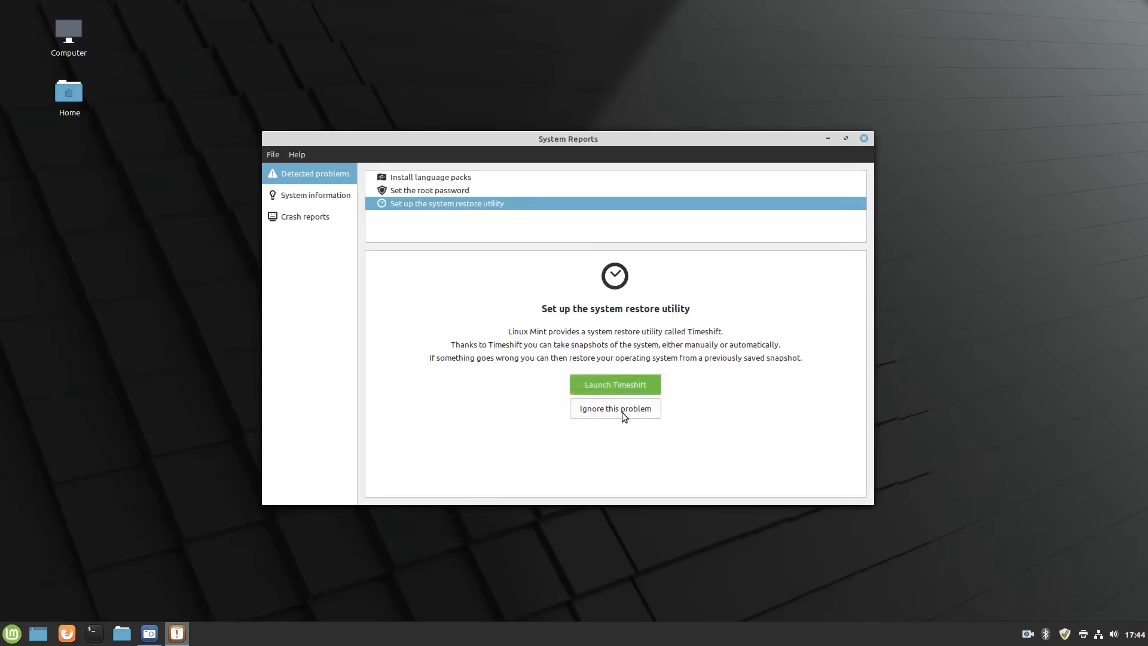
{"action": "mouse_move", "coordinate": [642, 400]}
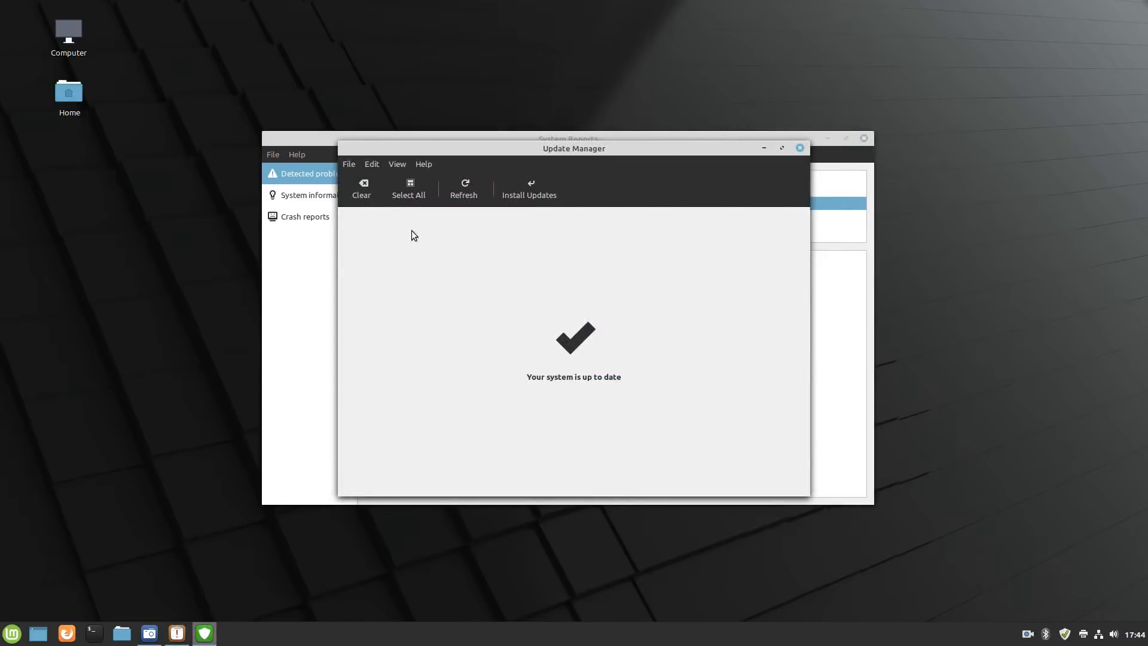
{"action": "mouse_move", "coordinate": [592, 216]}
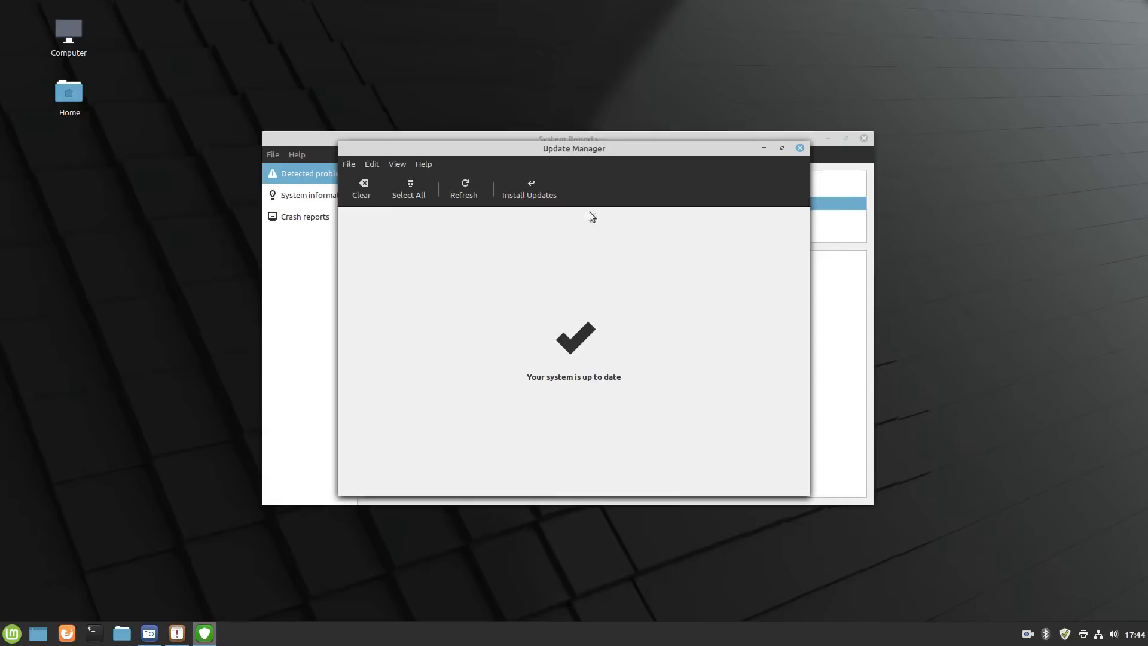
{"action": "mouse_move", "coordinate": [800, 148]}
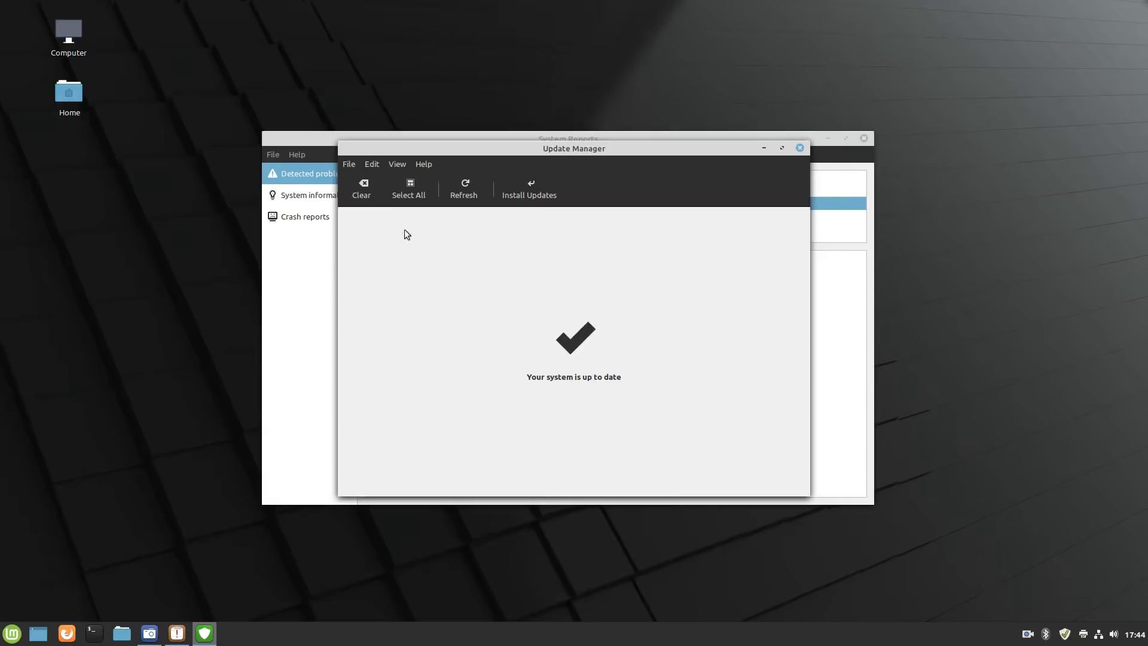
{"action": "mouse_move", "coordinate": [619, 226]}
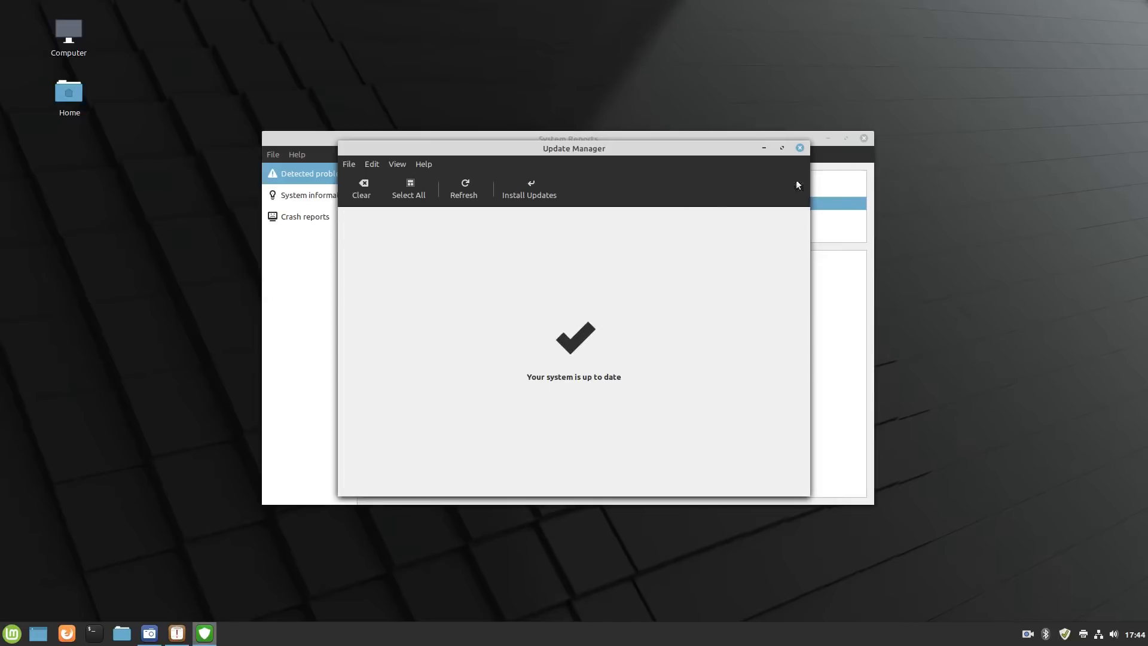
Step: Close the update window, check the empty Crash reports, and return to Detected problems
{"action": "left_click", "coordinate": [797, 147]}
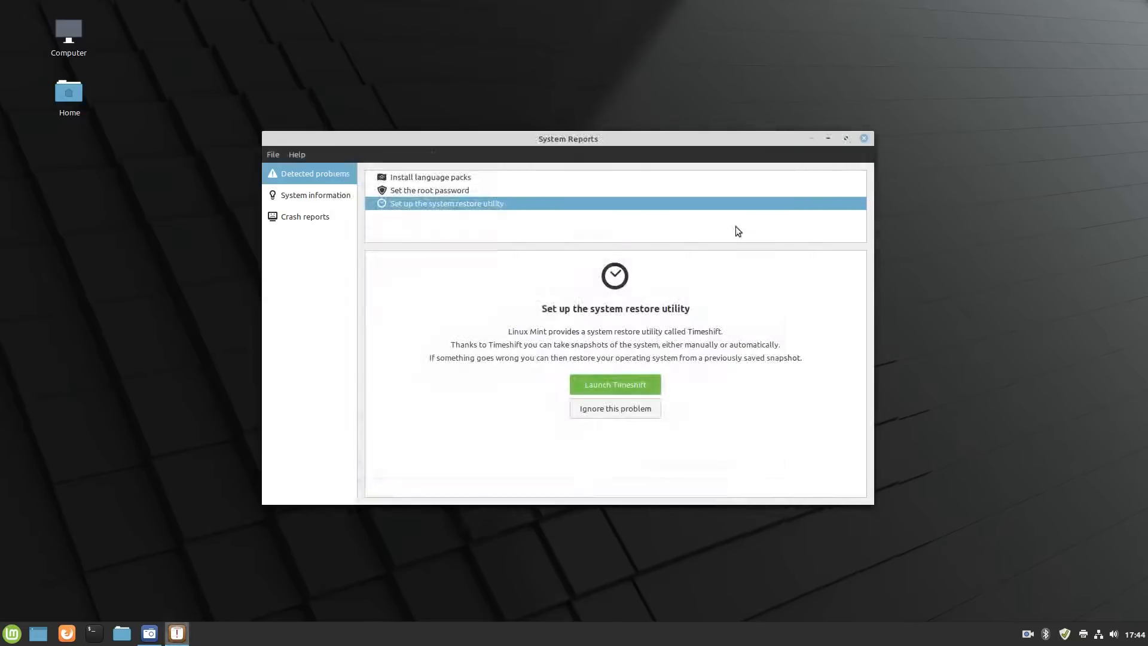
{"action": "mouse_move", "coordinate": [453, 200]}
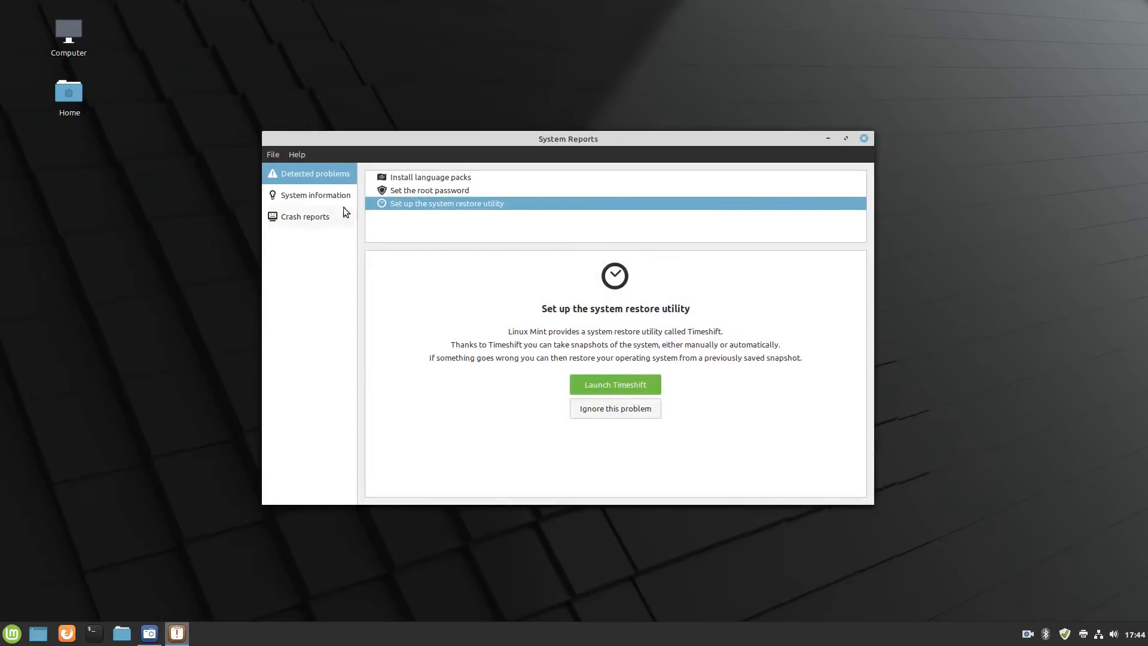
{"action": "left_click", "coordinate": [305, 217]}
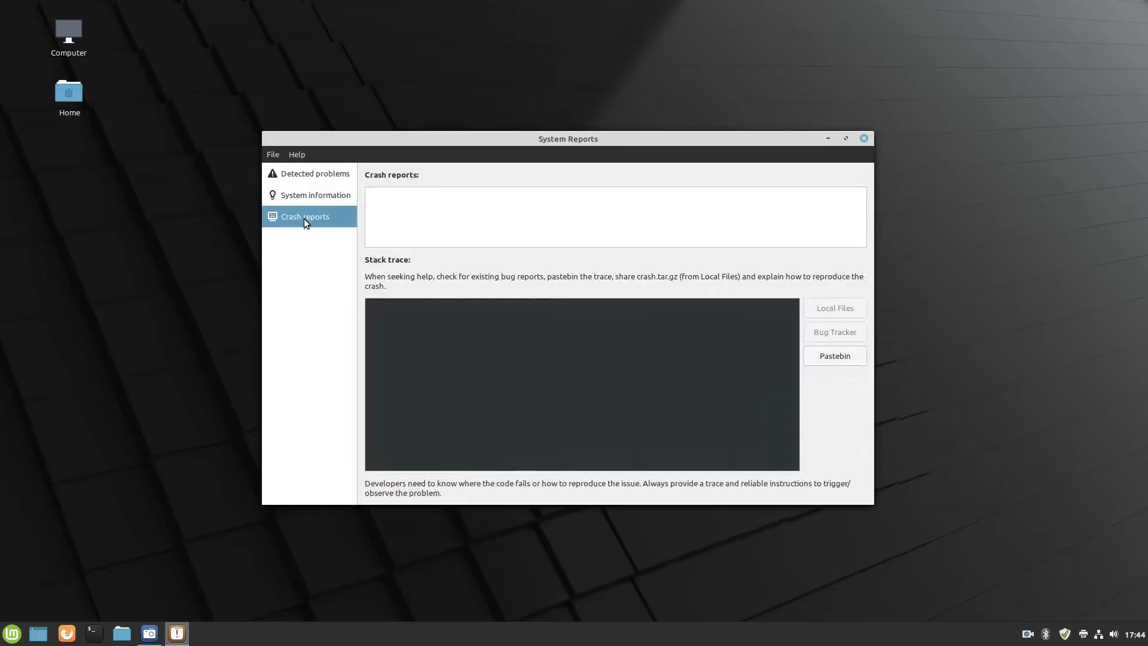
{"action": "left_click", "coordinate": [314, 173]}
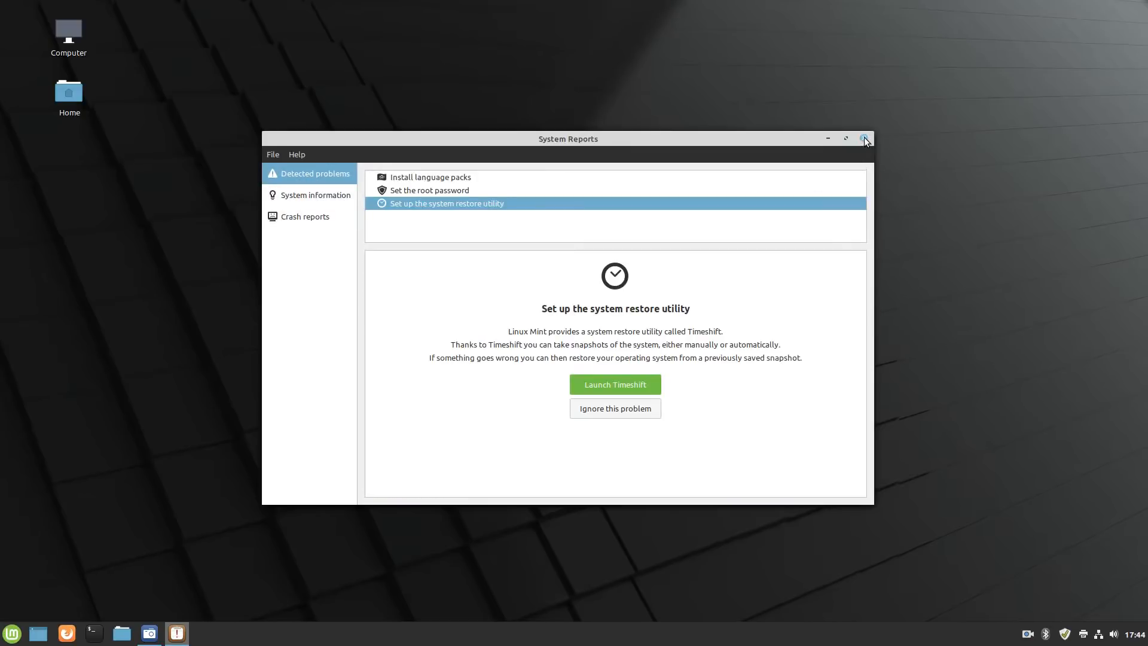
Step: Close System Reports and launch System Settings from a menu search for 'system'
{"action": "left_click", "coordinate": [865, 138]}
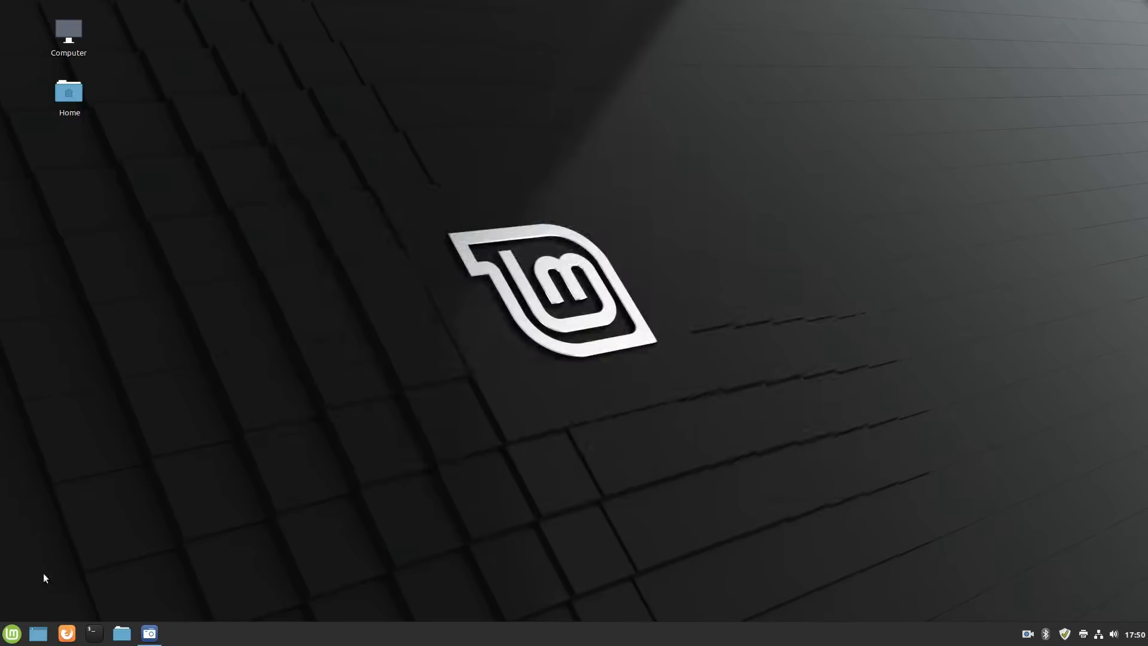
{"action": "left_click", "coordinate": [12, 634]}
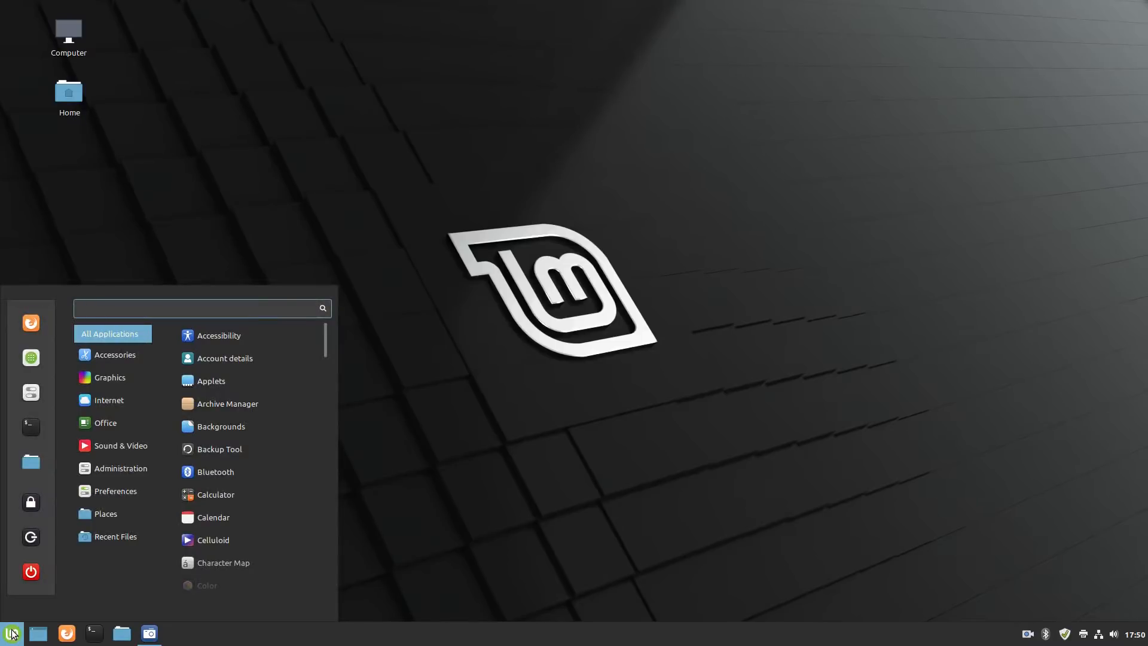
{"action": "type", "text": "system sett"}
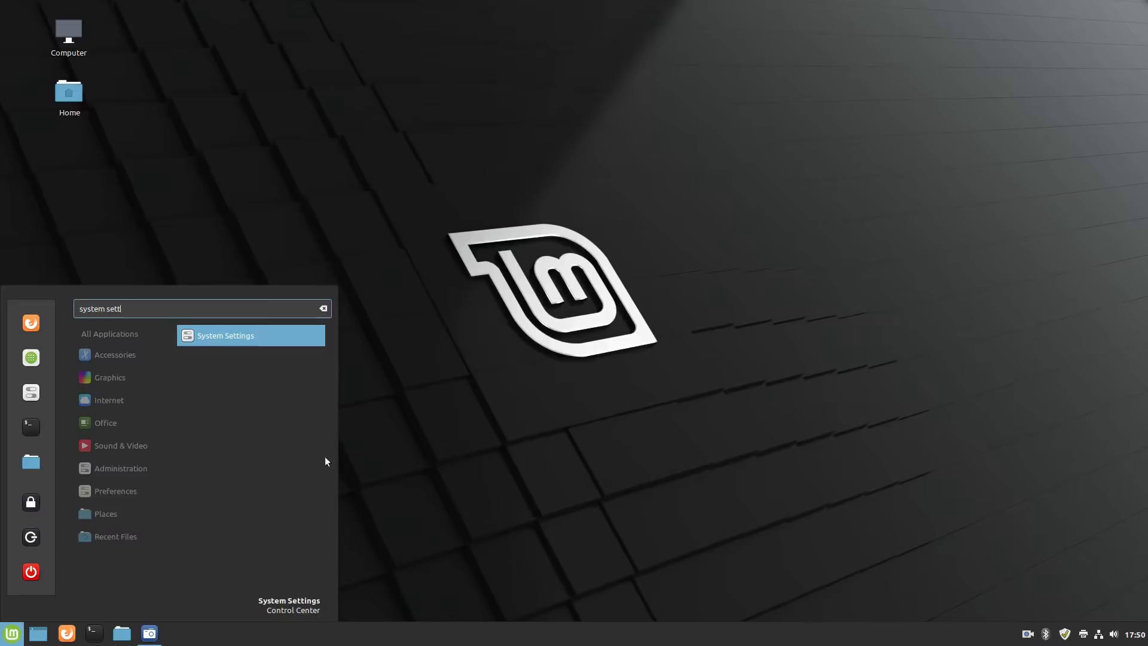
{"action": "left_click", "coordinate": [225, 334]}
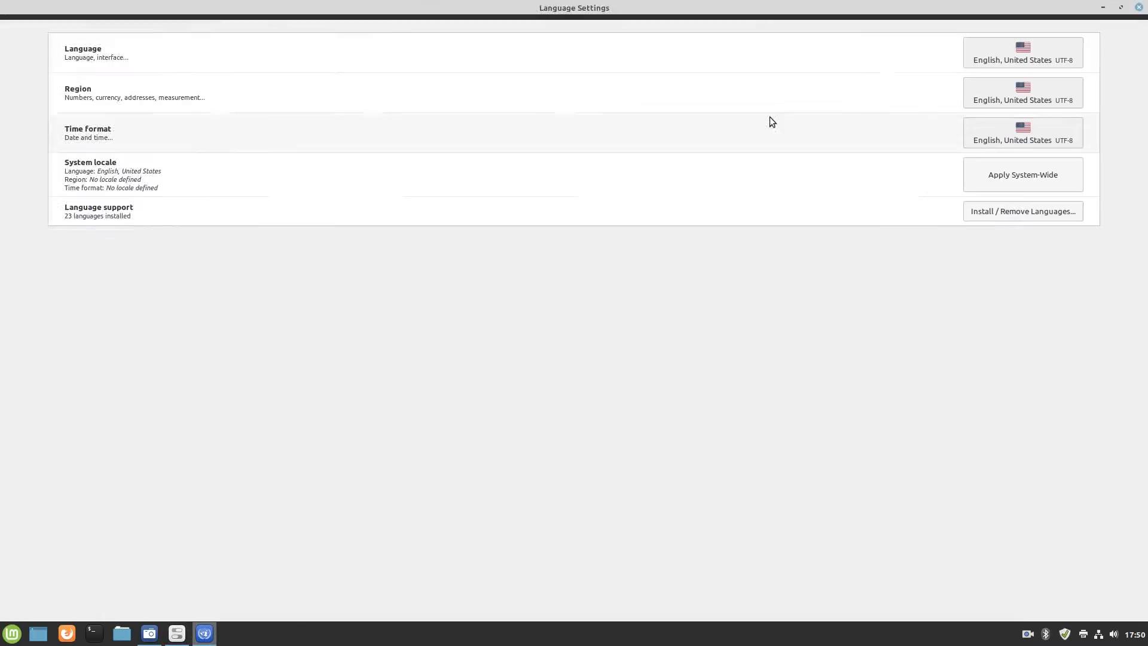
{"action": "mouse_move", "coordinate": [857, 63]}
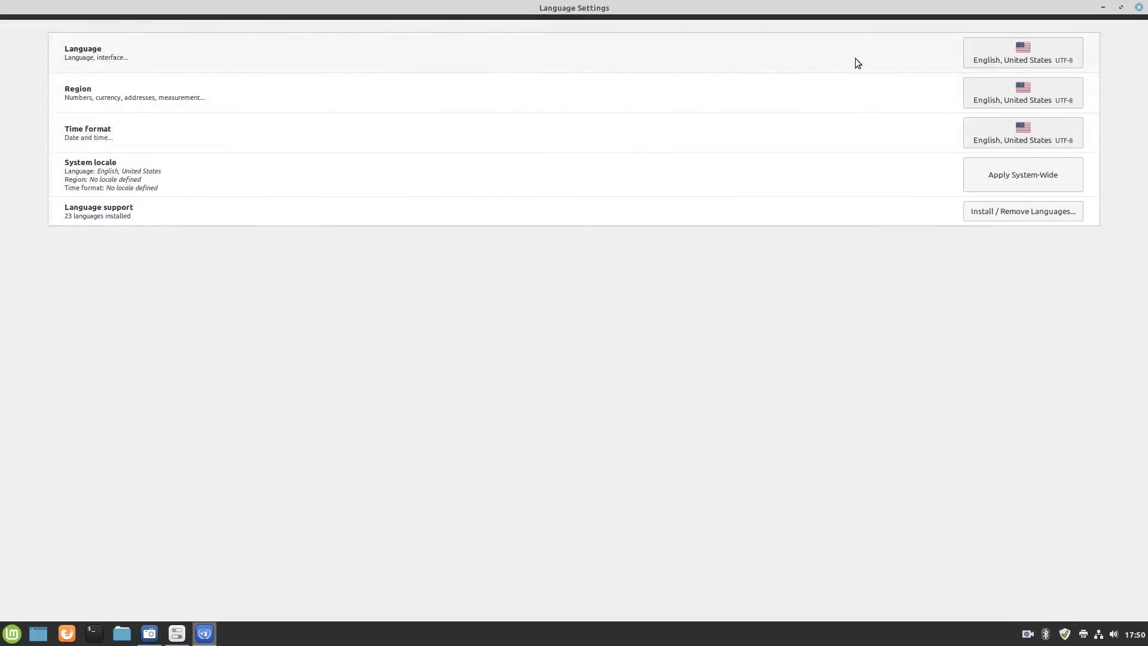
{"action": "mouse_move", "coordinate": [457, 94]}
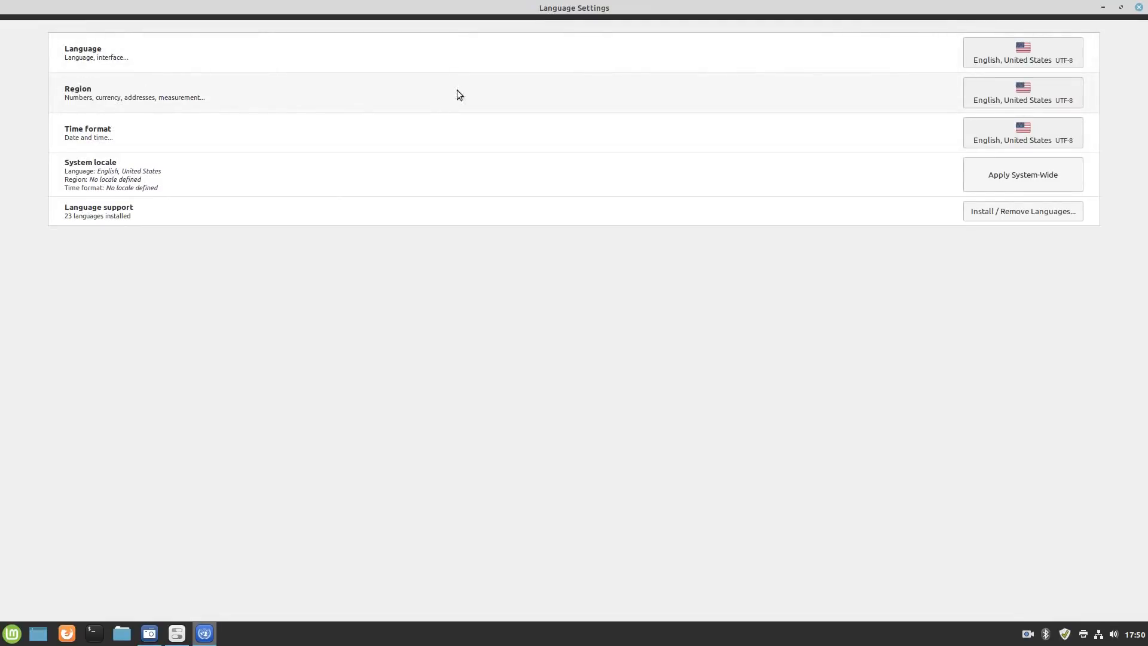
{"action": "mouse_move", "coordinate": [433, 122]}
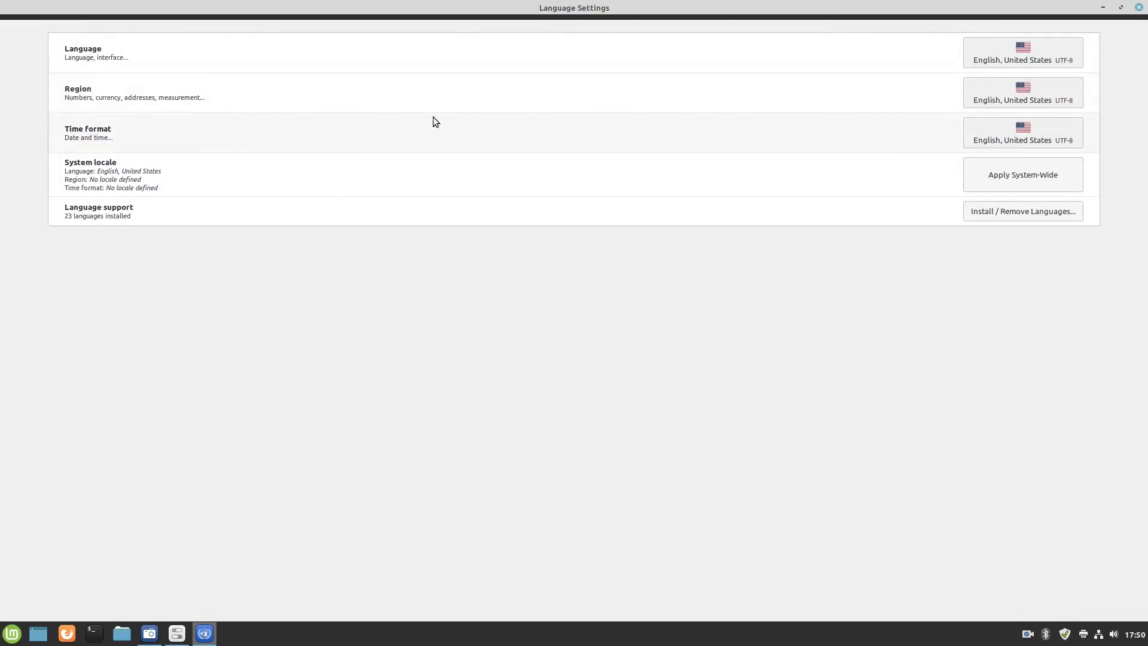
{"action": "mouse_move", "coordinate": [667, 185]}
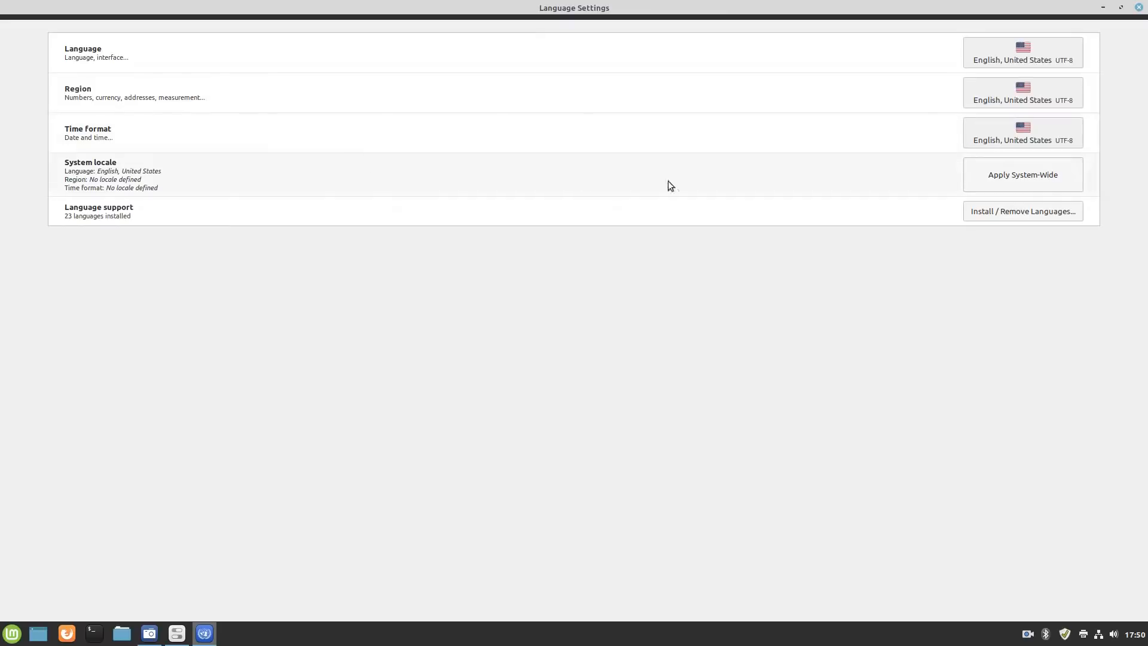
{"action": "mouse_move", "coordinate": [726, 184]}
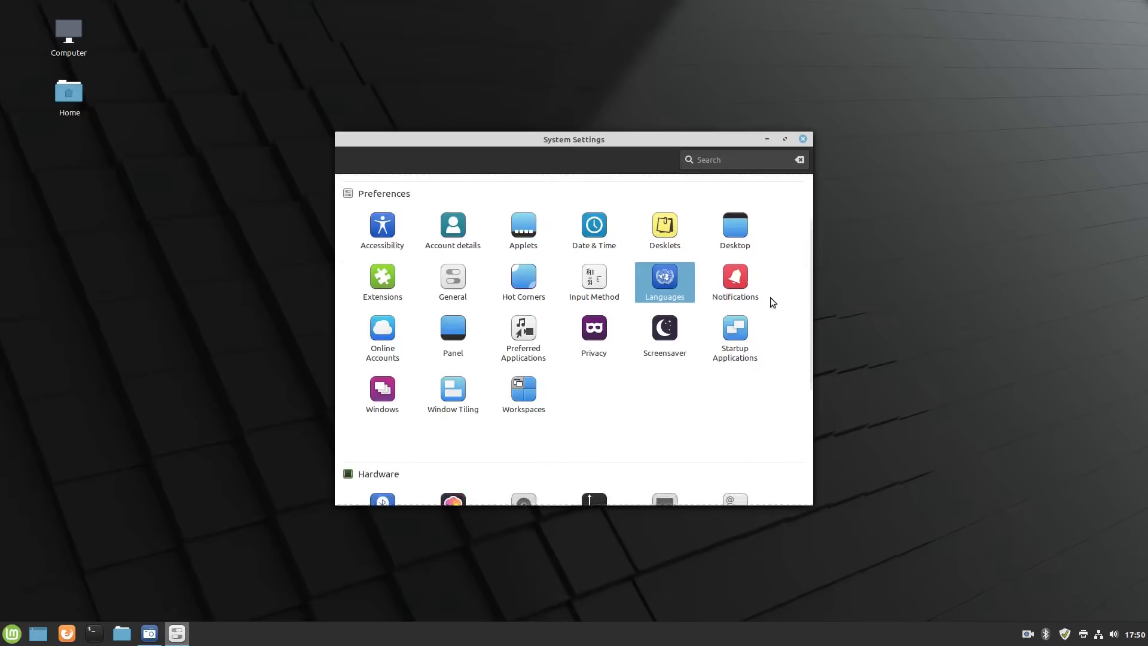
{"action": "mouse_move", "coordinate": [627, 393]}
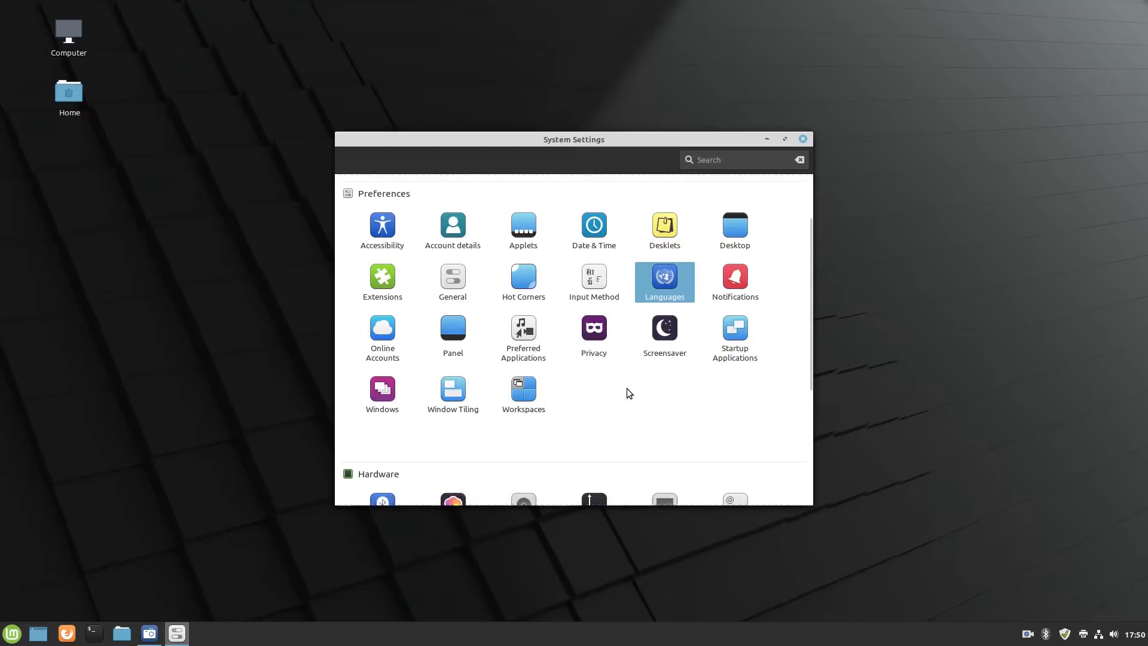
Step: Scroll System Settings down to the Hardware section
{"action": "scroll", "scroll_direction": "down", "scroll_amount": 3}
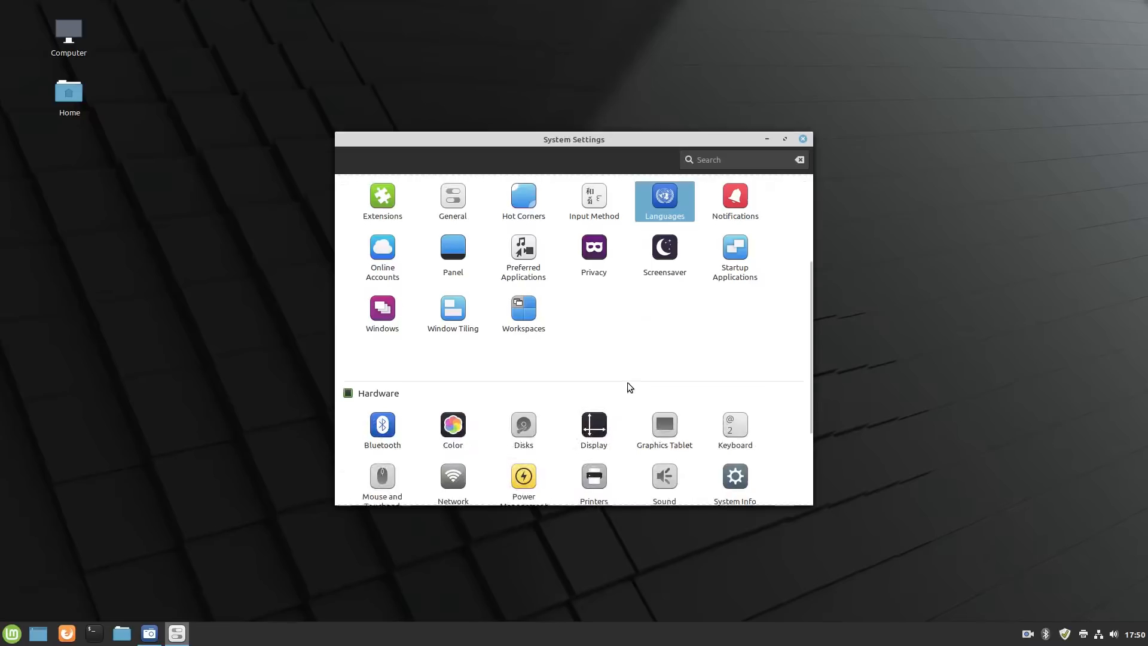
Step: Review Display settings and keep user interface scaling at Normal
{"action": "left_click", "coordinate": [594, 424]}
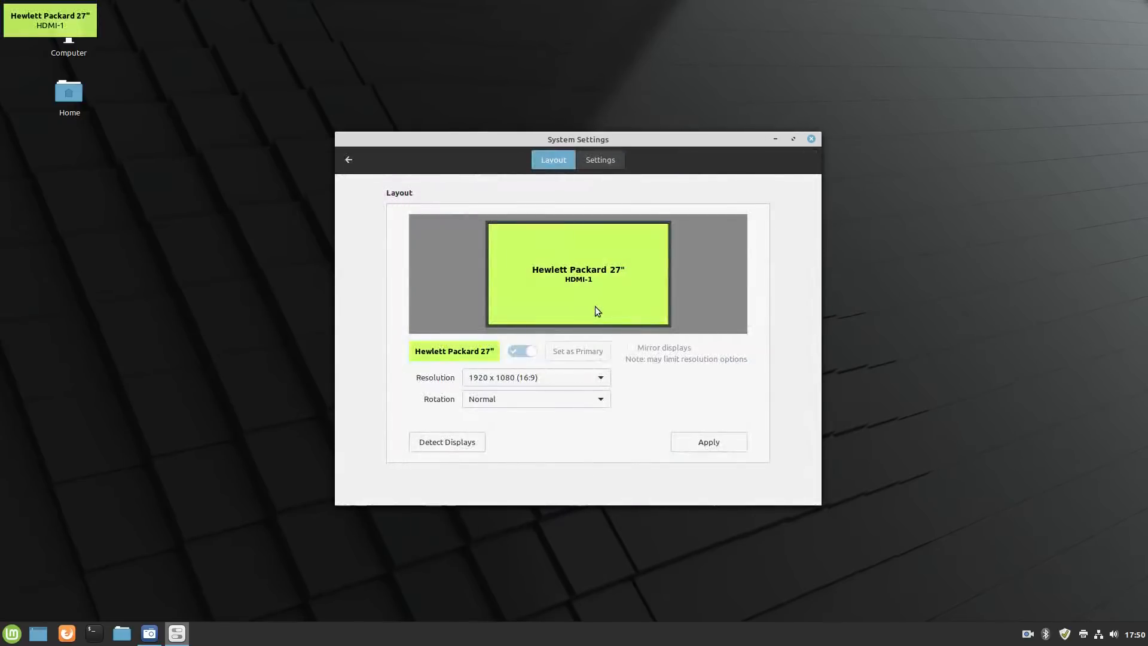
{"action": "mouse_move", "coordinate": [625, 192]}
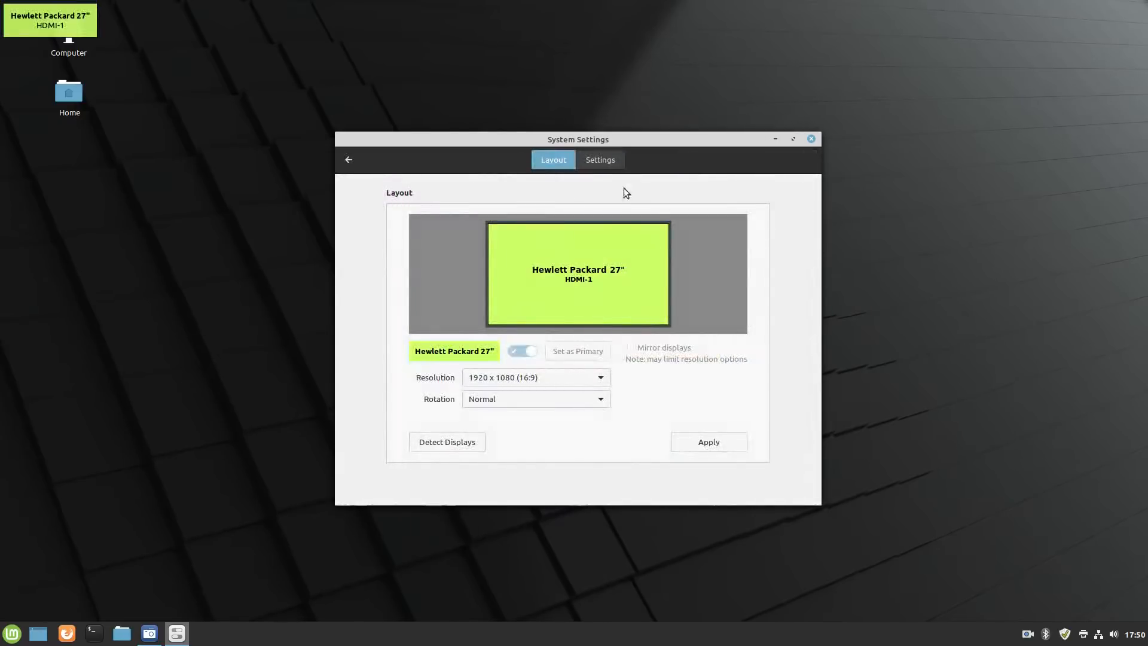
{"action": "left_click", "coordinate": [599, 159]}
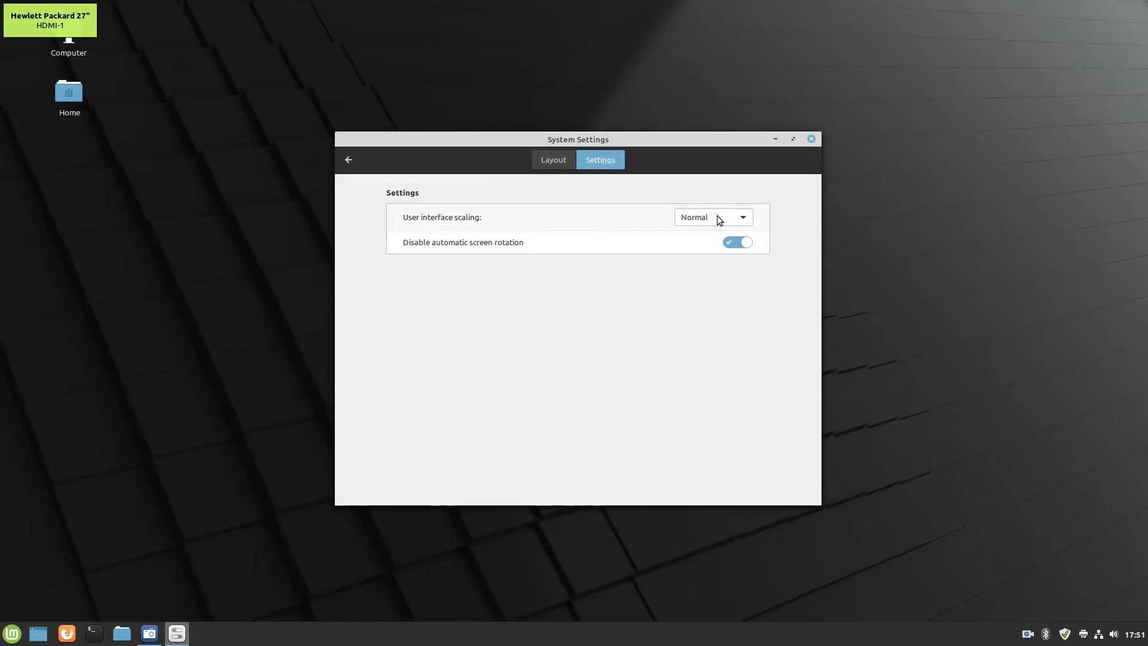
{"action": "left_click", "coordinate": [712, 217]}
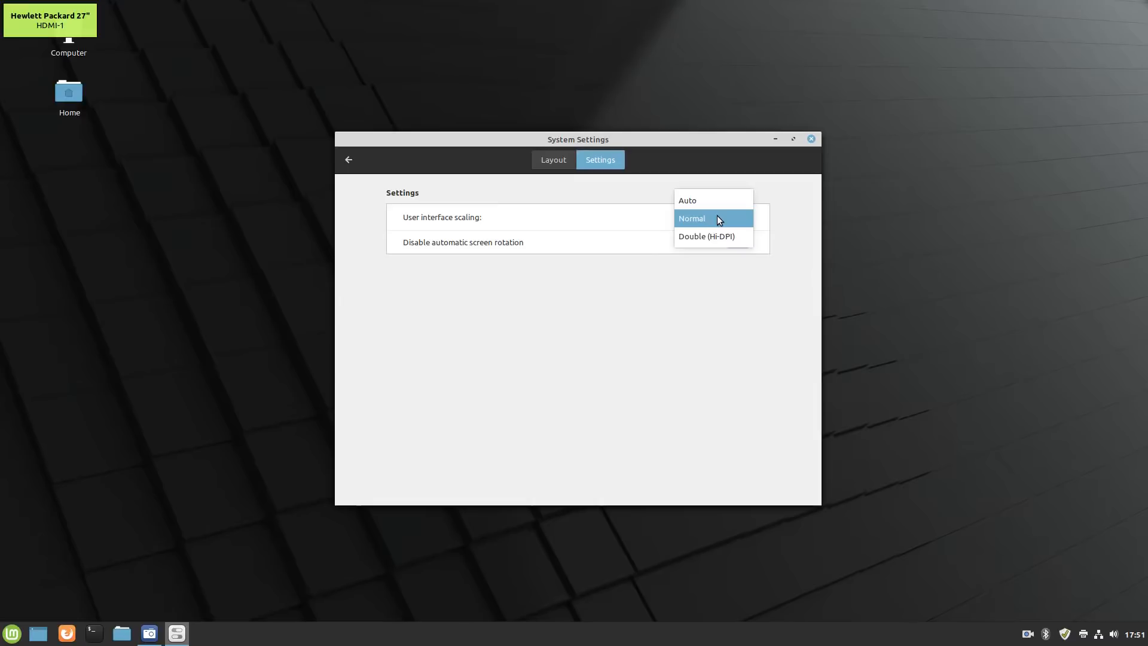
{"action": "left_click", "coordinate": [690, 217]}
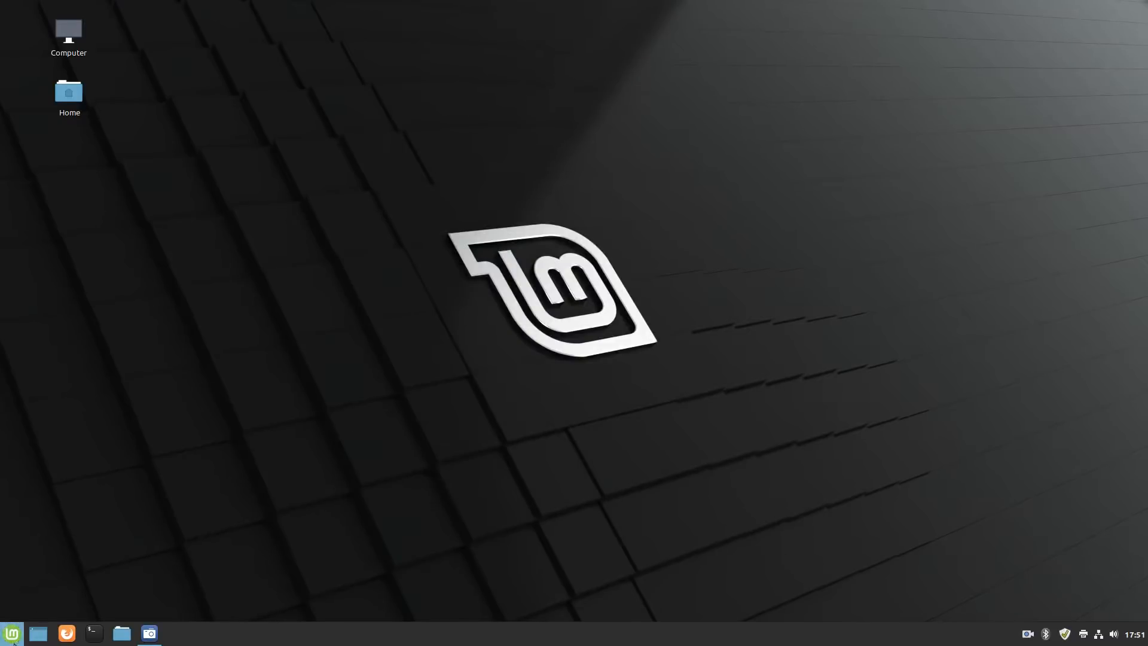
Step: Browse the Sound & Video category in the applications menu
{"action": "left_click", "coordinate": [12, 634]}
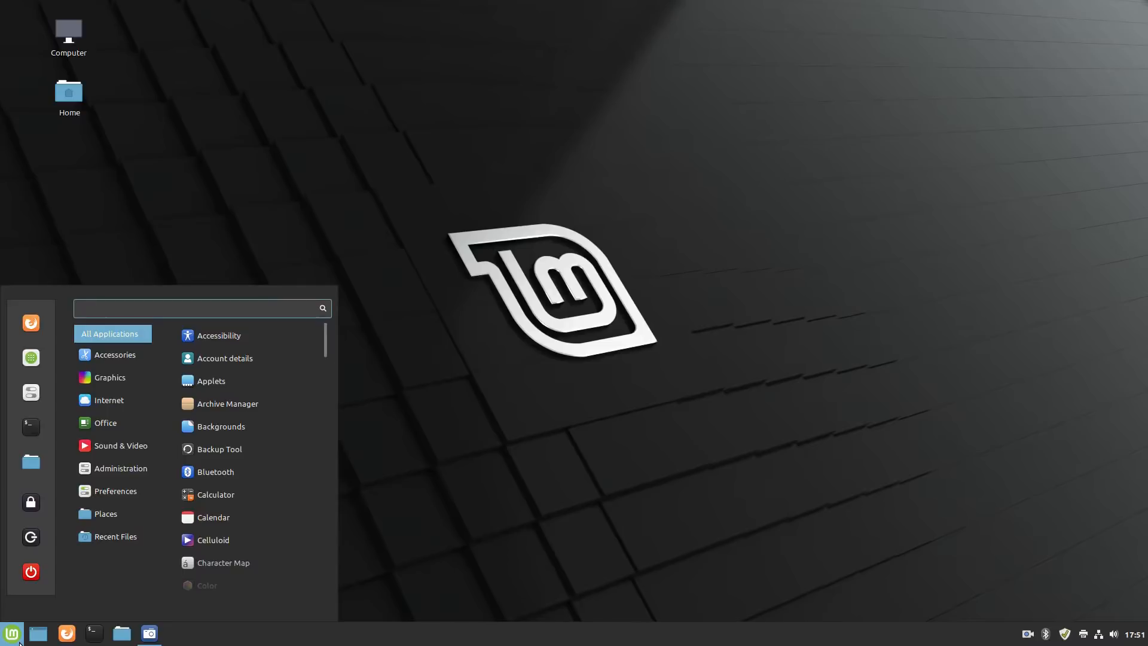
{"action": "left_click", "coordinate": [198, 307]}
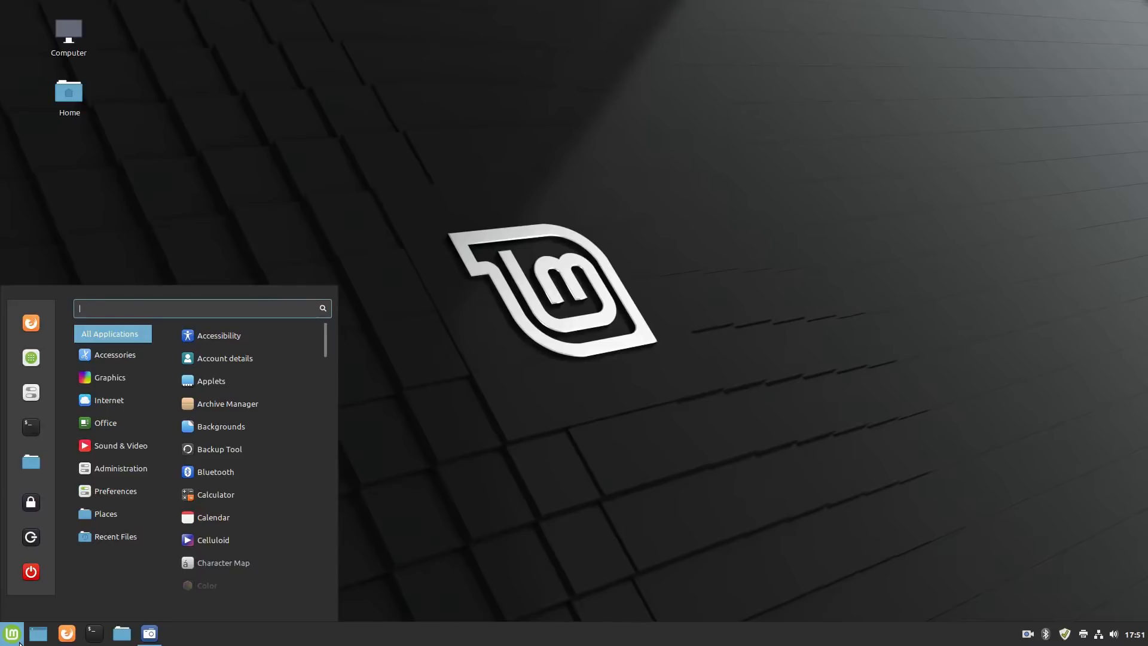
{"action": "left_click", "coordinate": [119, 445]}
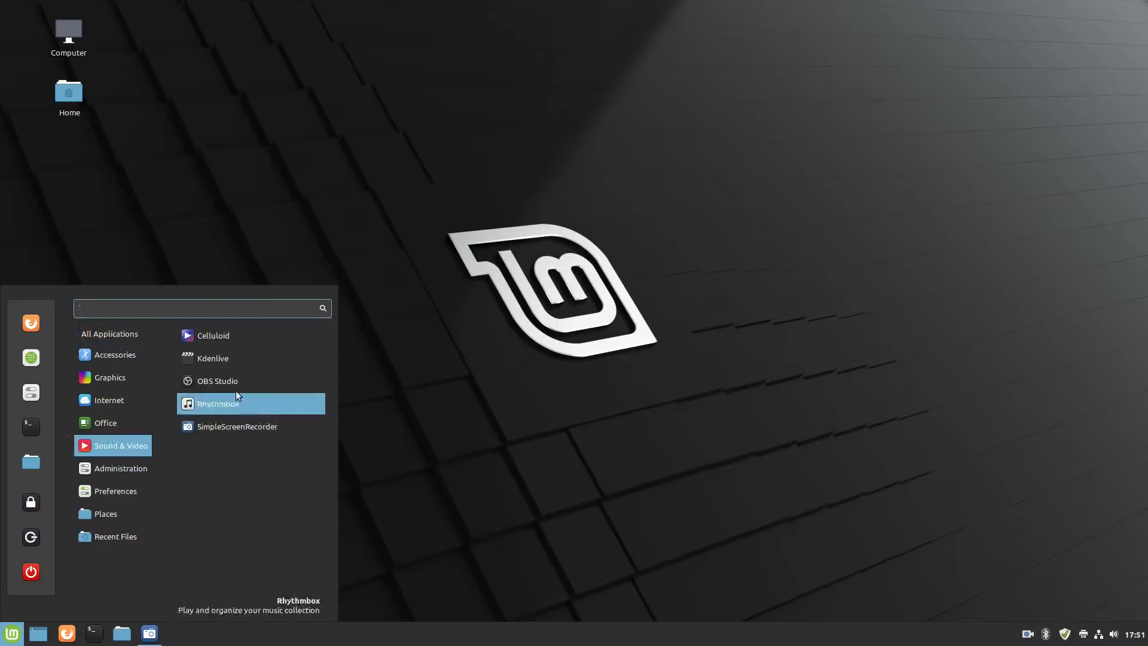
Step: Launch Celluloid to its empty player window and close it again
{"action": "left_click", "coordinate": [213, 335]}
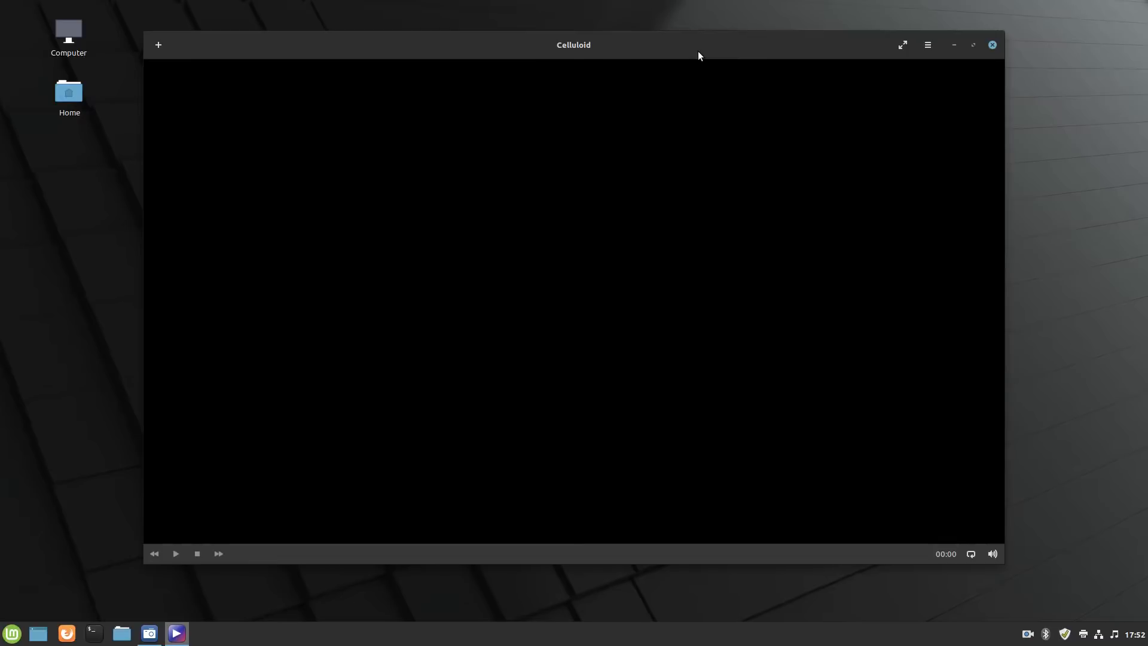
{"action": "left_click", "coordinate": [993, 44]}
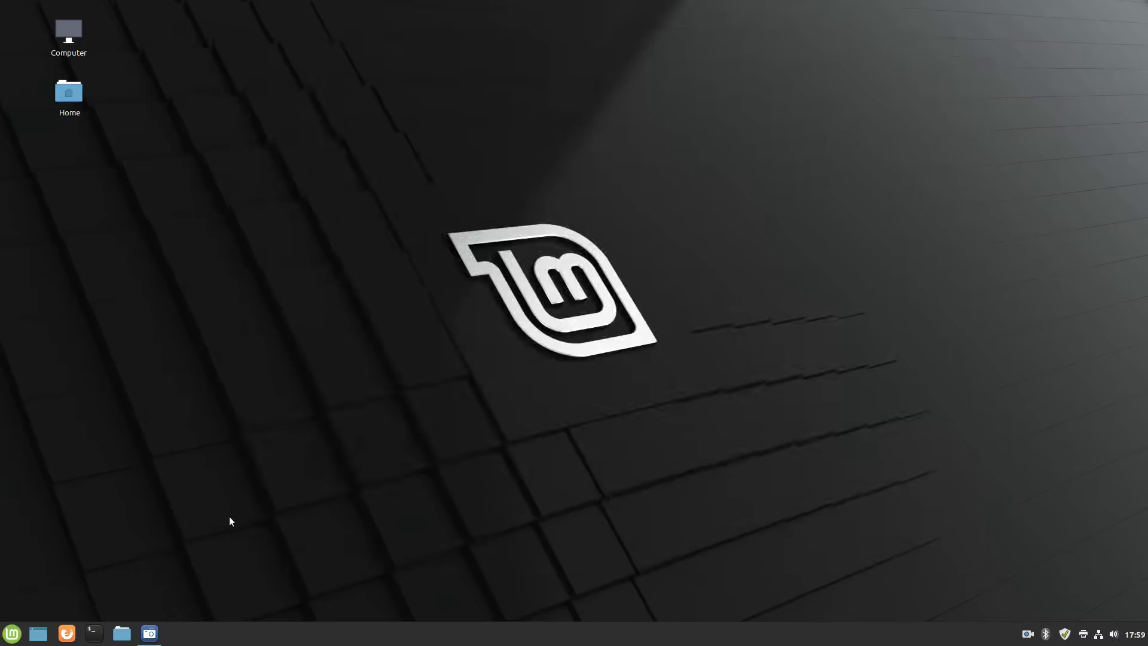
Step: Search the applications menu for 'gnot', finding Gnote
{"action": "left_click", "coordinate": [12, 633]}
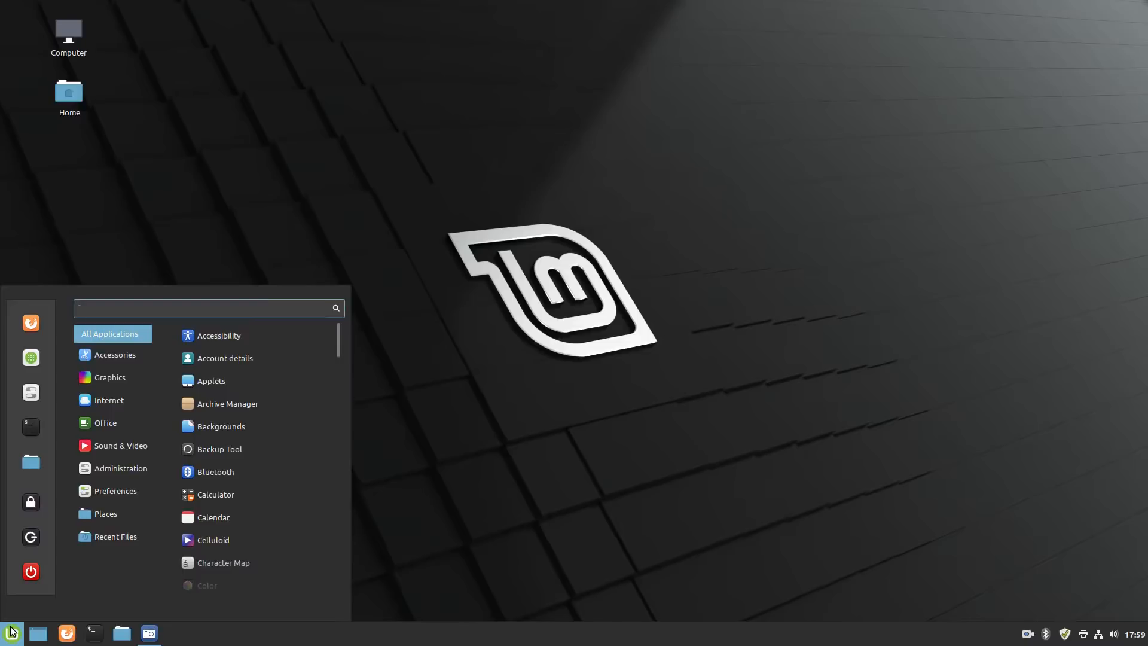
{"action": "type", "text": "gnot"}
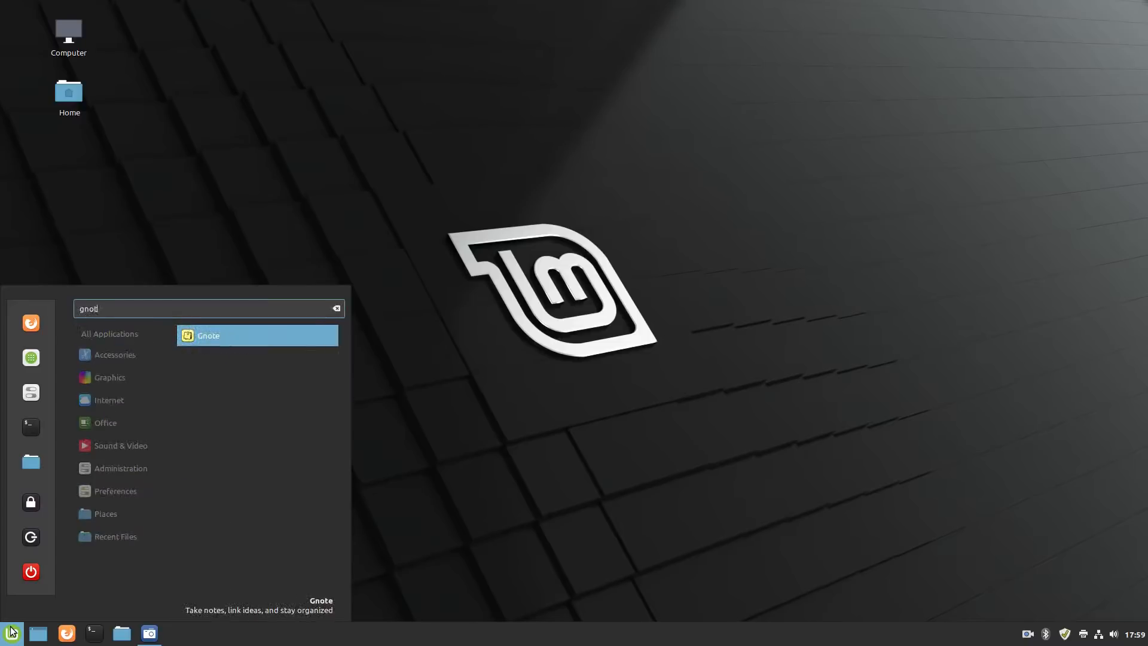
Step: Launch Gnote to its notes list with Start Here and Using Links in Gnote
{"action": "left_click", "coordinate": [208, 335]}
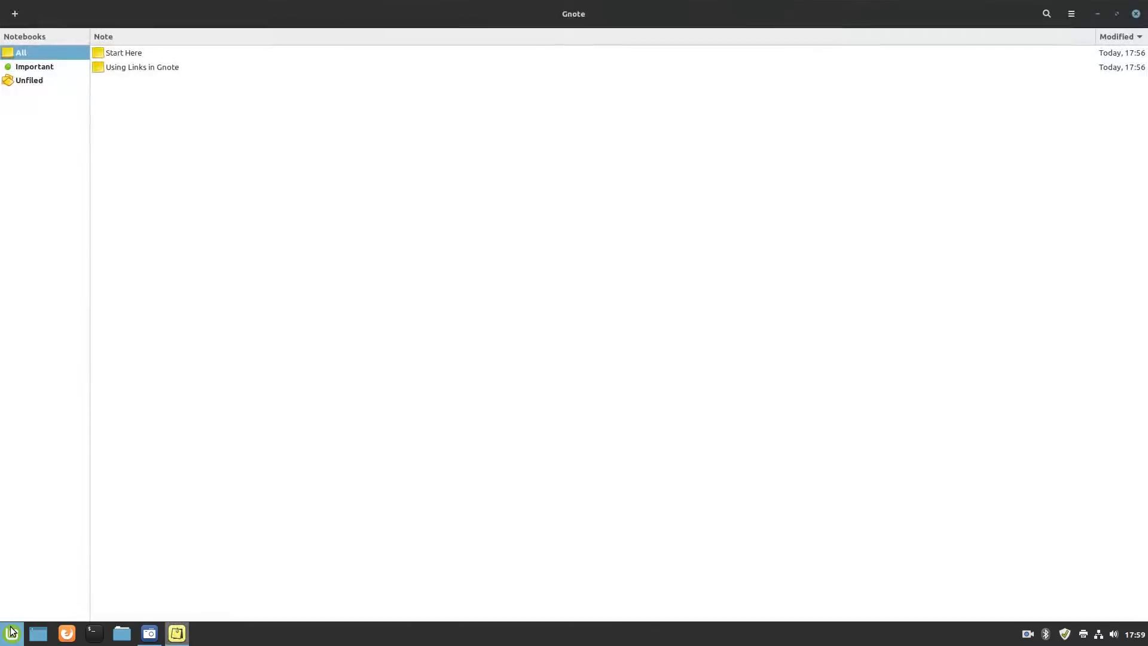
{"action": "mouse_move", "coordinate": [757, 367]}
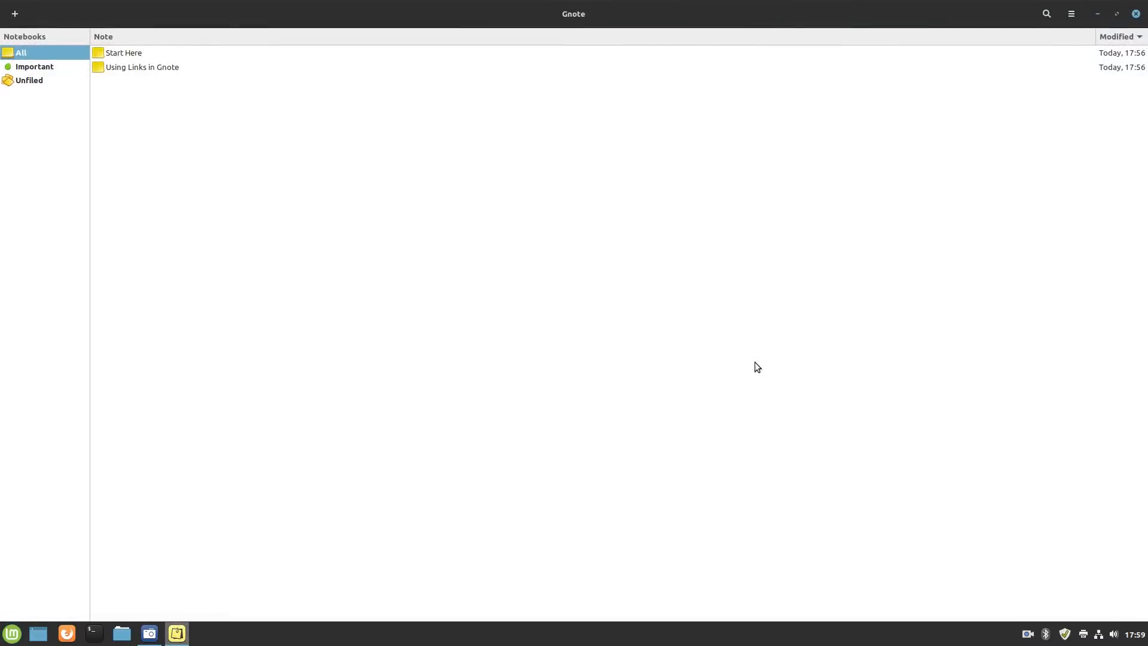
{"action": "mouse_move", "coordinate": [657, 377]}
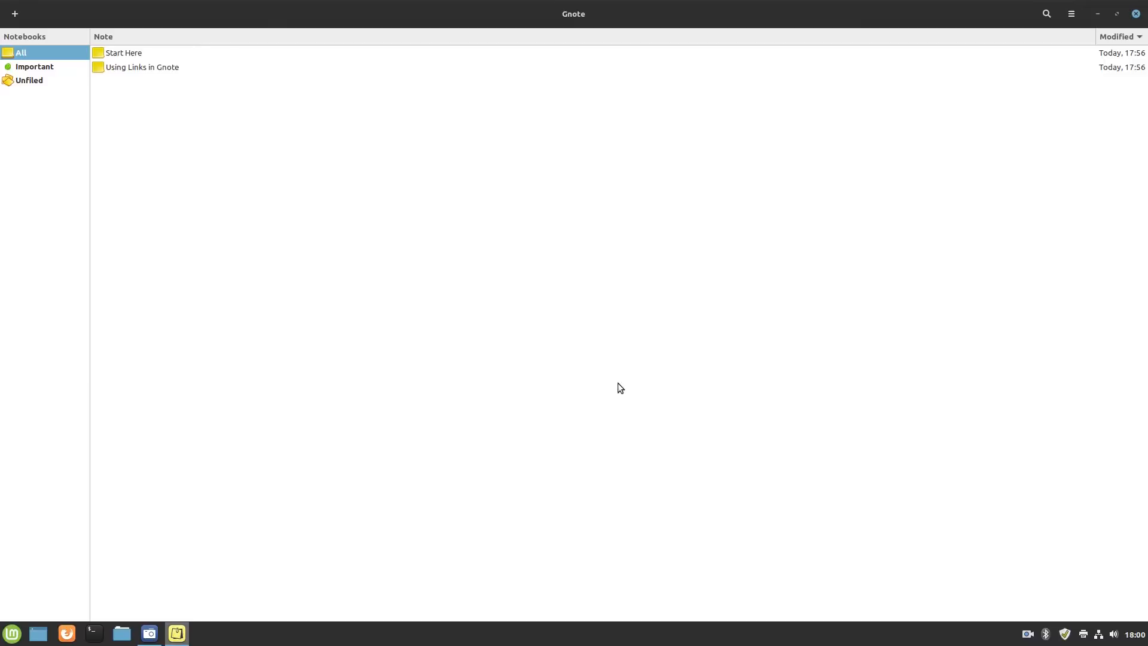
{"action": "mouse_move", "coordinate": [912, 269]}
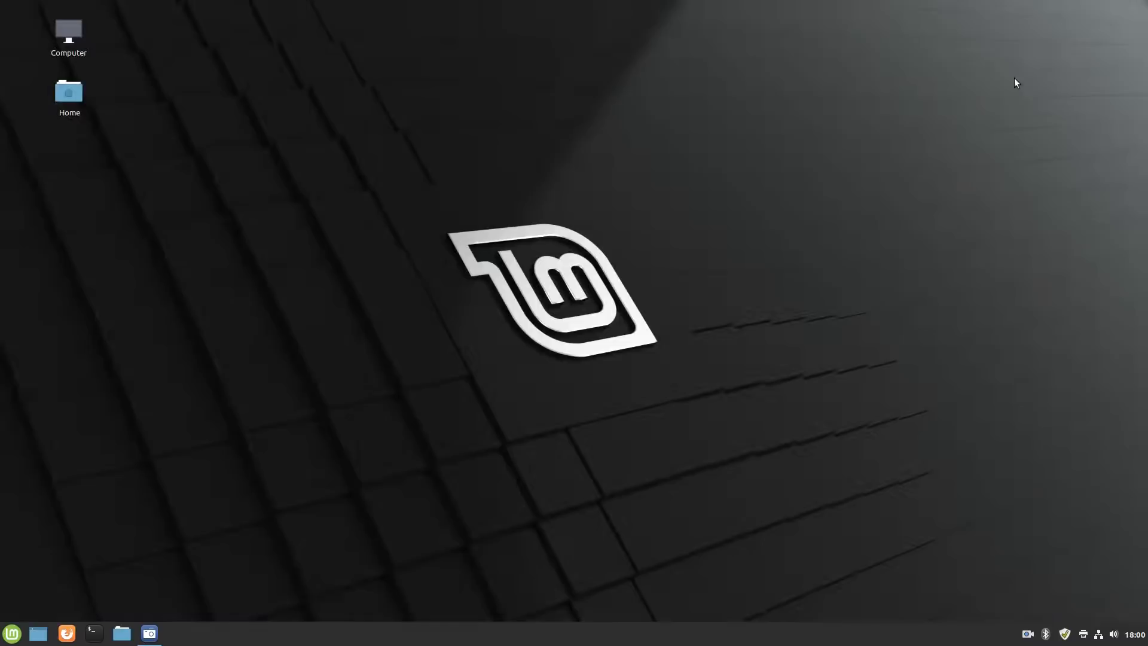
Step: Search the applications menu for 'drawing' and launch the Drawing app
{"action": "left_click", "coordinate": [12, 634]}
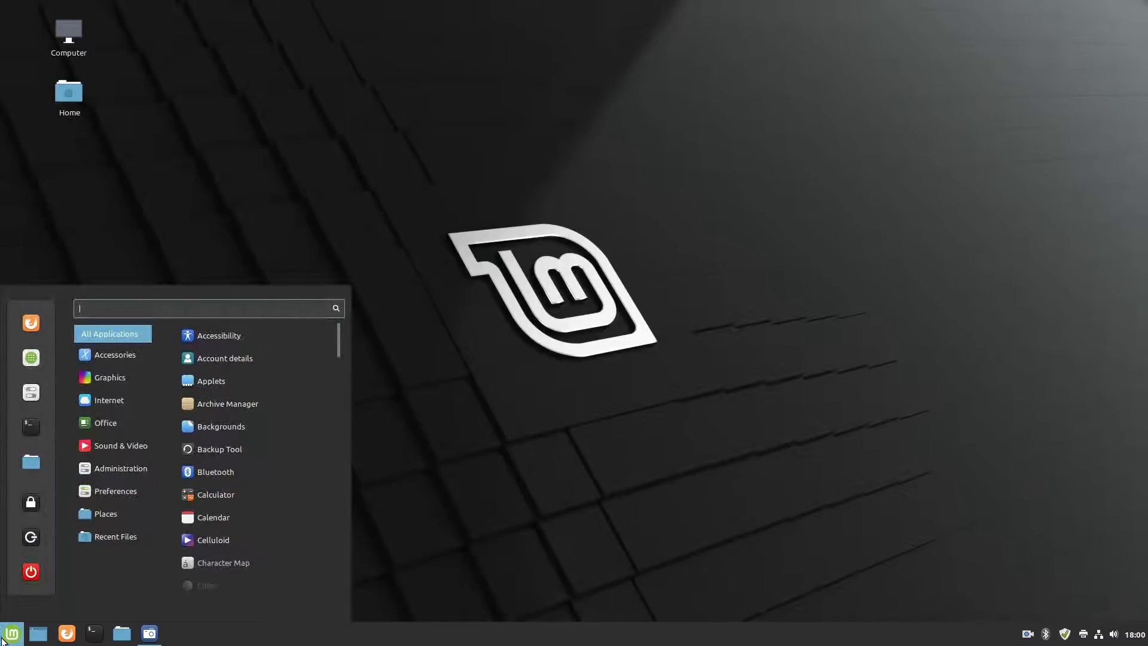
{"action": "type", "text": "drw"}
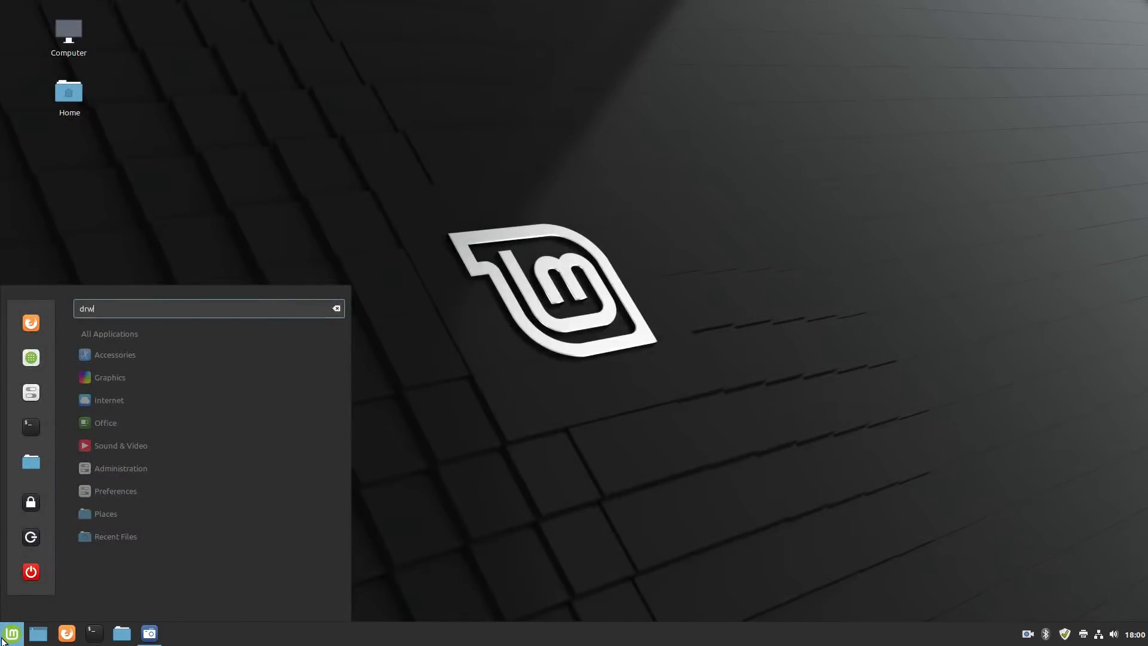
{"action": "key", "text": "BackSpace"}
{"action": "type", "text": "awing"}
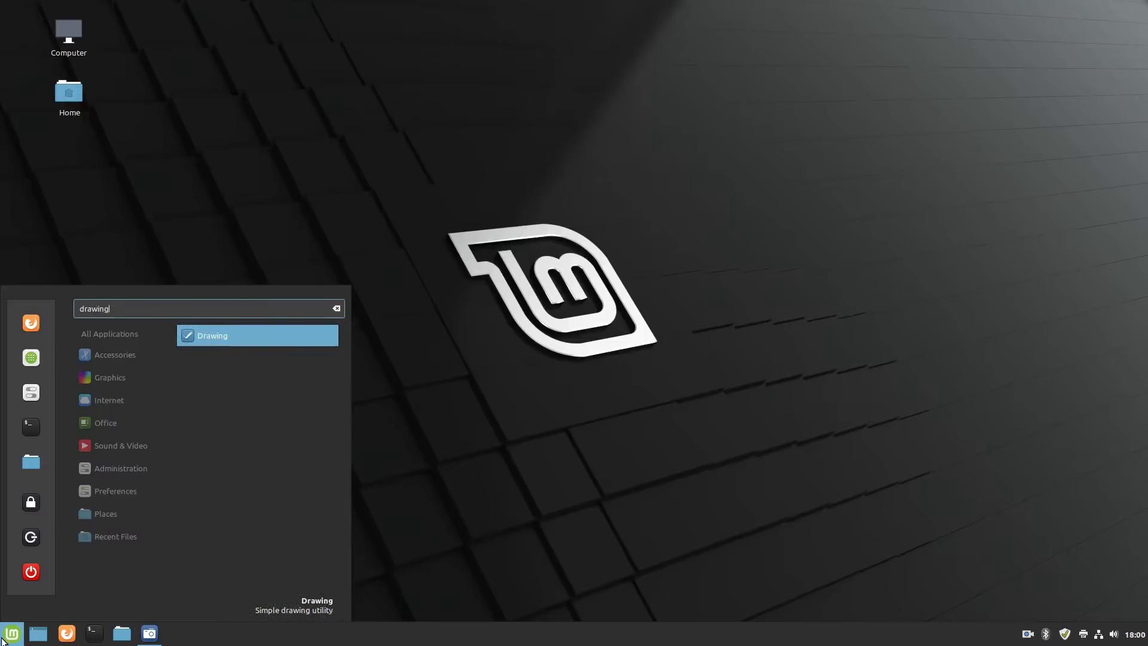
{"action": "left_click", "coordinate": [212, 335]}
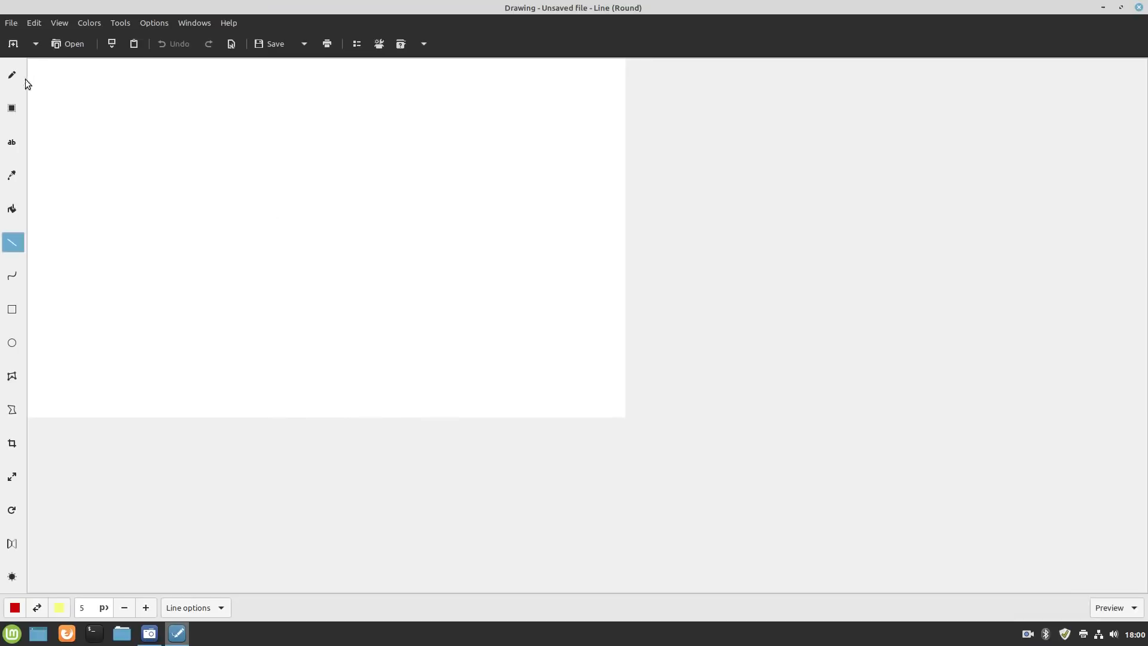
{"action": "mouse_move", "coordinate": [390, 315]}
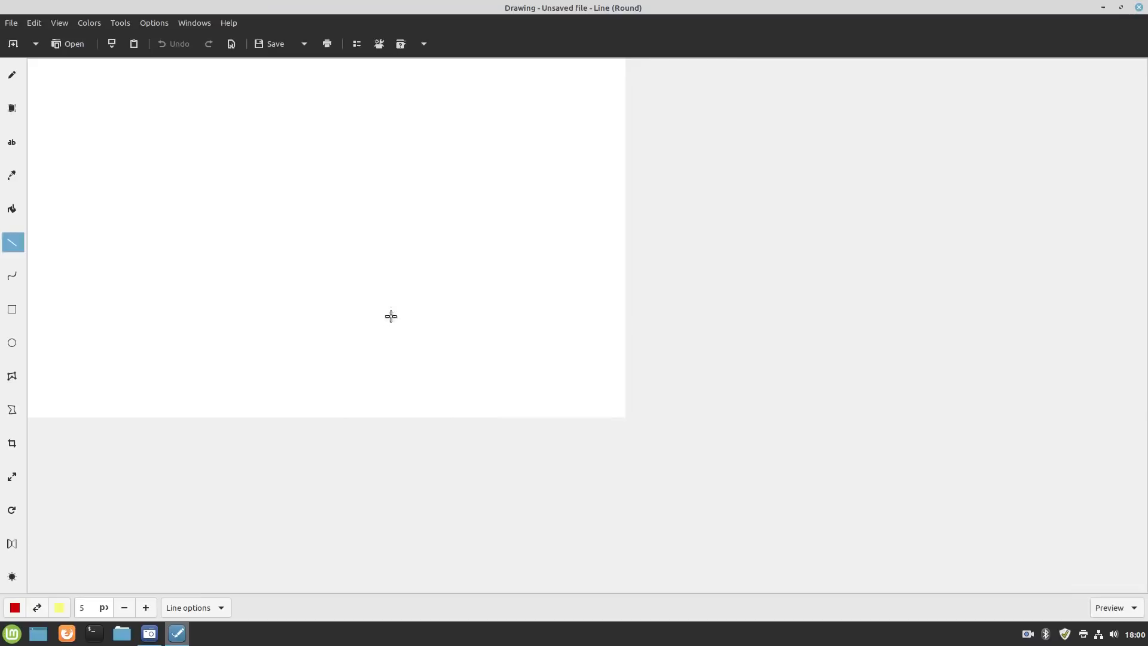
{"action": "mouse_move", "coordinate": [472, 354]}
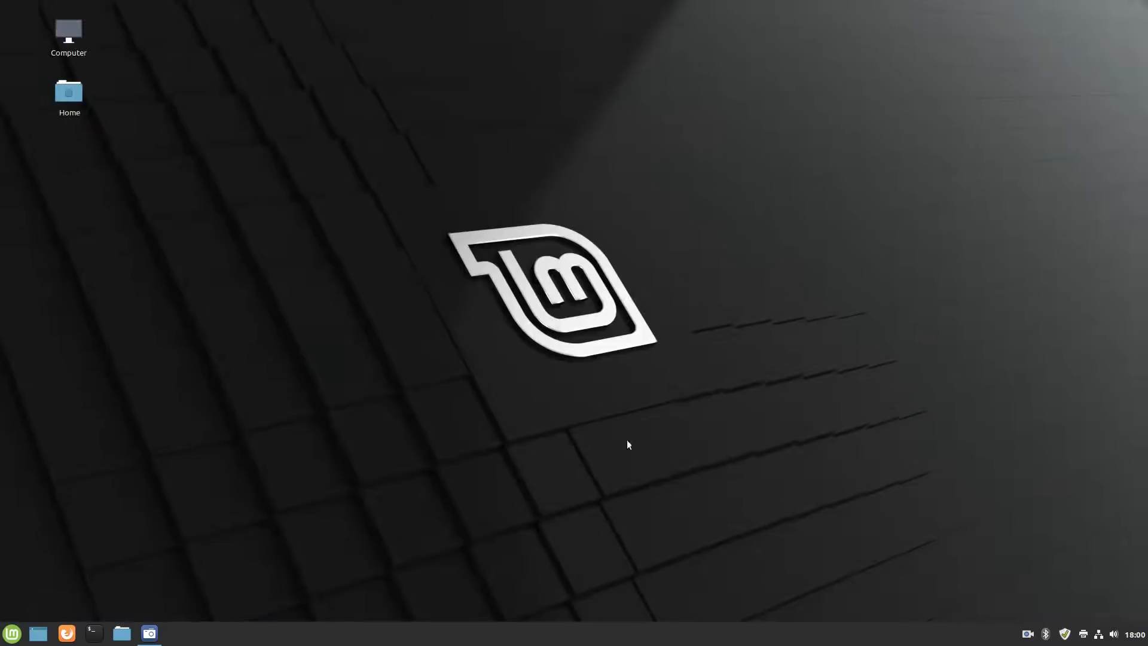
{"action": "mouse_move", "coordinate": [479, 496]}
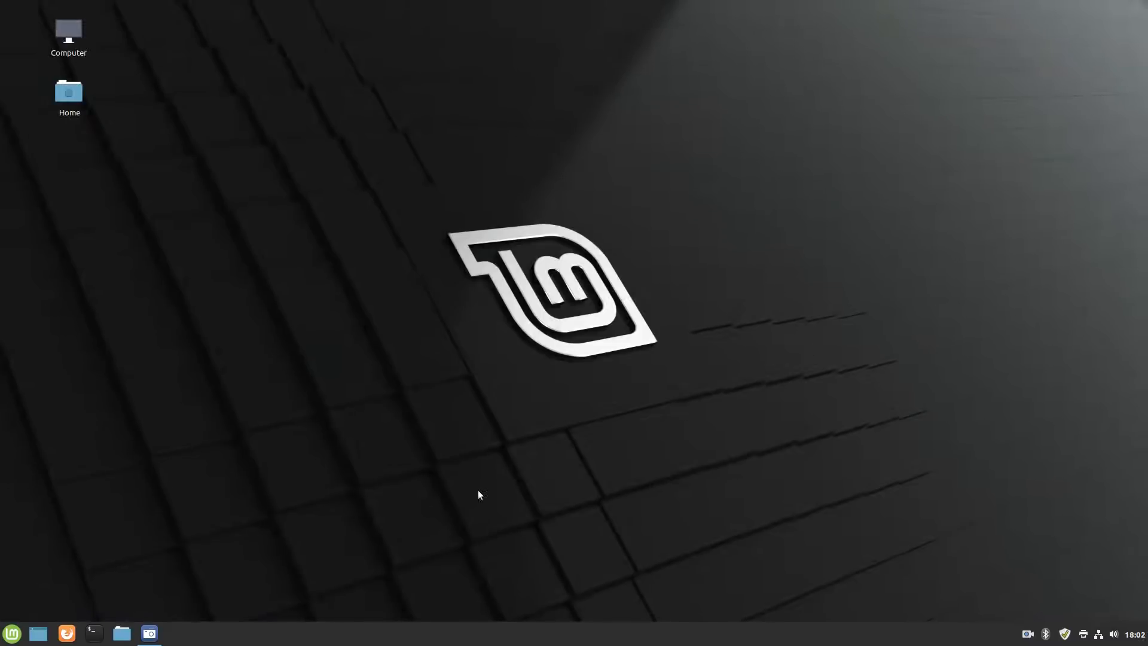
{"action": "mouse_move", "coordinate": [345, 503]}
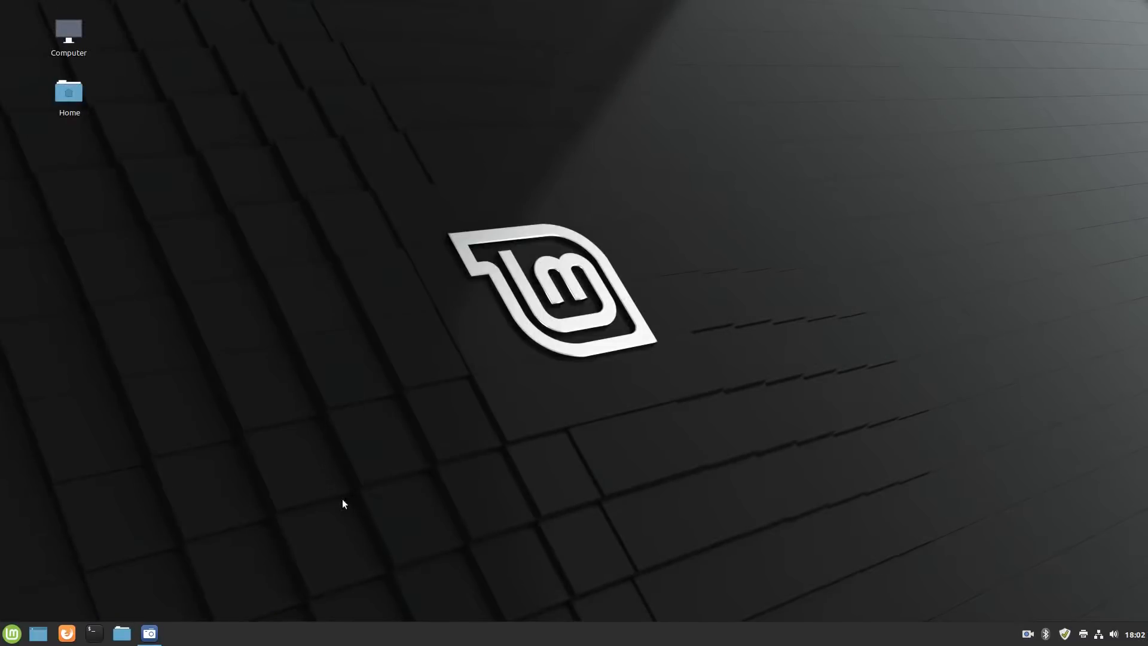
{"action": "mouse_move", "coordinate": [720, 634]}
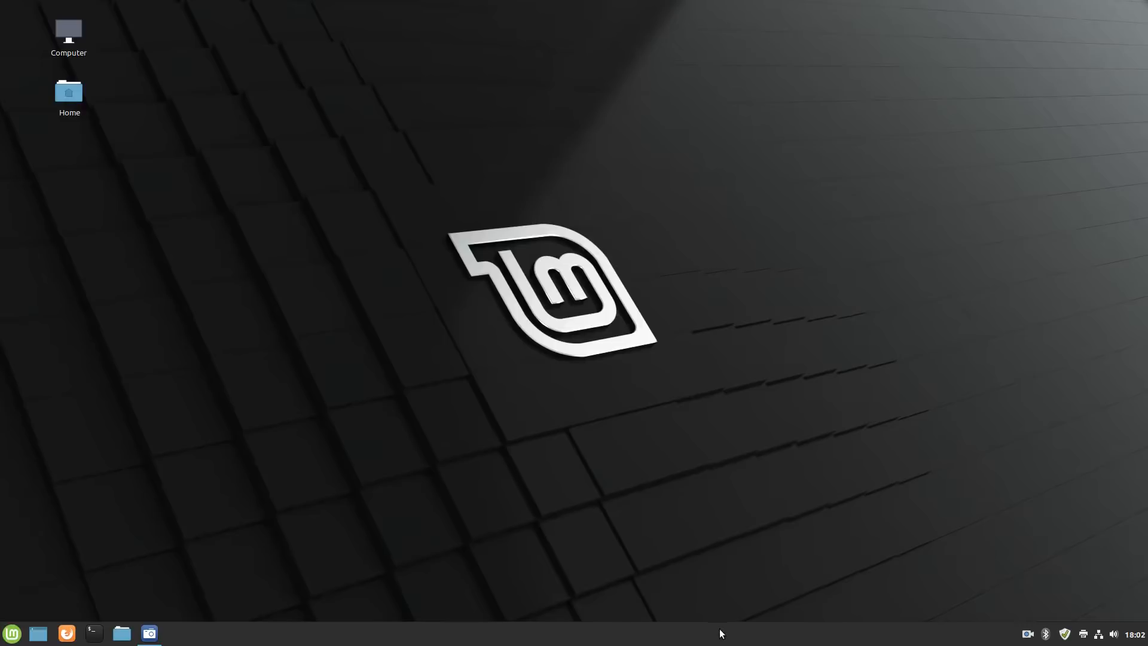
Step: In Panel settings, raise symbolic icon size to 30 px then lower it back to 27 px
{"action": "right_click", "coordinate": [720, 633]}
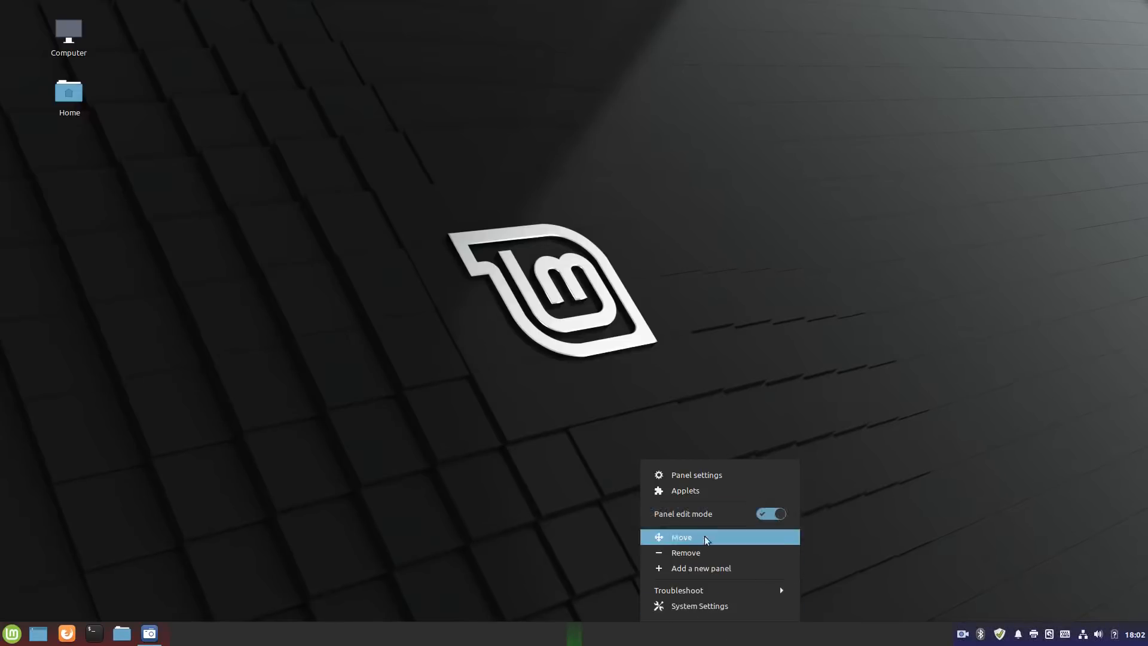
{"action": "left_click", "coordinate": [695, 475]}
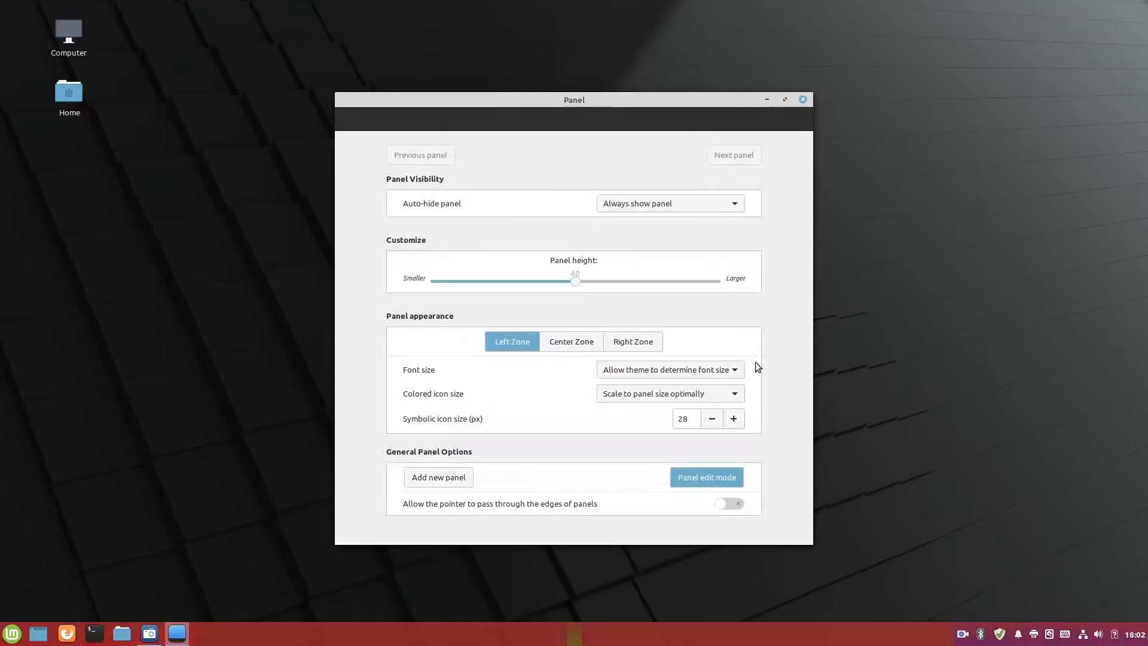
{"action": "mouse_move", "coordinate": [477, 429]}
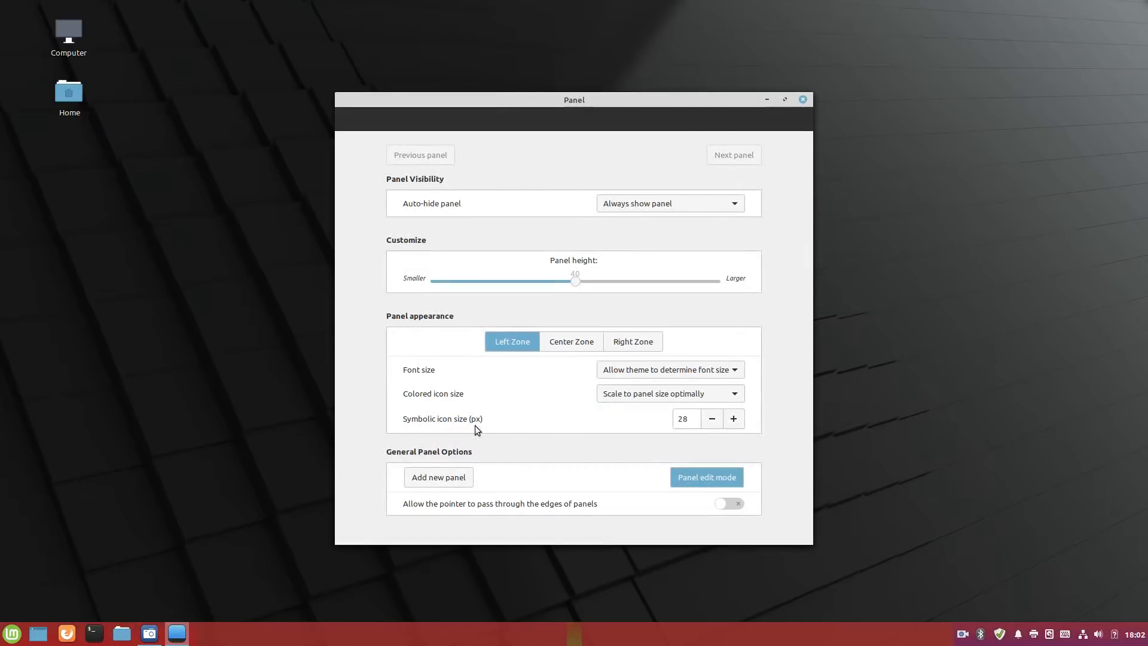
{"action": "left_click", "coordinate": [733, 419]}
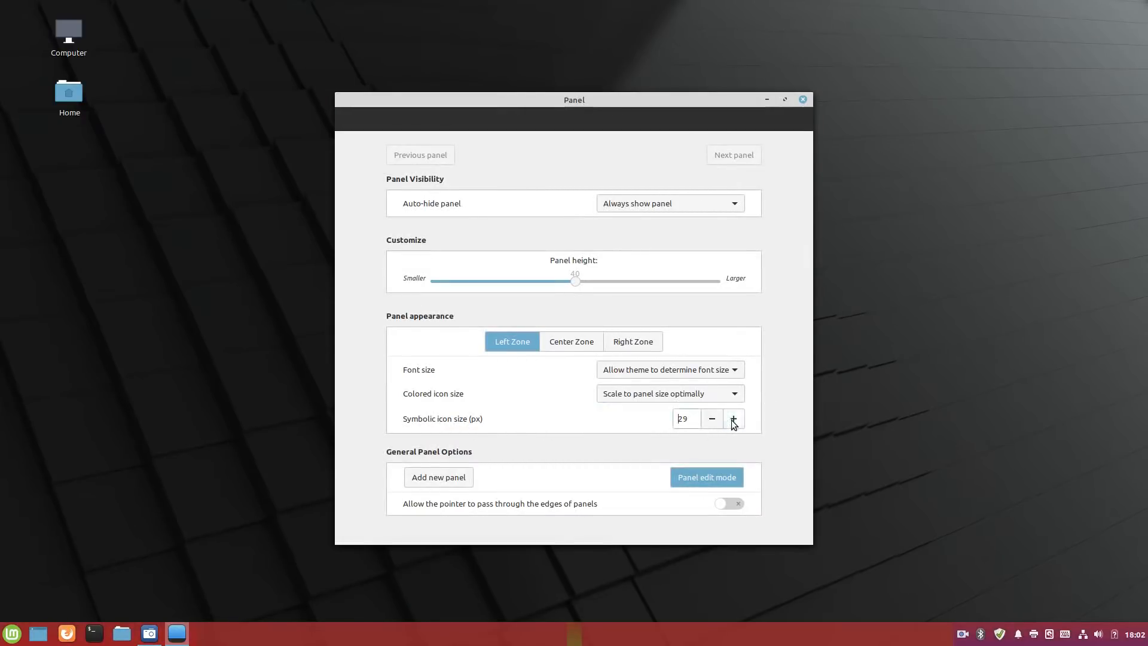
{"action": "left_click", "coordinate": [733, 419]}
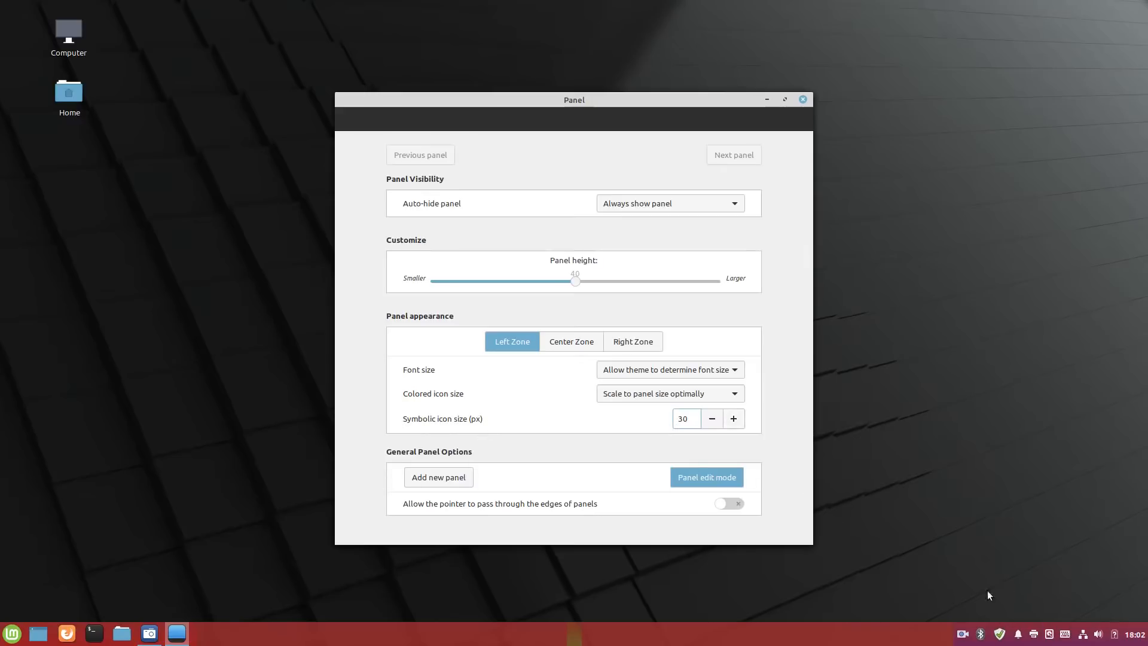
{"action": "left_click", "coordinate": [711, 418]}
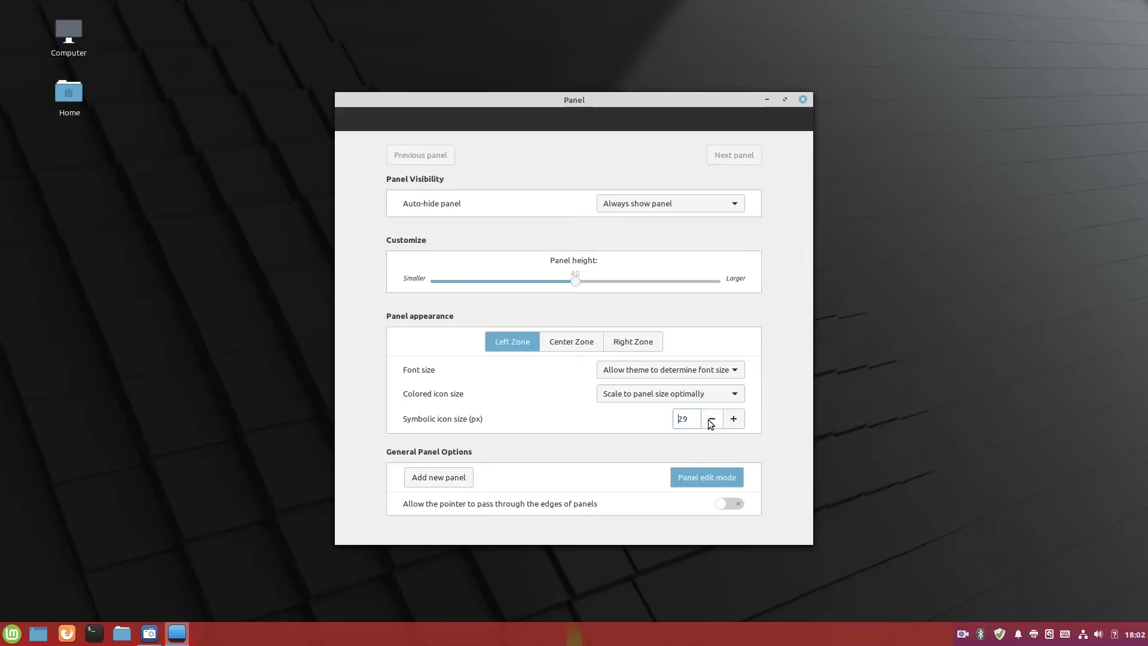
{"action": "left_click", "coordinate": [709, 423]}
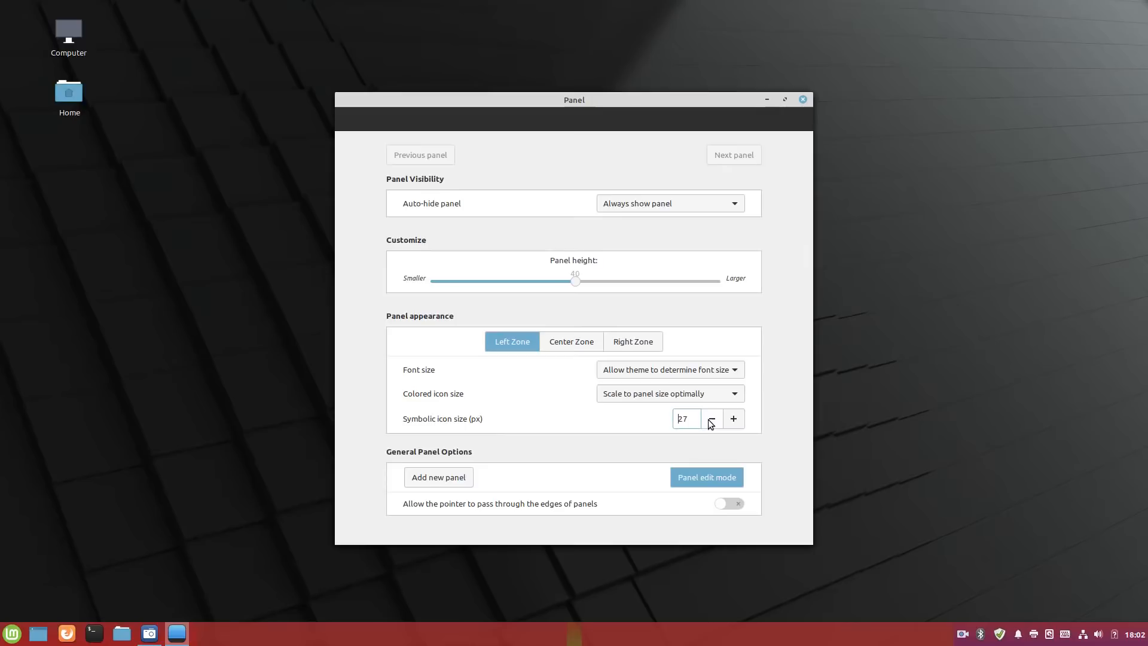
{"action": "mouse_move", "coordinate": [570, 446]}
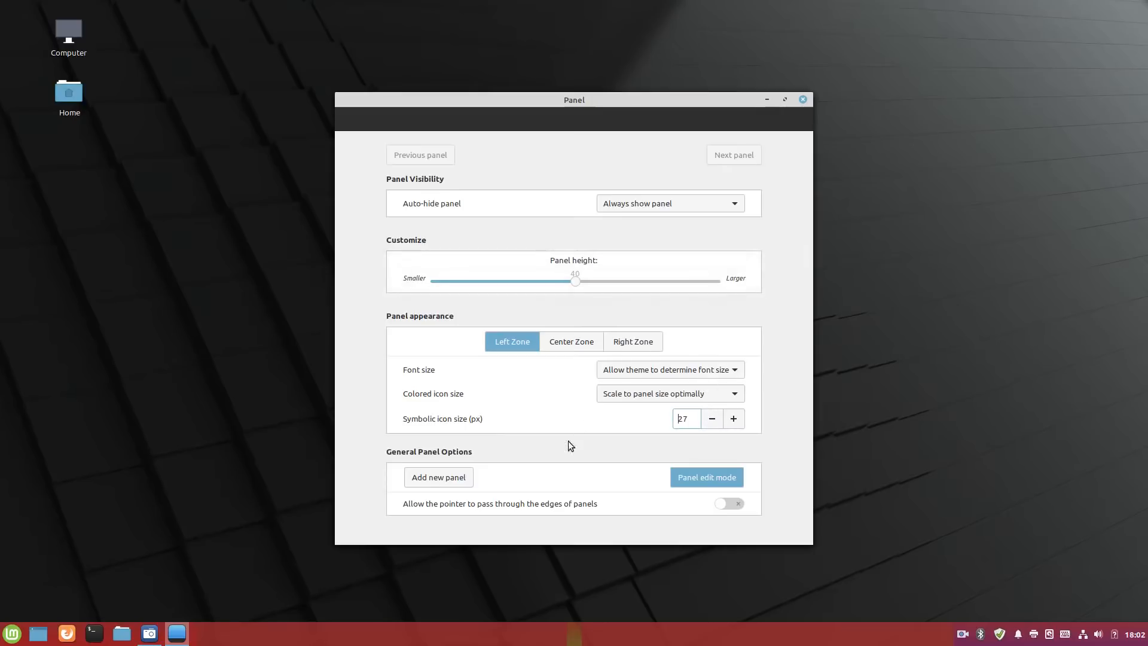
{"action": "mouse_move", "coordinate": [1098, 634]}
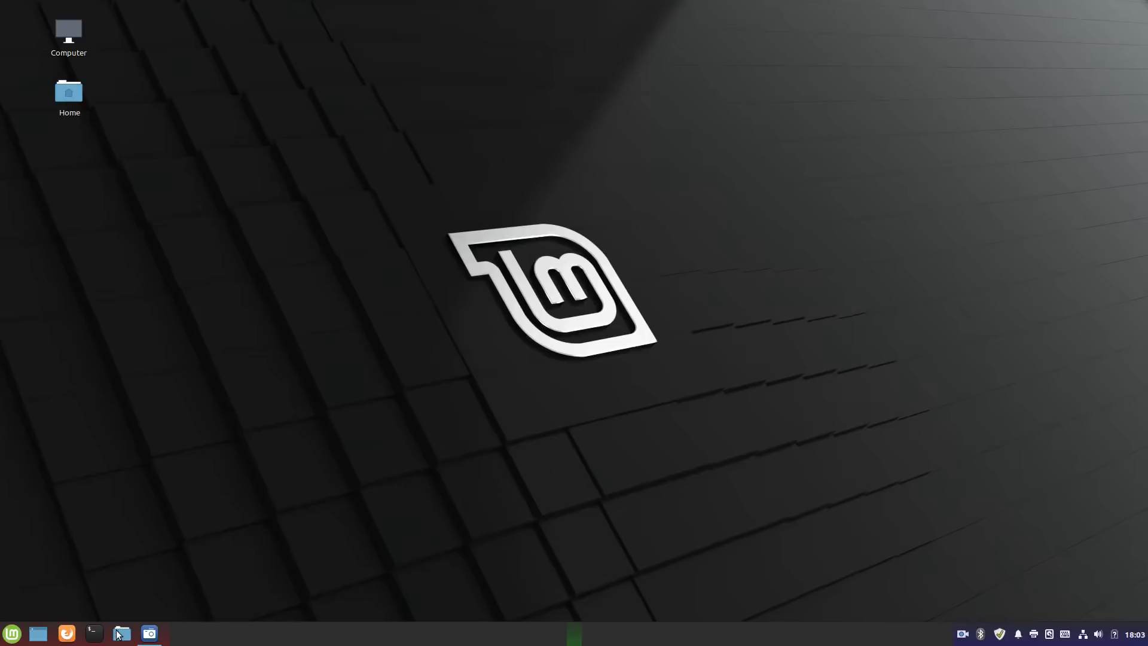
Step: Launch Nemo on the Home folder from the panel and show its File Management Preferences
{"action": "right_click", "coordinate": [759, 632]}
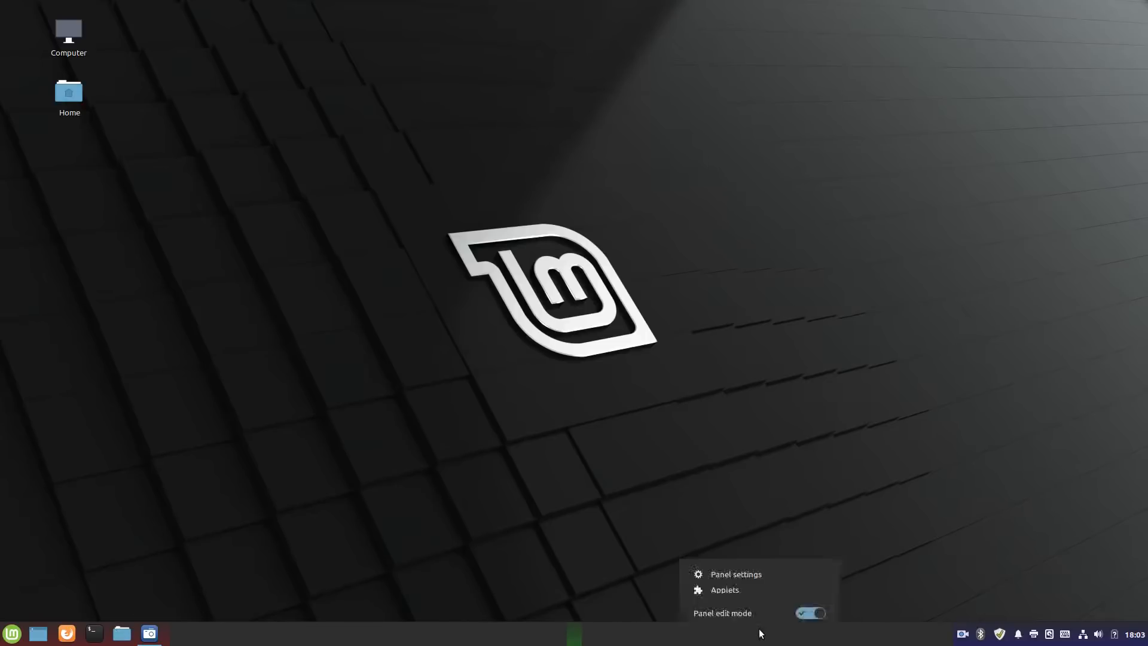
{"action": "left_click", "coordinate": [810, 612]}
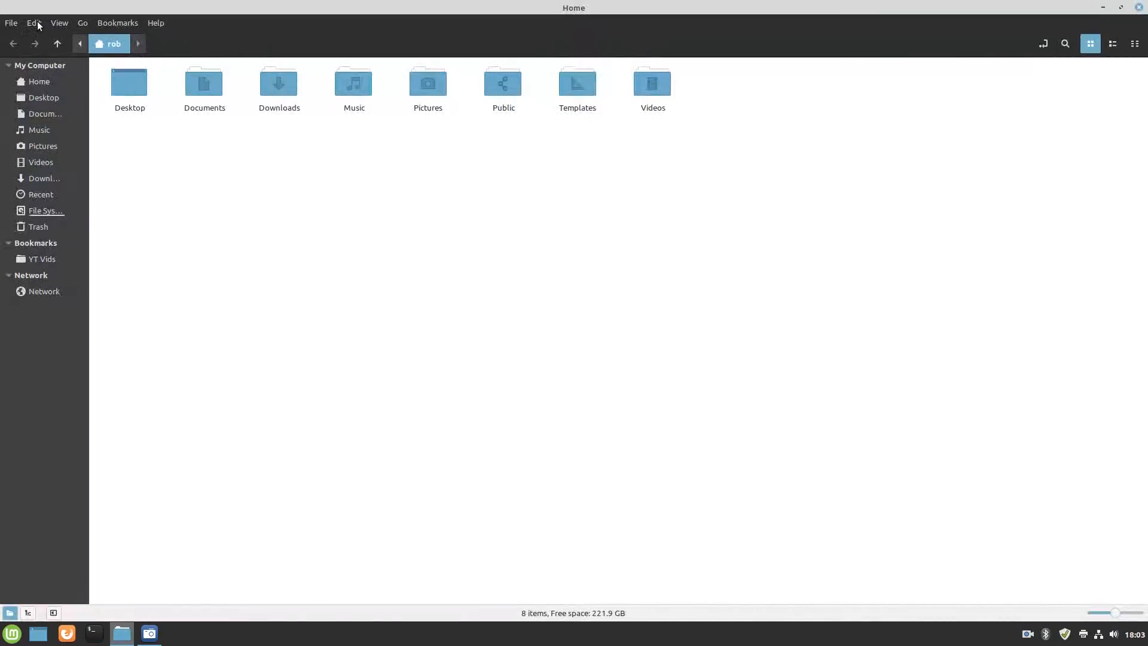
{"action": "left_click", "coordinate": [32, 23]}
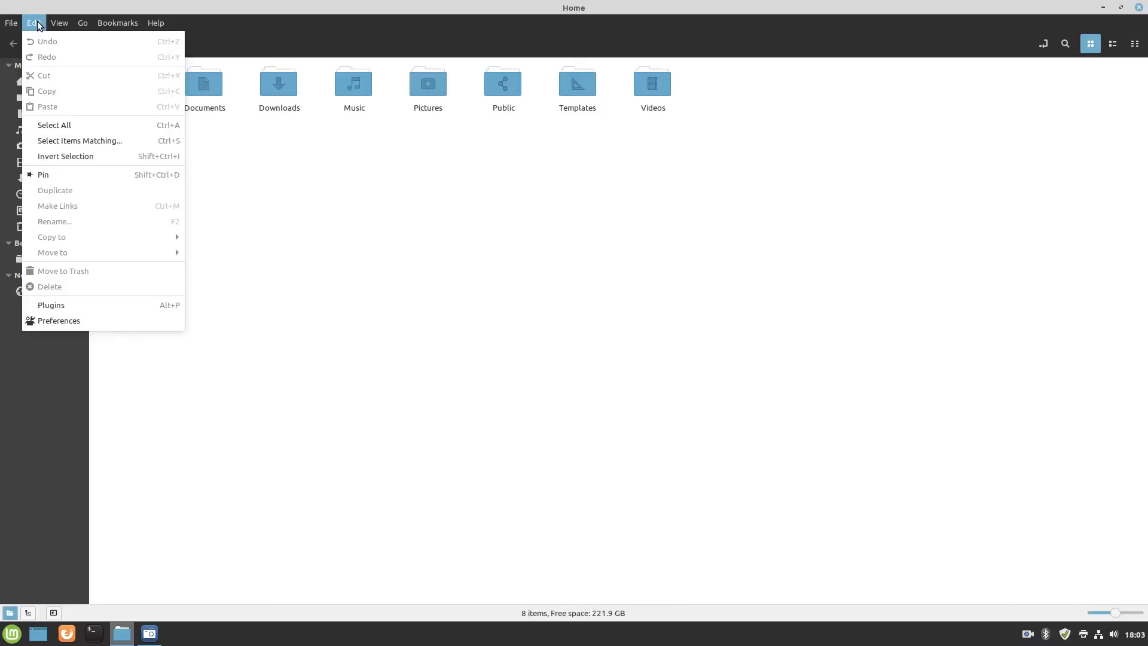
{"action": "left_click", "coordinate": [58, 320]}
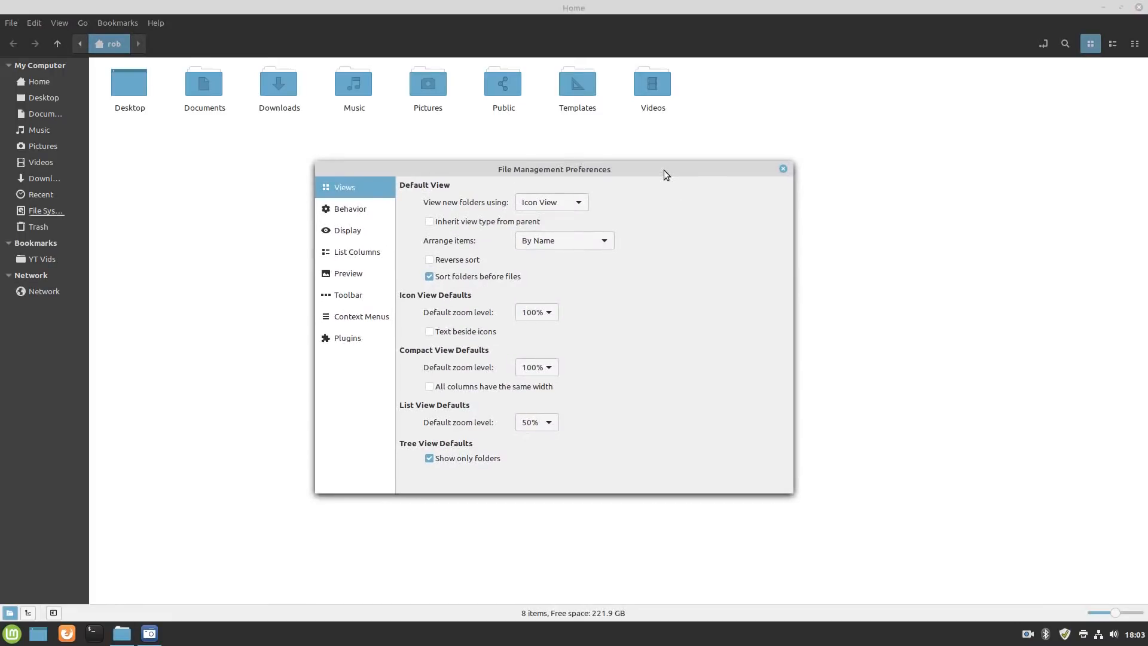
{"action": "mouse_move", "coordinate": [360, 314]}
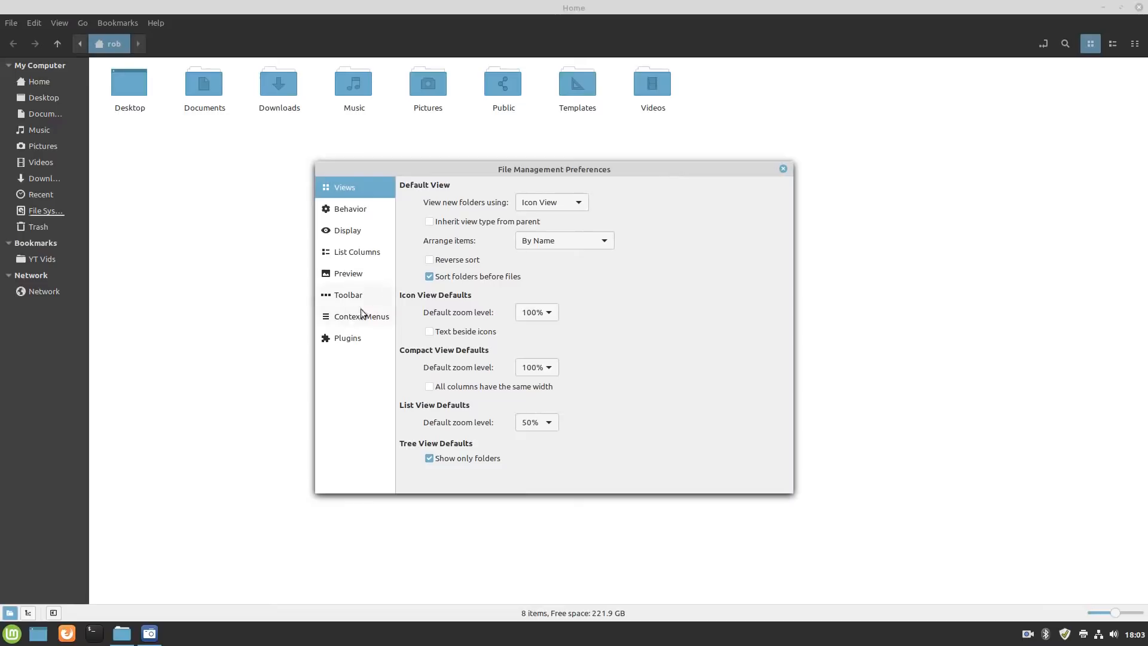
Step: Show the Context Menus preferences, reposition the dialog and toggle a Background entry
{"action": "left_click", "coordinate": [360, 316]}
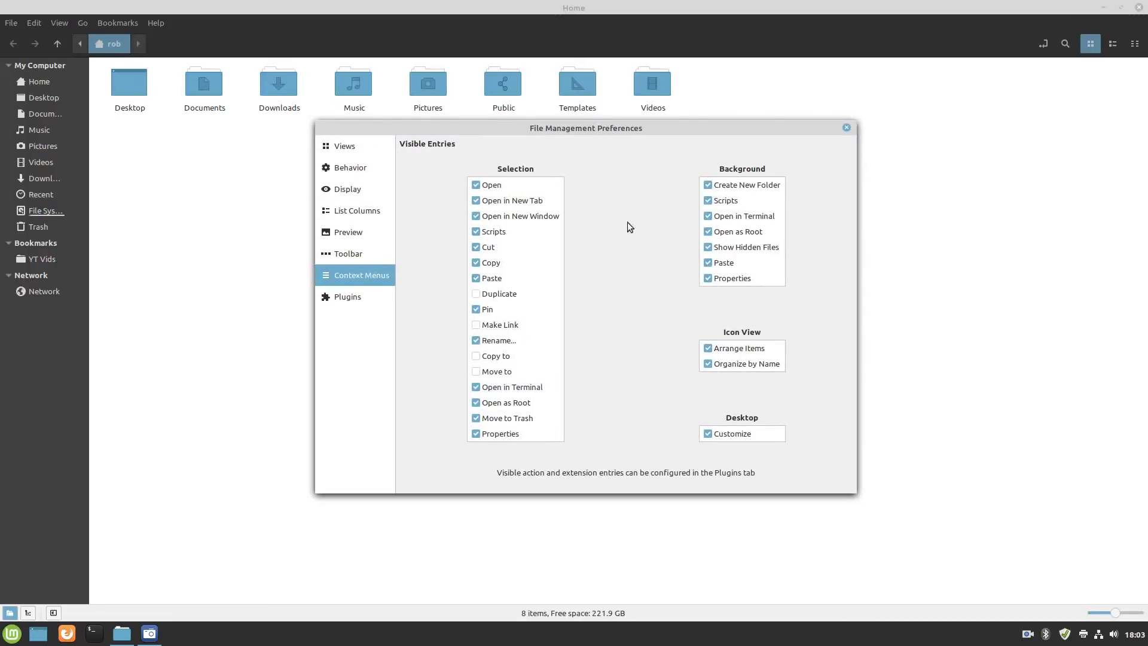
{"action": "left_click_drag", "start_coordinate": [585, 128], "coordinate": [563, 146]}
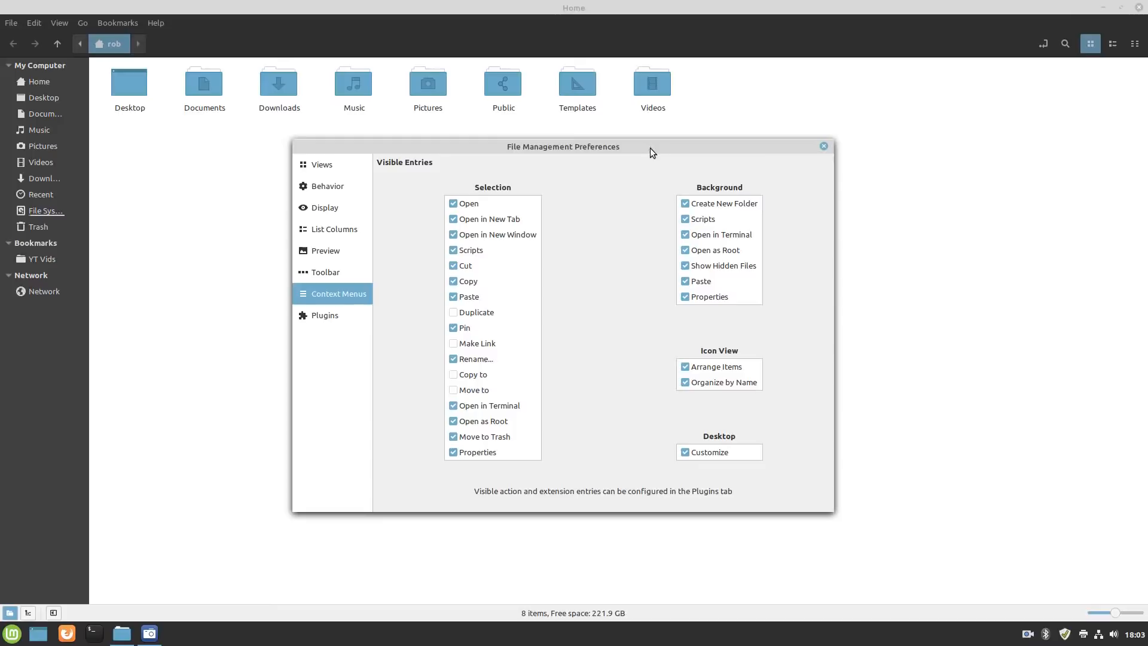
{"action": "mouse_move", "coordinate": [387, 180]}
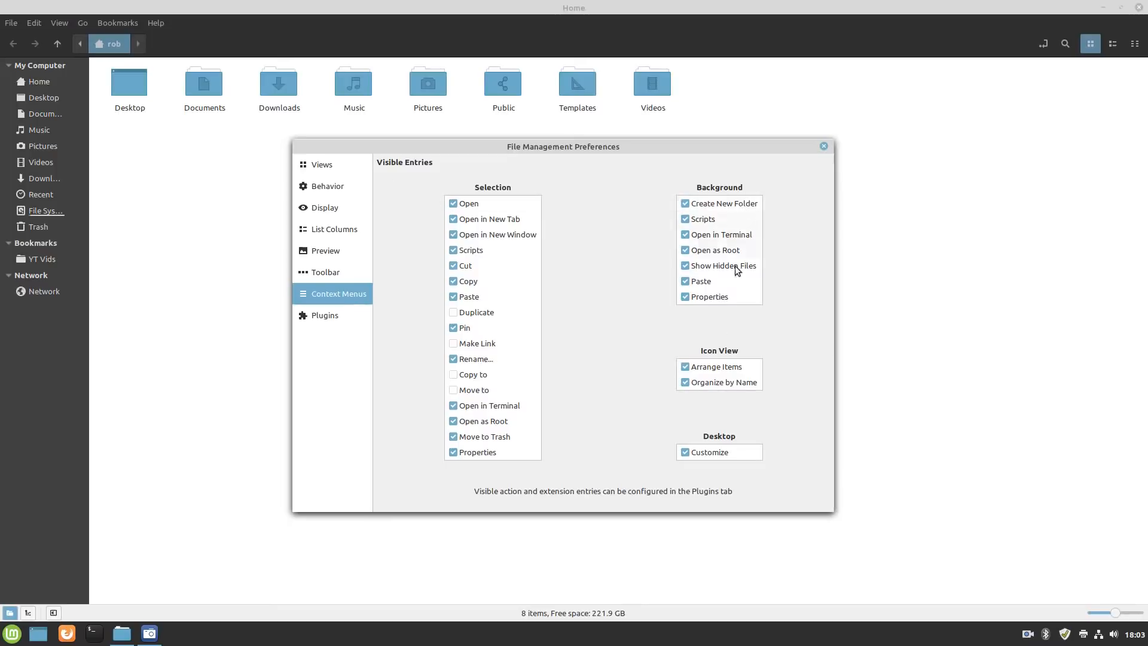
{"action": "left_click", "coordinate": [684, 266]}
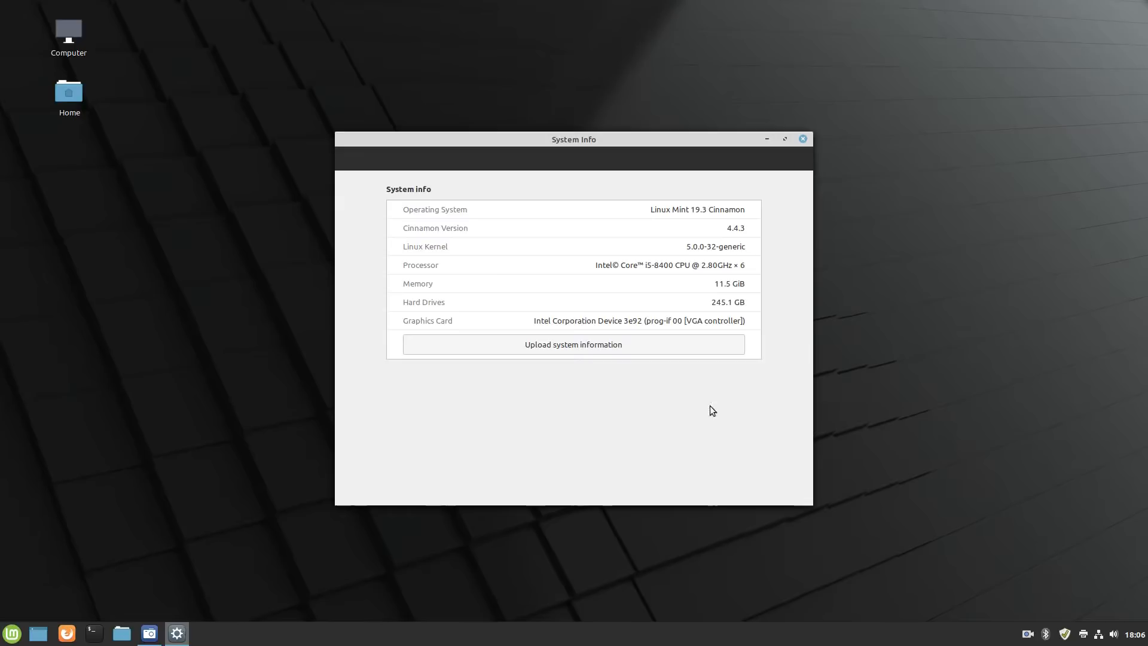
{"action": "mouse_move", "coordinate": [717, 400]}
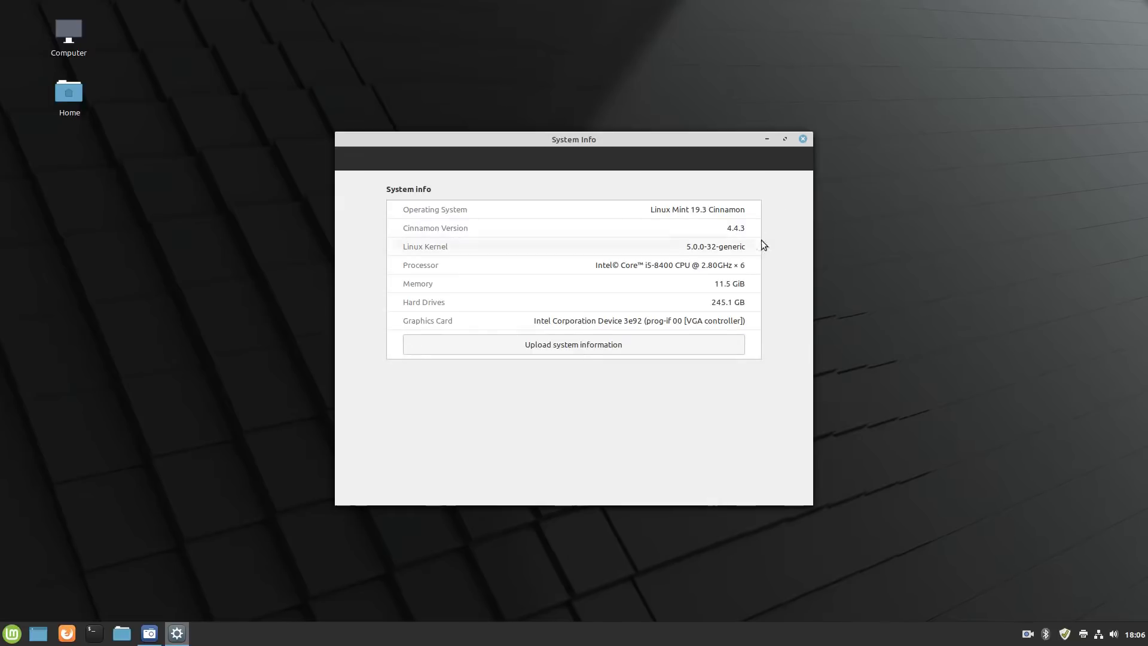
{"action": "mouse_move", "coordinate": [768, 240]}
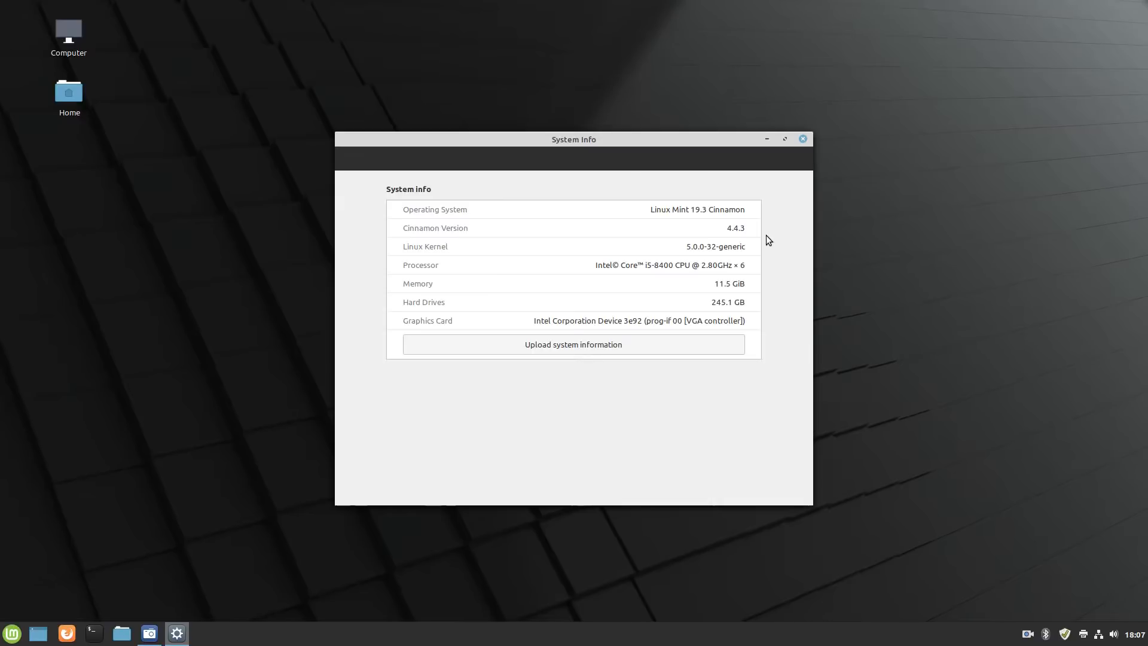
Step: Close System Info and launch System Settings via a 'system' menu search
{"action": "left_click", "coordinate": [801, 139]}
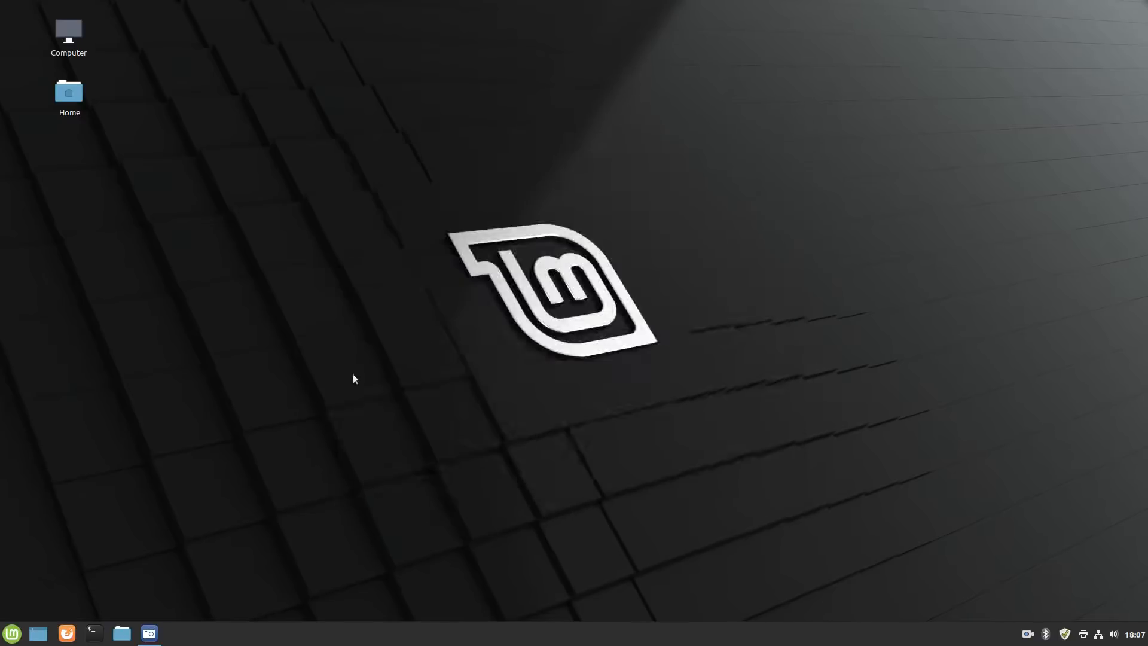
{"action": "left_click", "coordinate": [12, 633]}
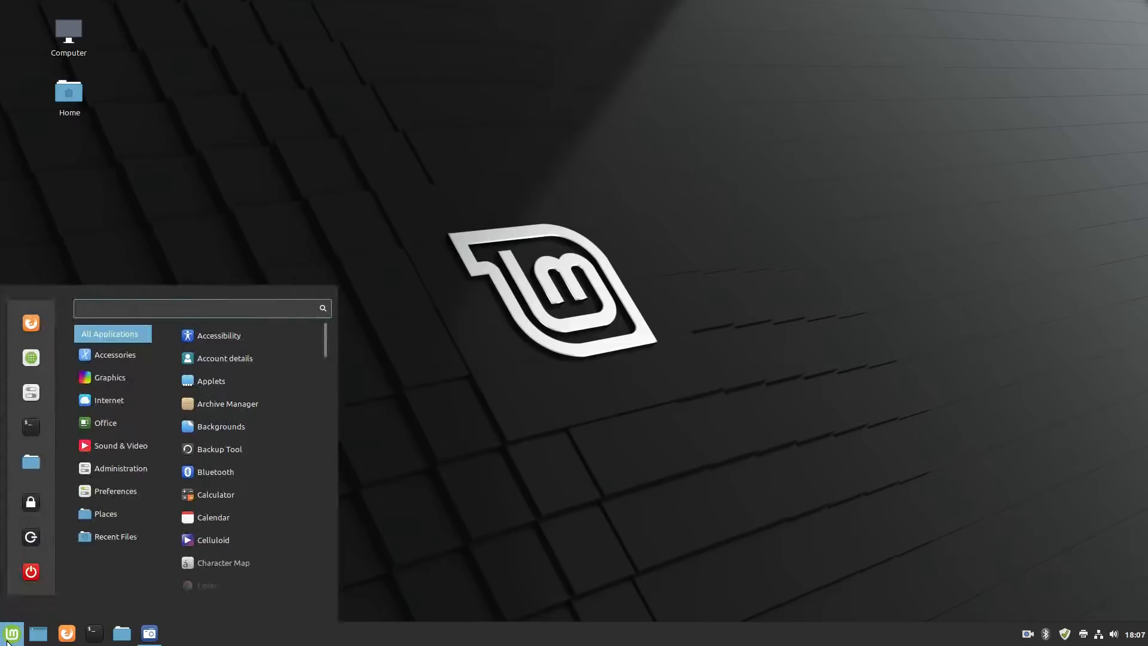
{"action": "type", "text": "syl"}
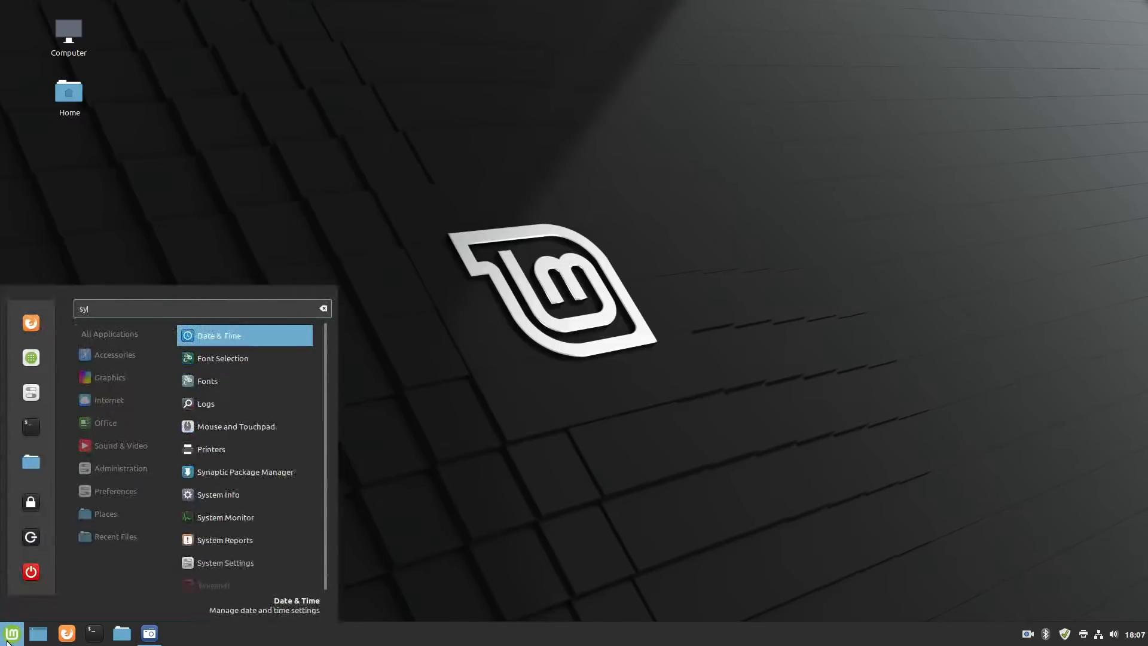
{"action": "type", "text": "system"}
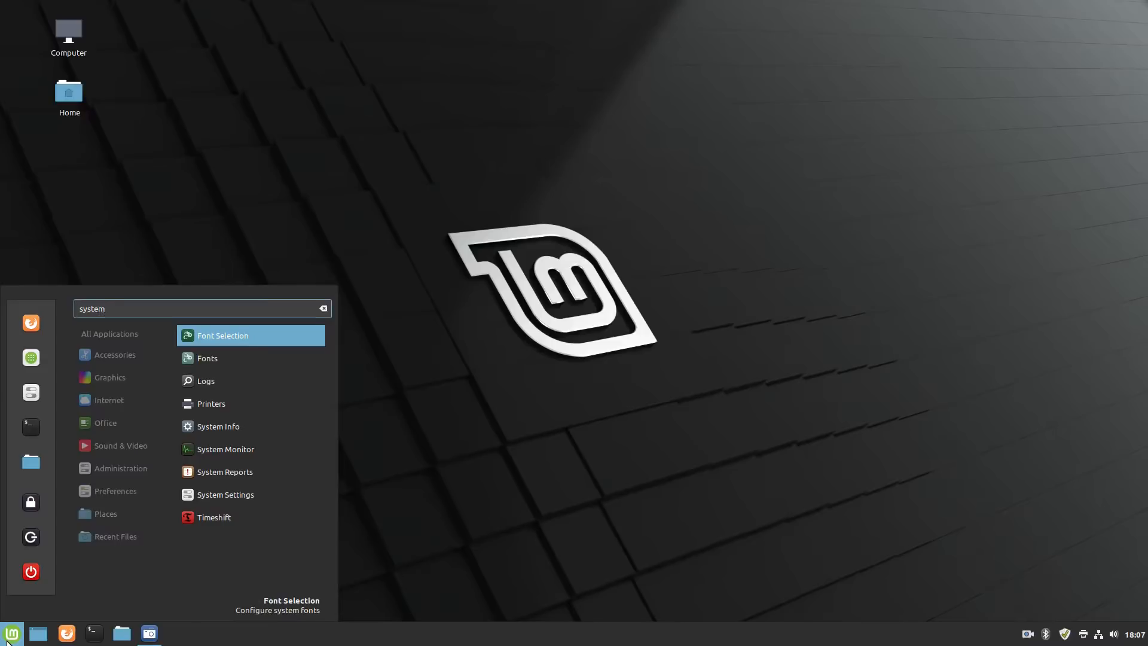
{"action": "left_click", "coordinate": [226, 494]}
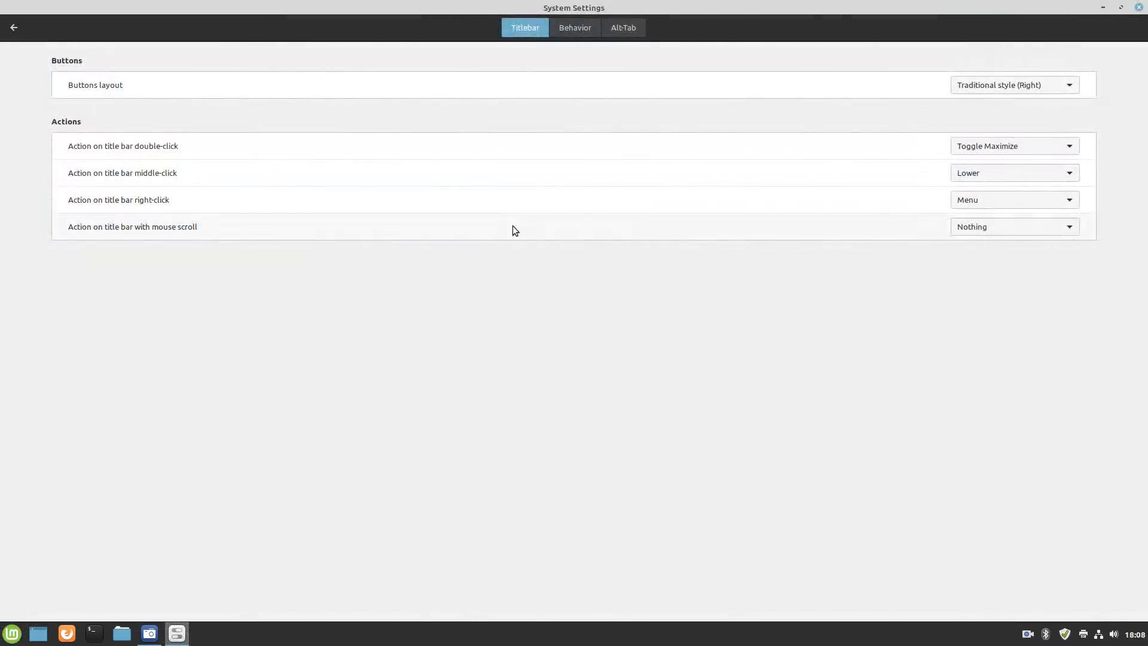
Step: Show window behaviour settings and keep window focus mode on Click
{"action": "left_click", "coordinate": [575, 27]}
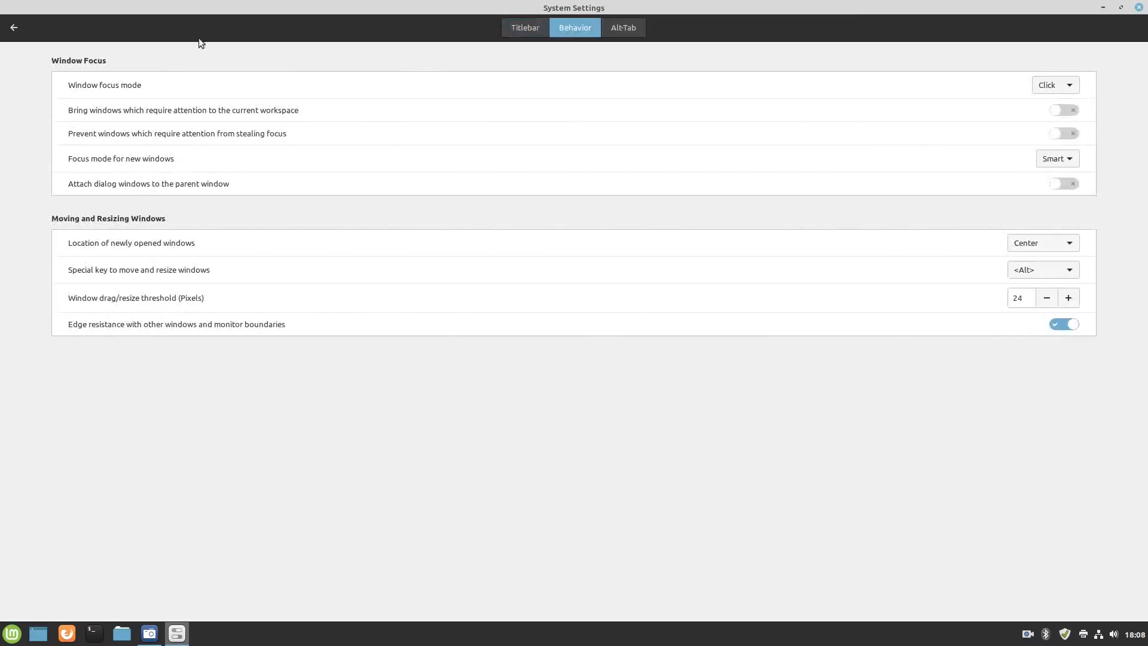
{"action": "mouse_move", "coordinate": [980, 108]}
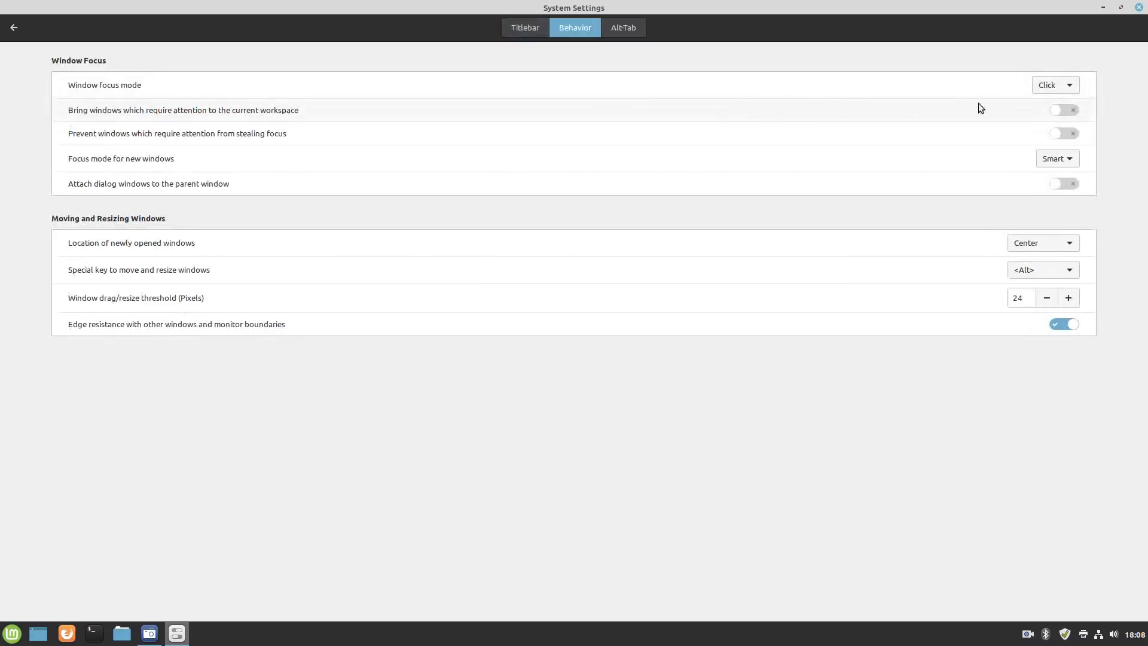
{"action": "left_click", "coordinate": [1053, 84]}
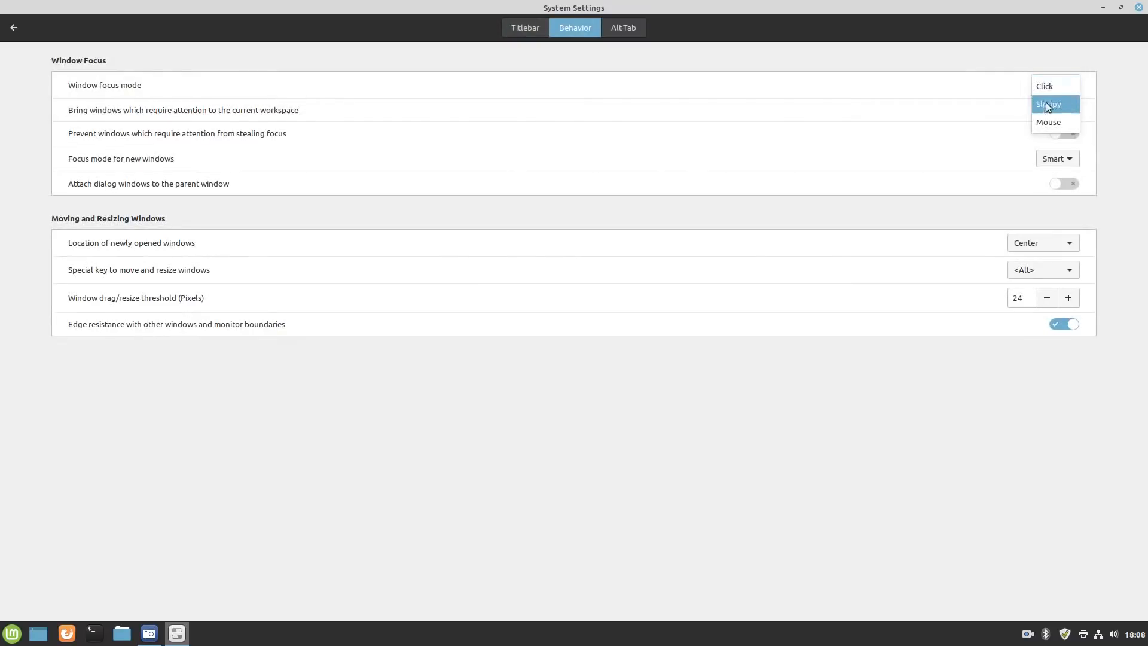
{"action": "mouse_move", "coordinate": [1049, 122]}
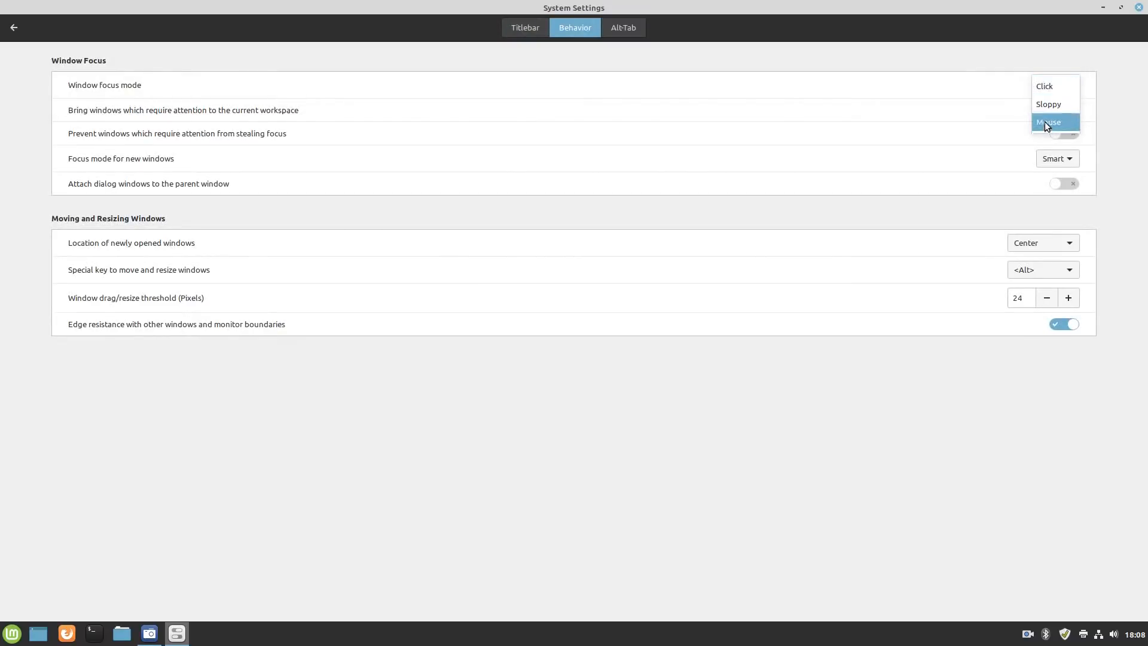
{"action": "left_click", "coordinate": [1044, 86]}
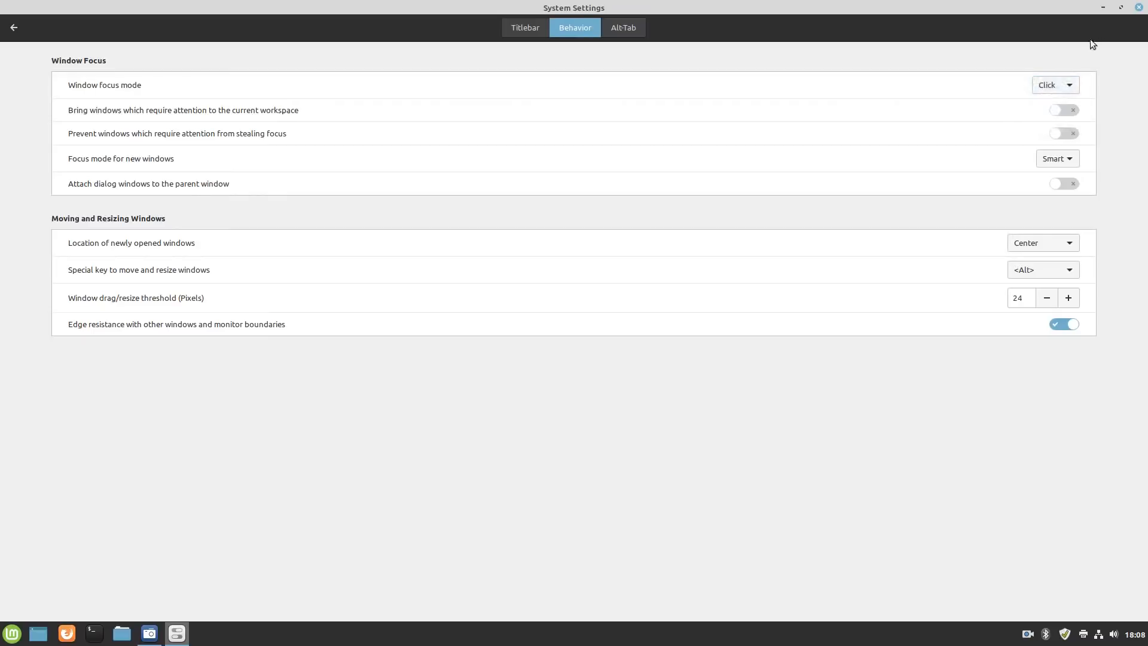
{"action": "mouse_move", "coordinate": [980, 51]}
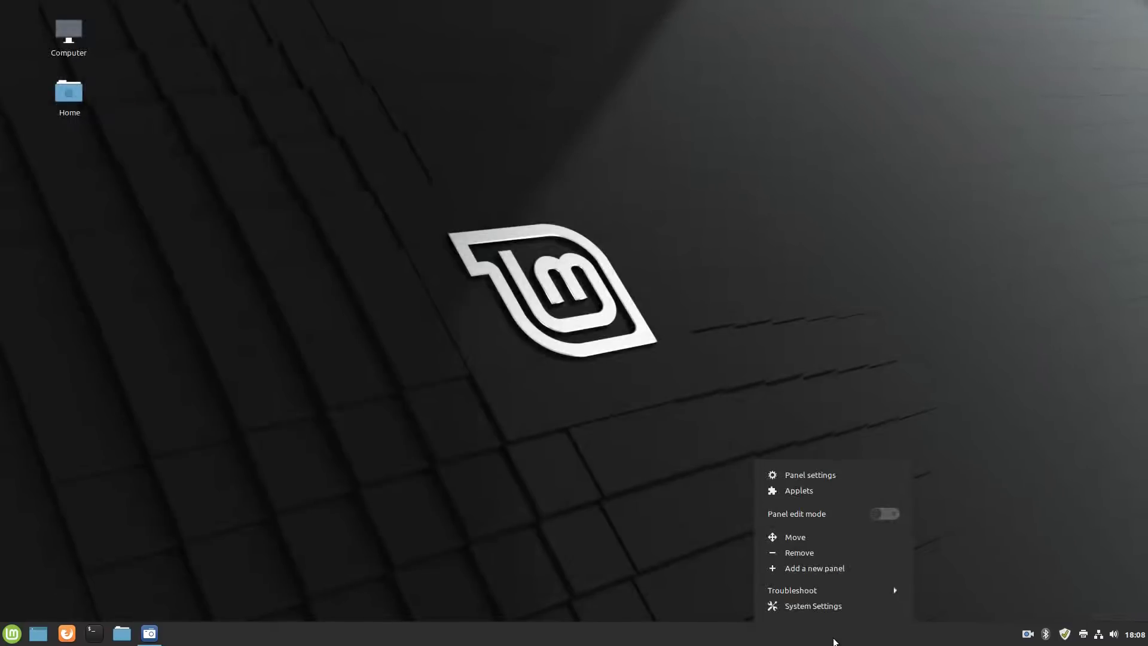
{"action": "mouse_move", "coordinate": [796, 475]}
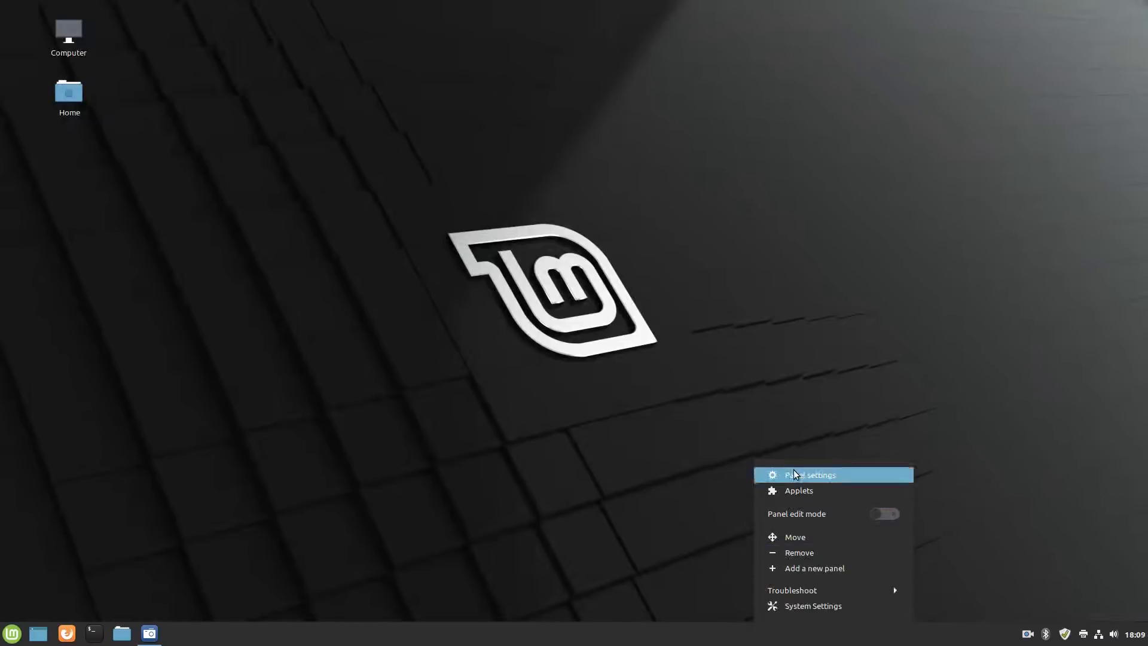
Step: Close System Settings, leaving the empty desktop showing
{"action": "left_click", "coordinate": [485, 529]}
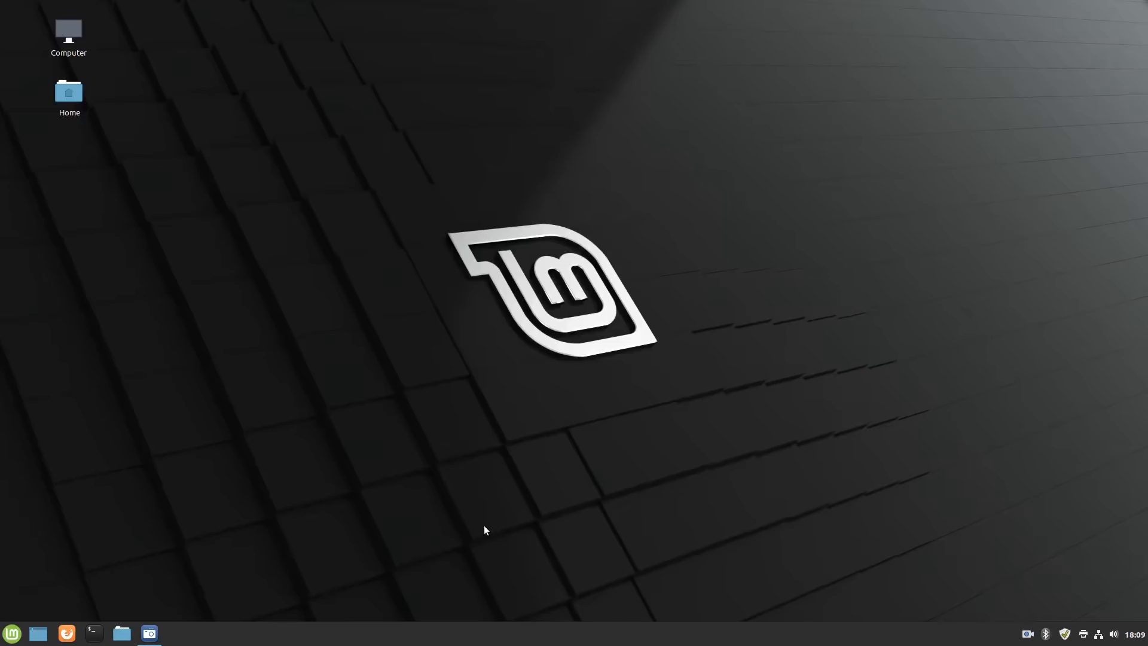
{"action": "mouse_move", "coordinate": [466, 520]}
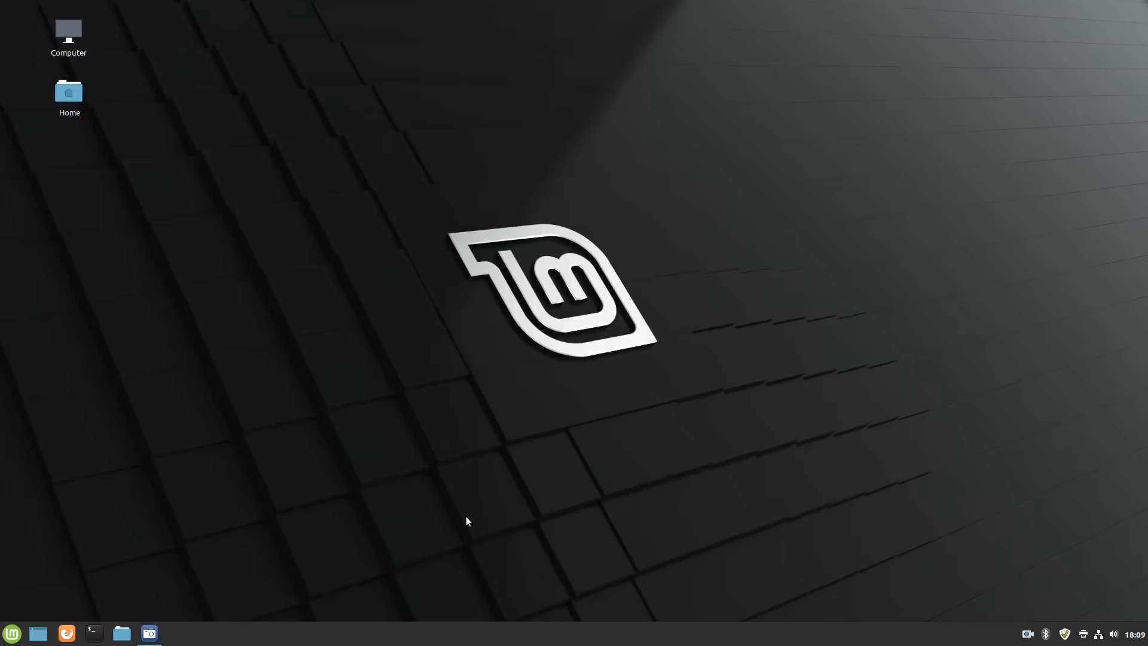
{"action": "mouse_move", "coordinate": [328, 543]}
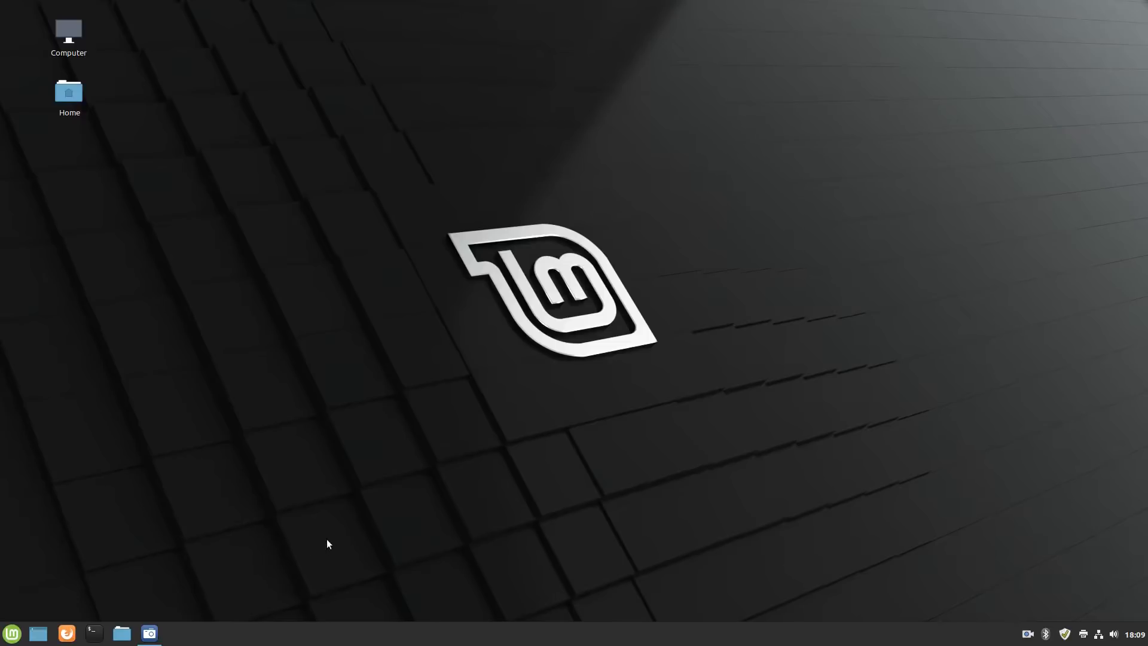